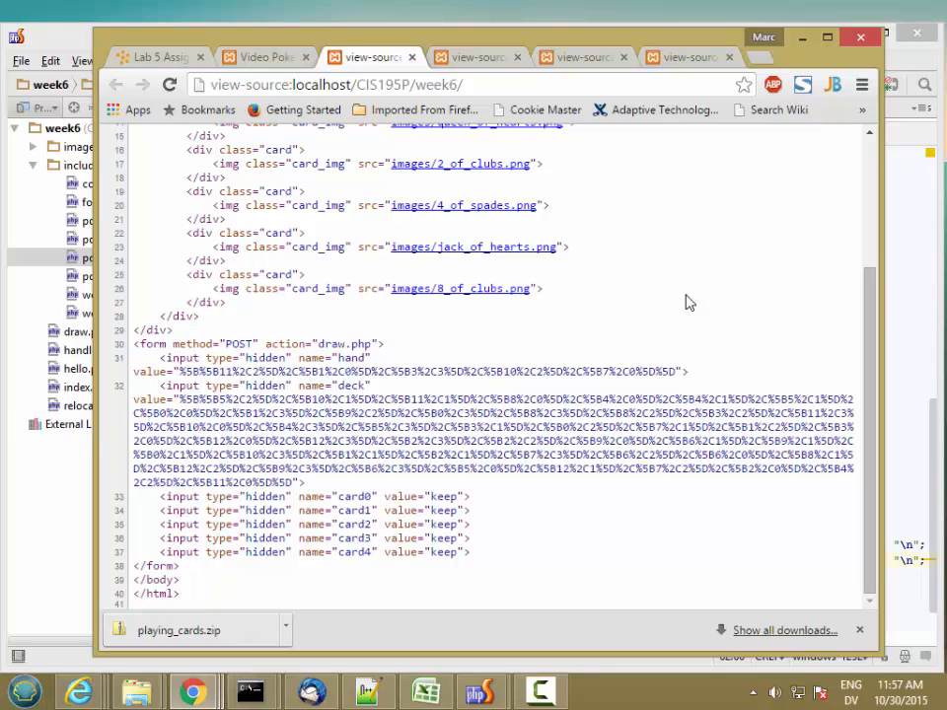
mouse_move(370, 406)
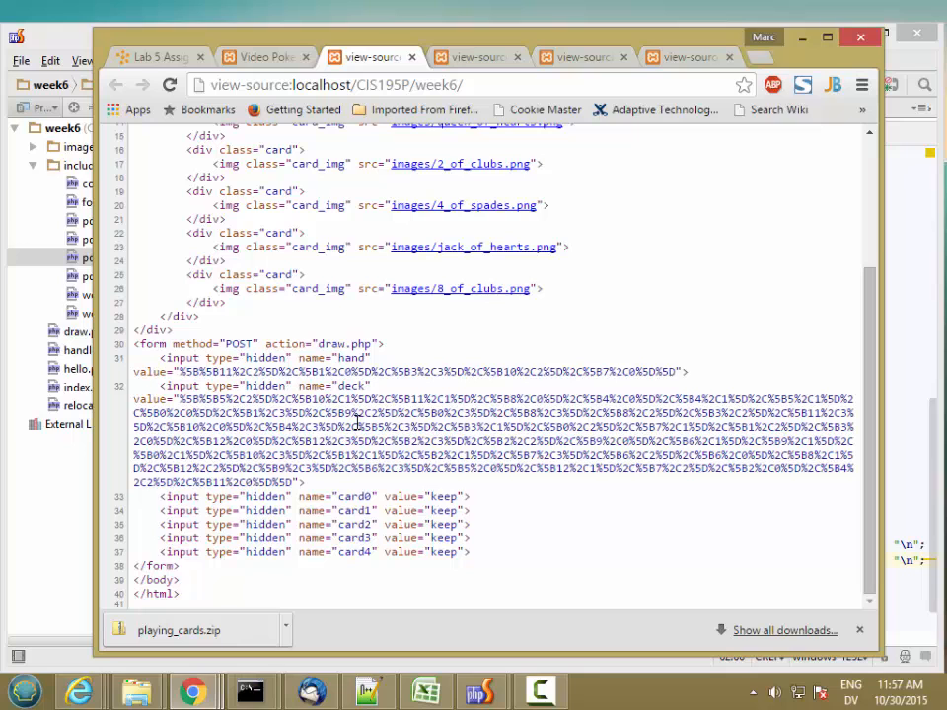
- Switch from the browser's page source to poker_code.php in the editor
left_click(482, 691)
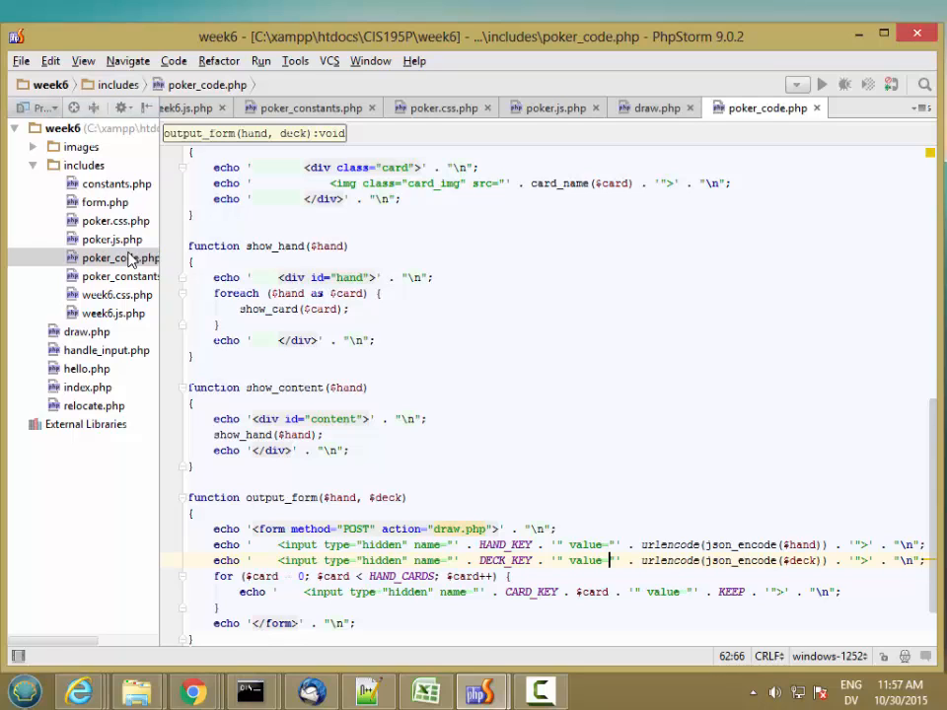
mouse_move(931, 415)
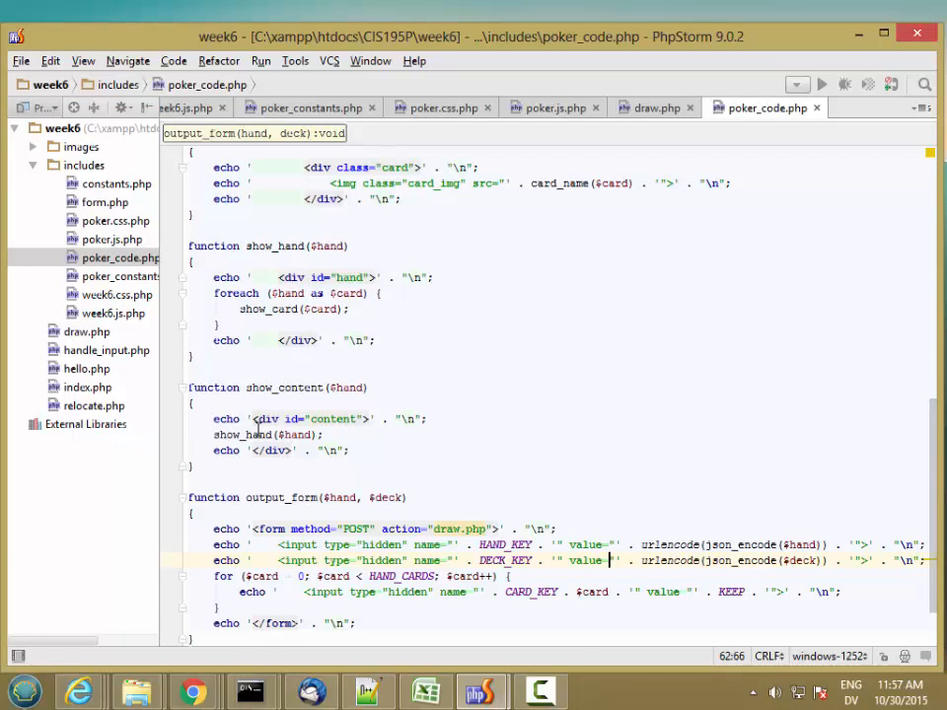
- Call show_draw_button() after show_hand($hand) and declare an empty show_draw_button function above show_content
left_click(324, 435)
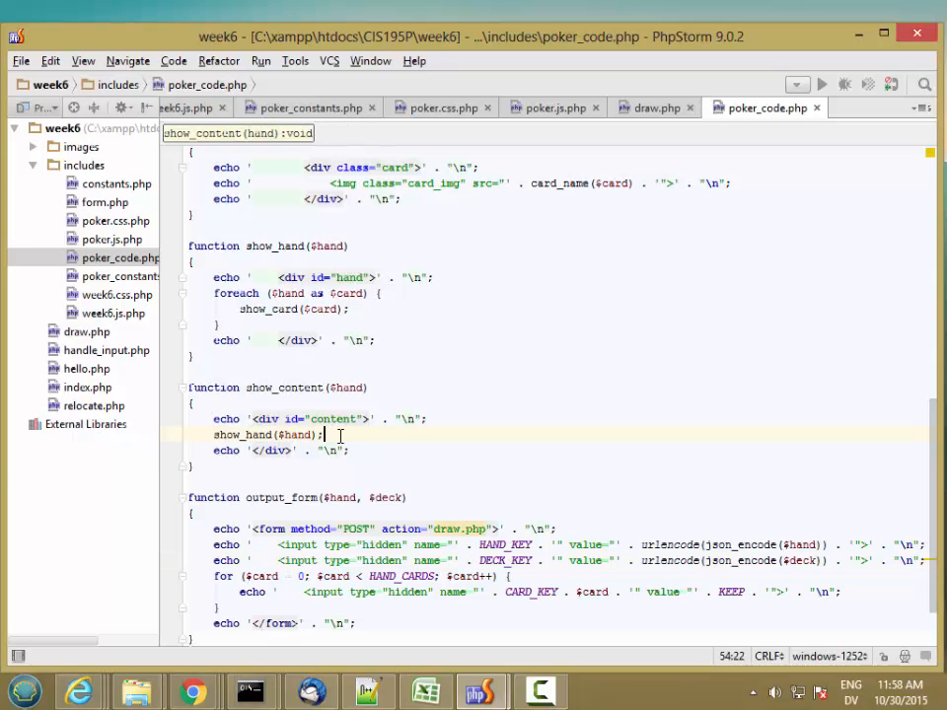
type("show_draw_butt")
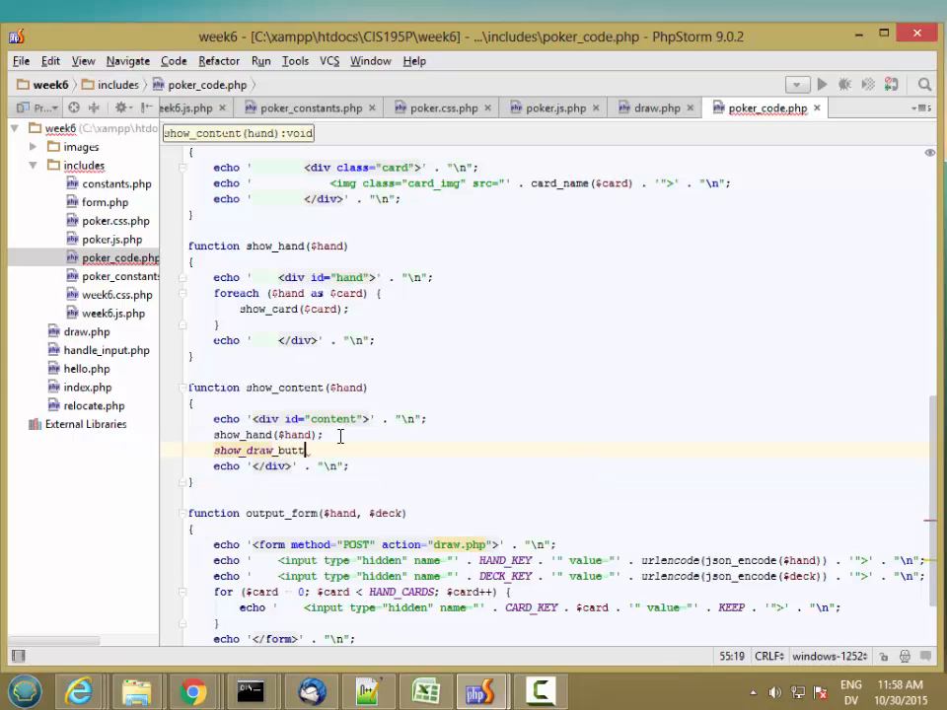
type("on();")
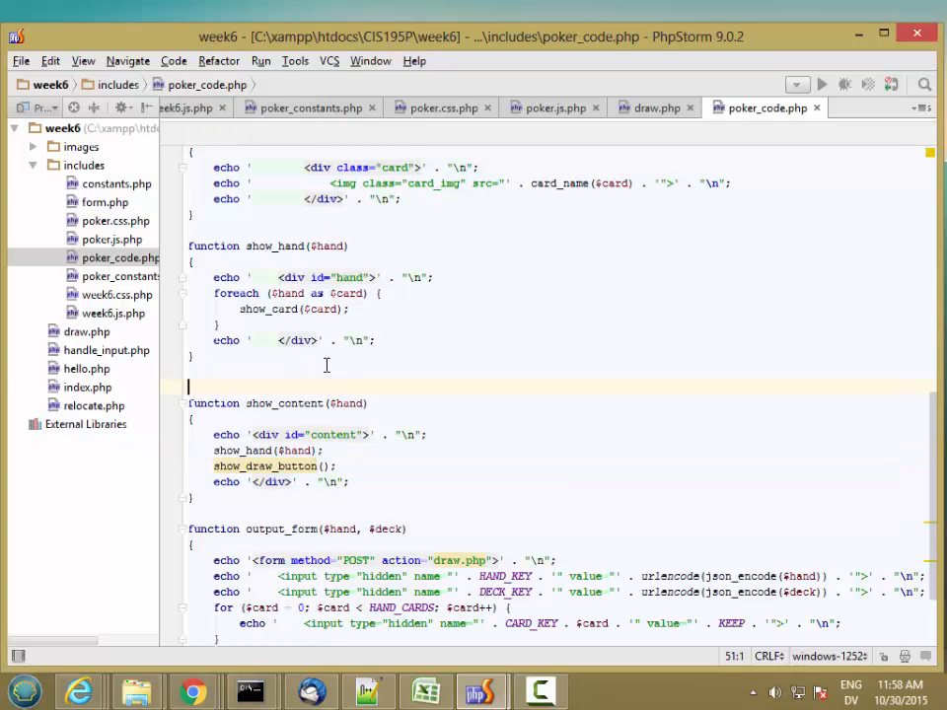
type("function show")
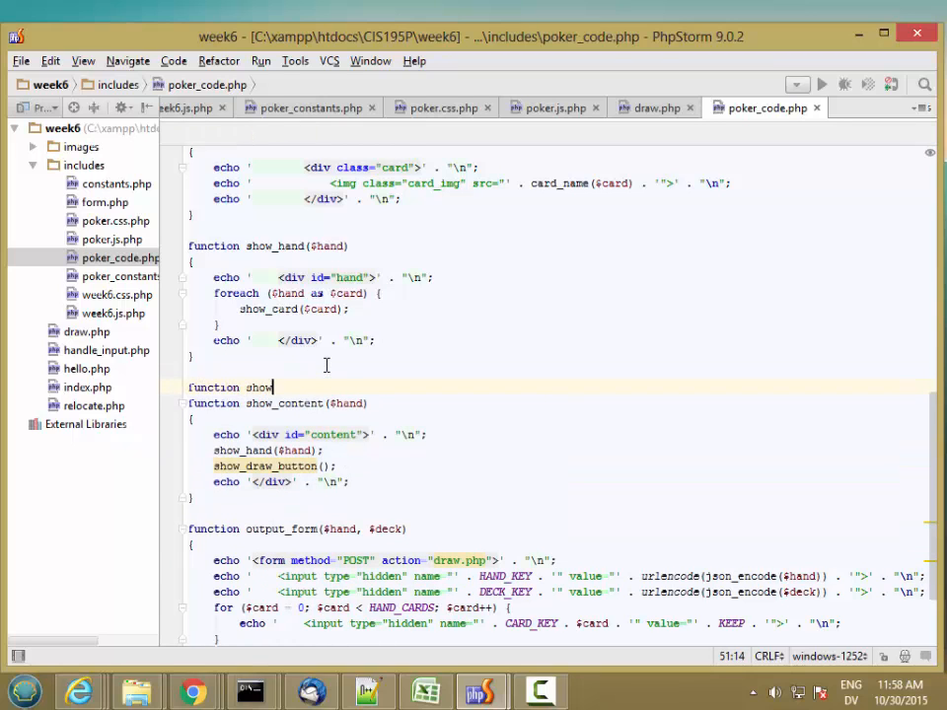
type("_draw_button(")
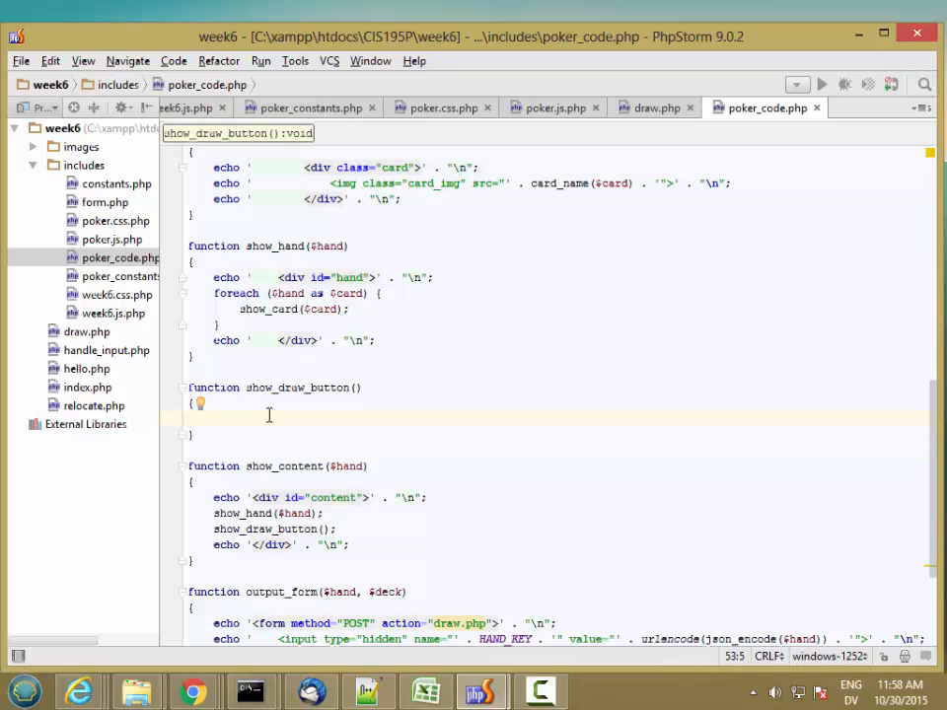
- Echo an <div id="info"> opening line and its closing </div> line, each ending with "\n"
type("echo")
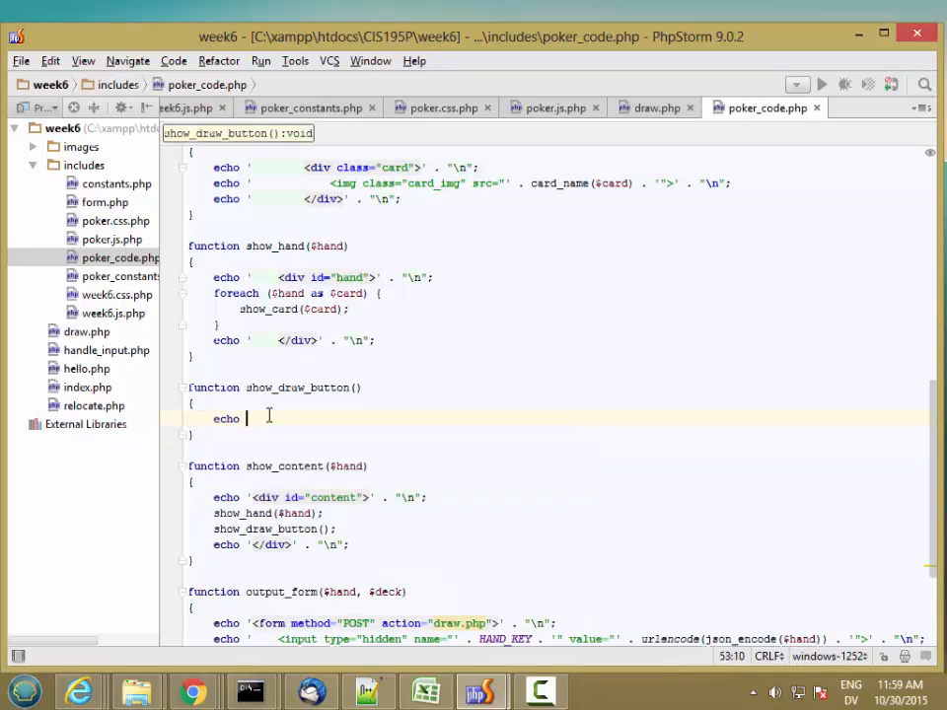
type("'")
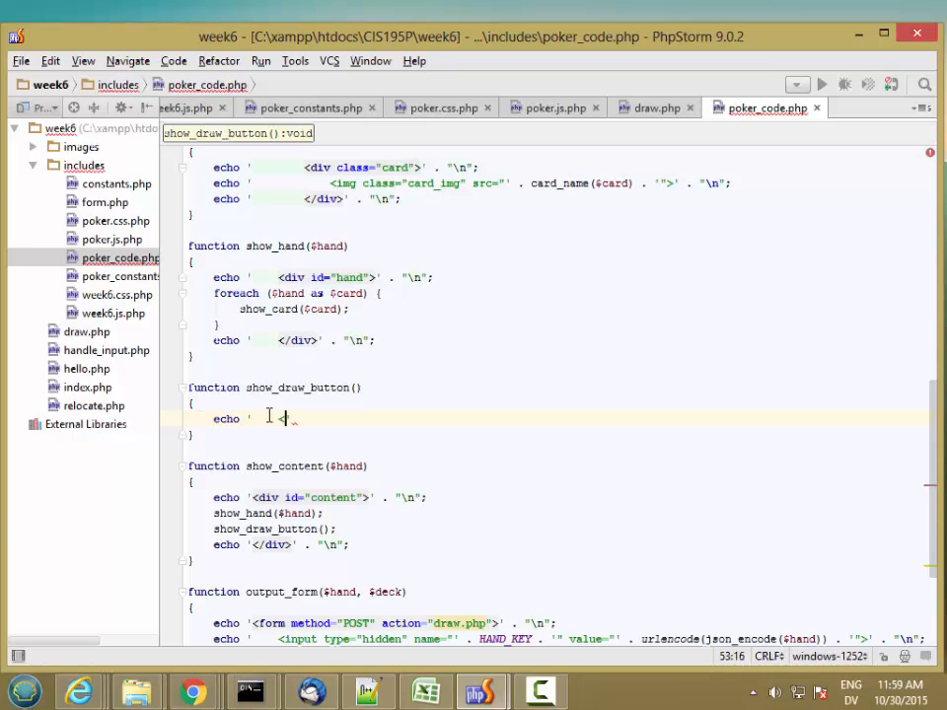
type("<div id=\"")
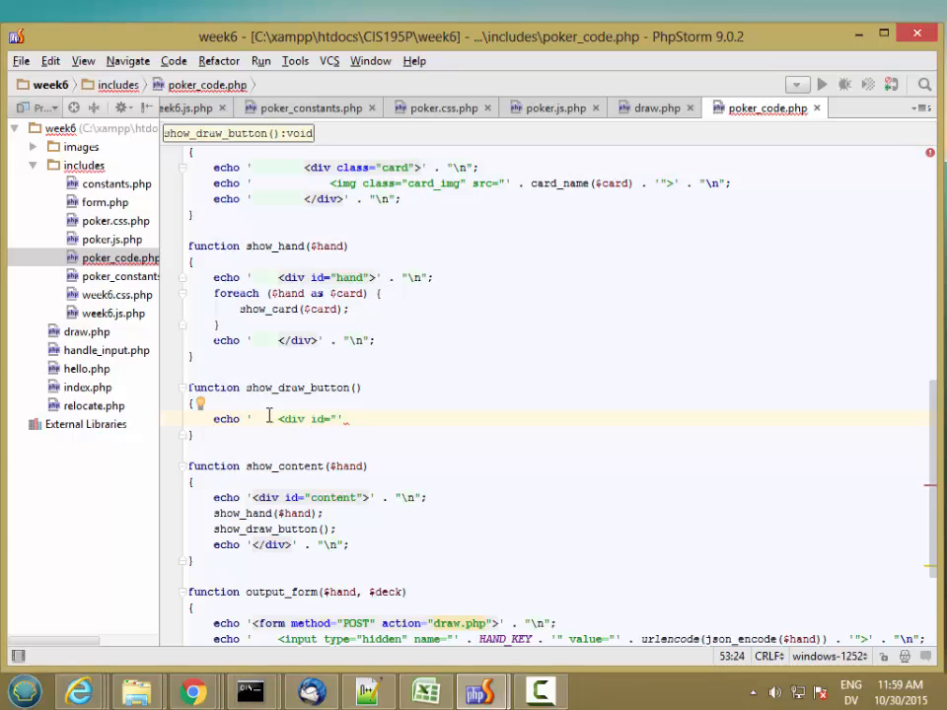
type("info")
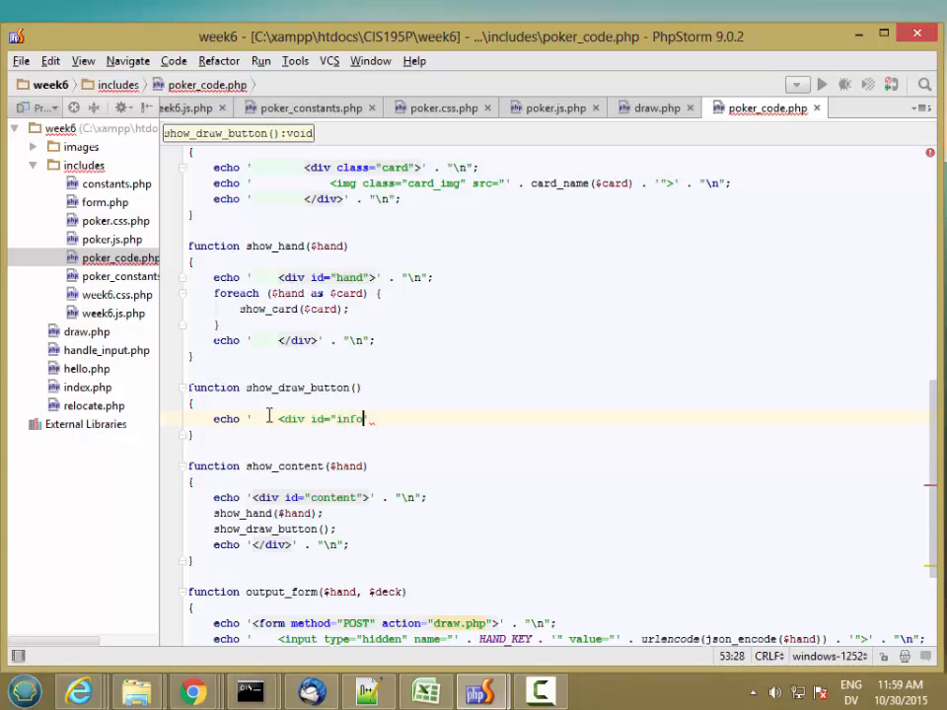
type("\">' . \"\\n\"")
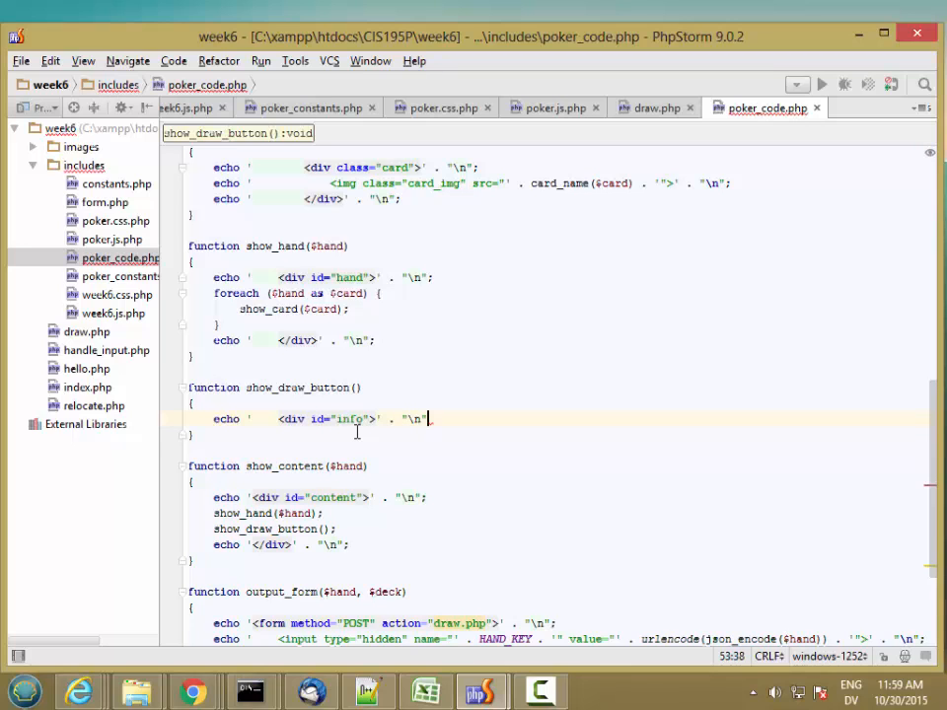
key("enter")
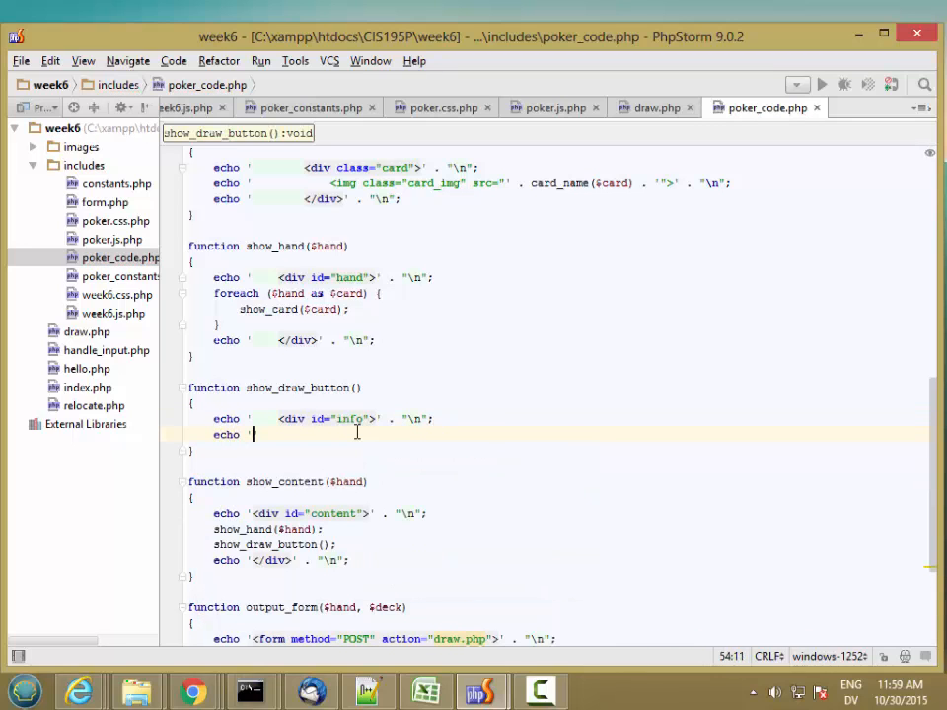
type("<")
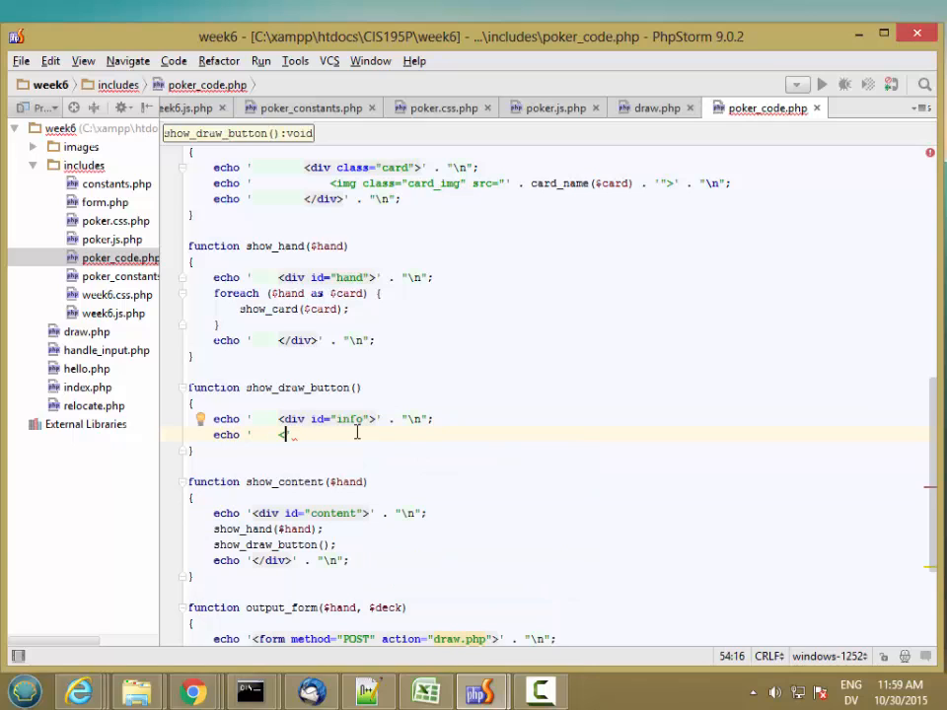
type("</div>'")
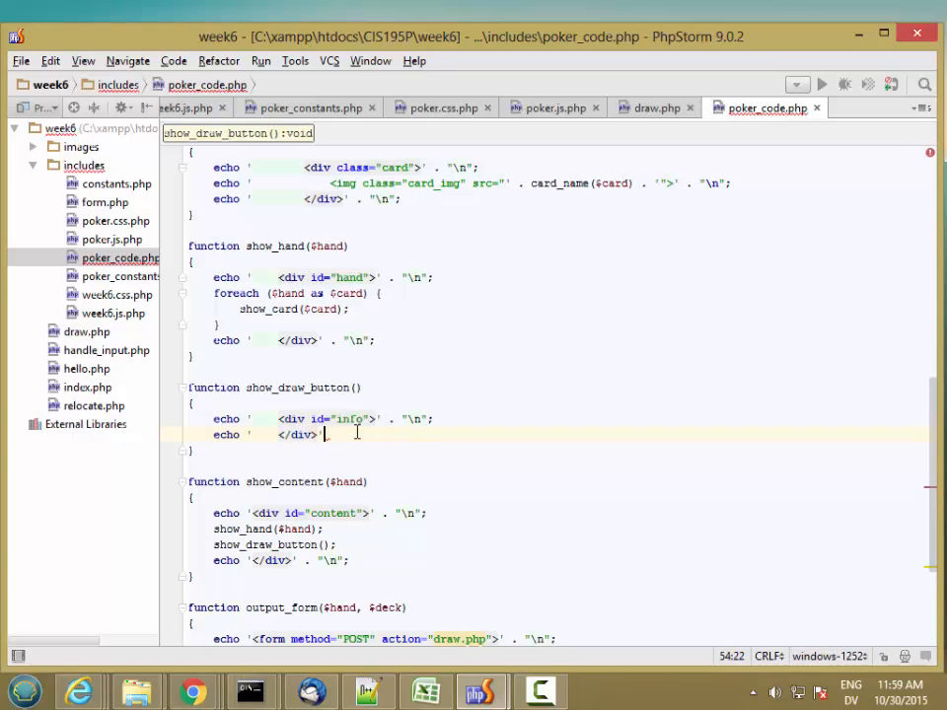
type(". \"\\n\";")
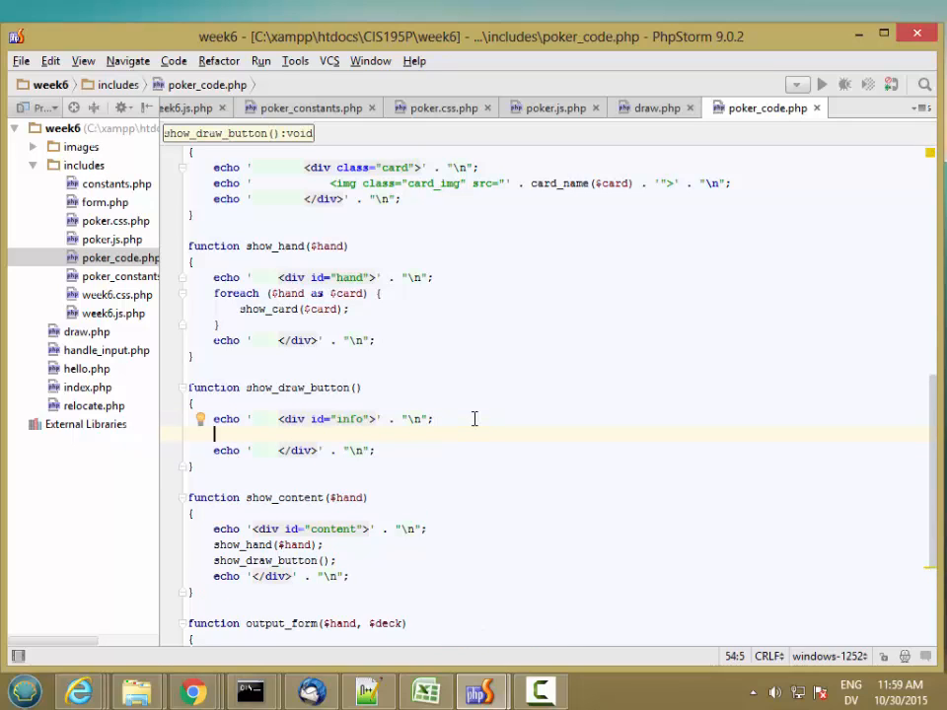
- Echo a <span id="draw_button">Draw</span> line inside the info div
type("echo '")
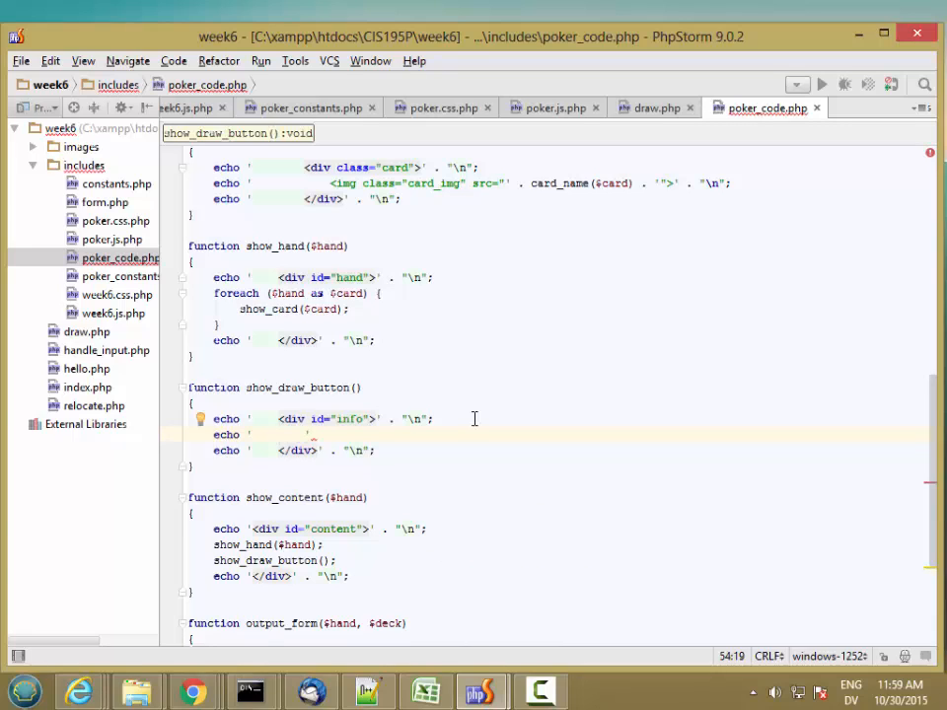
type("<span")
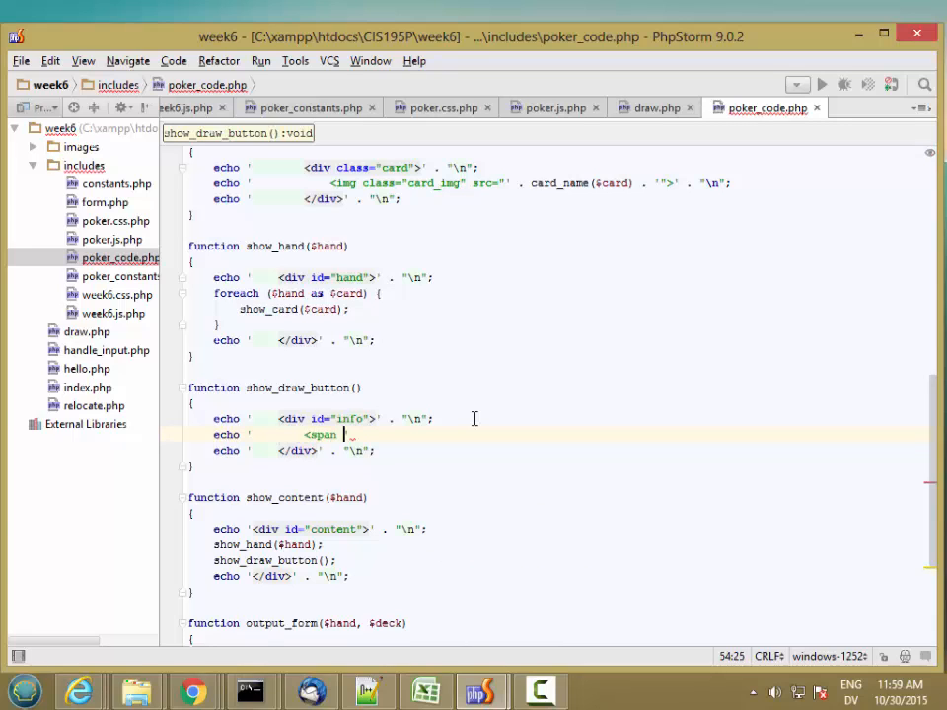
type("id=\"")
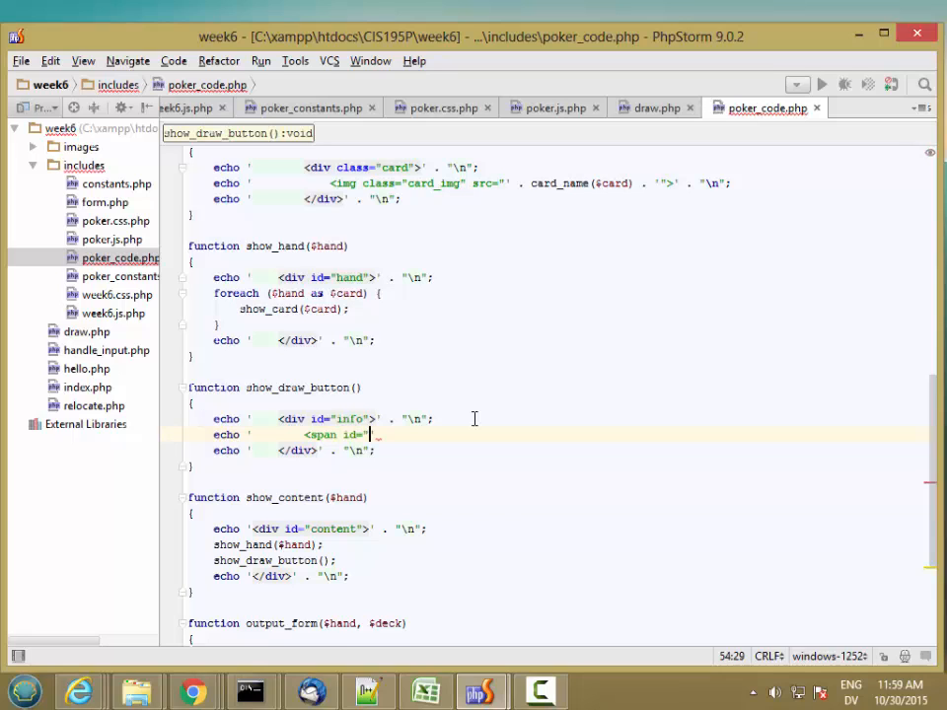
type("draw_b")
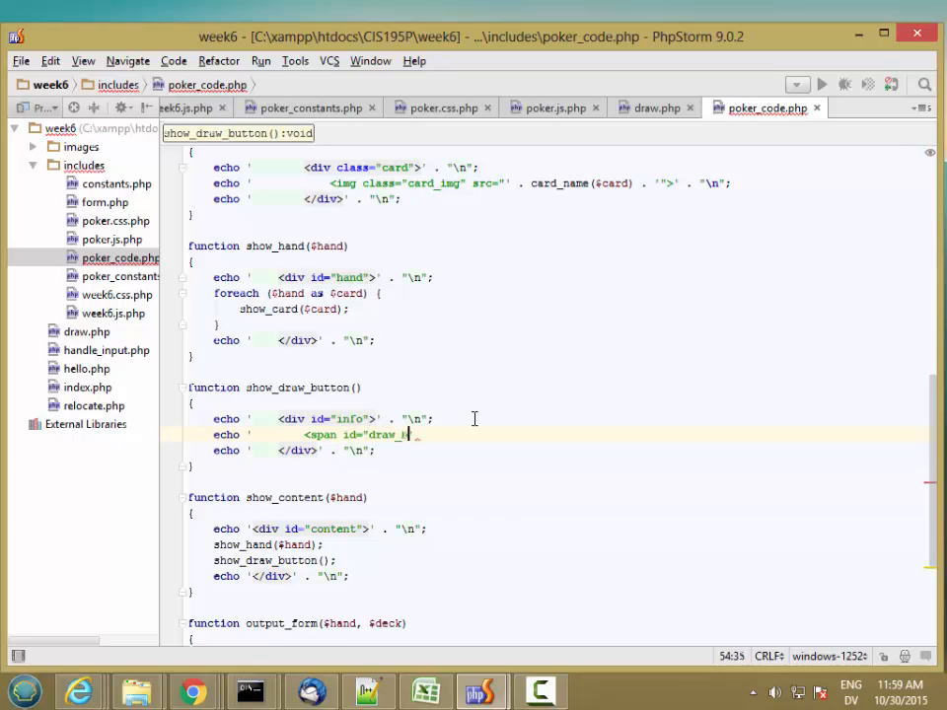
type("button\"")
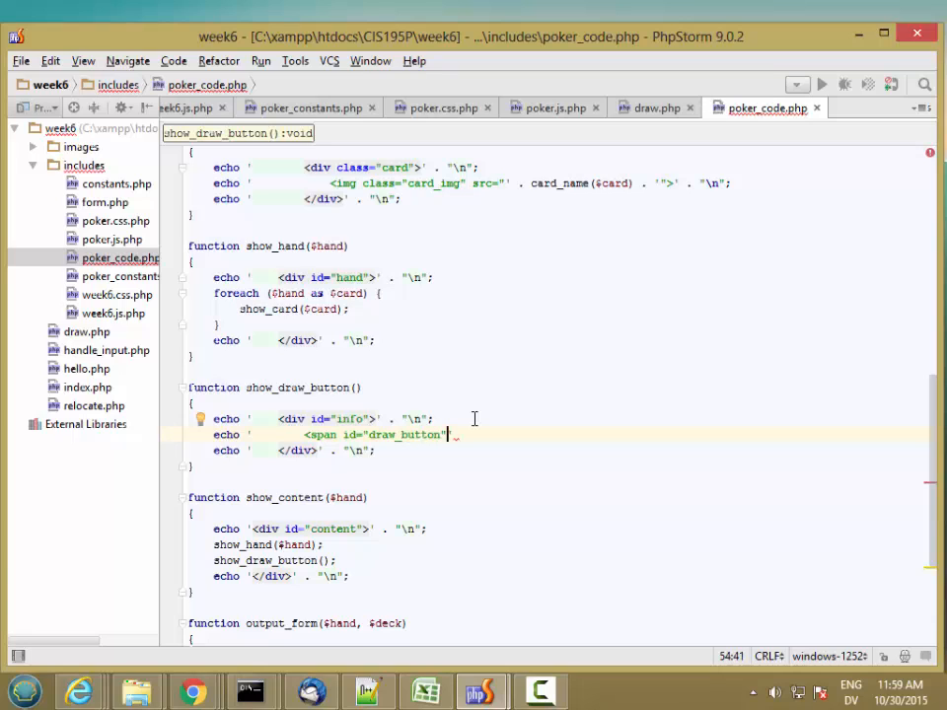
type(">")
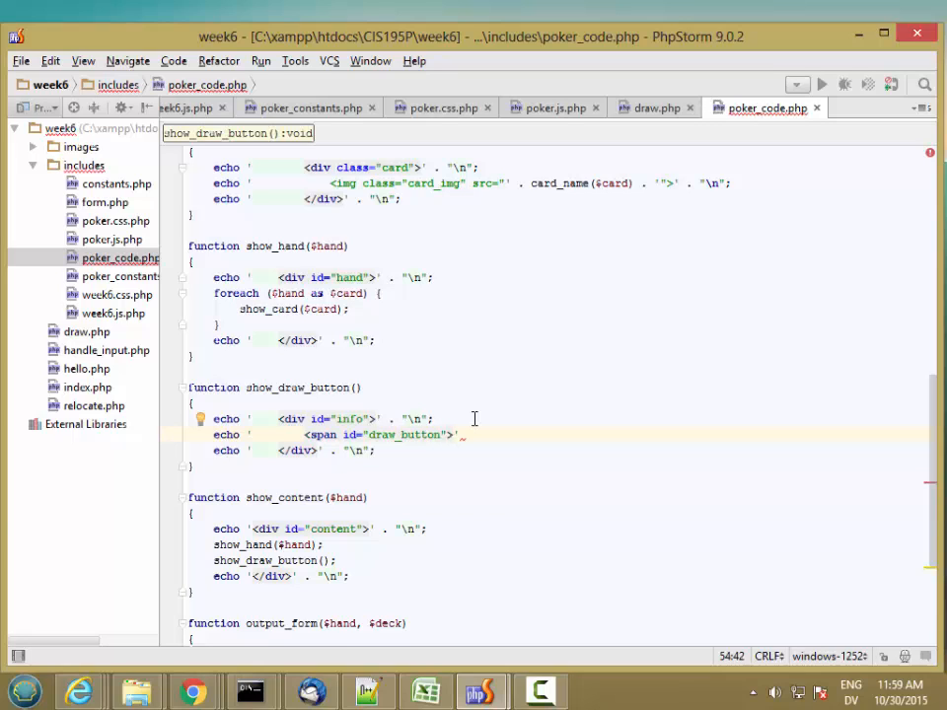
type("Draw")
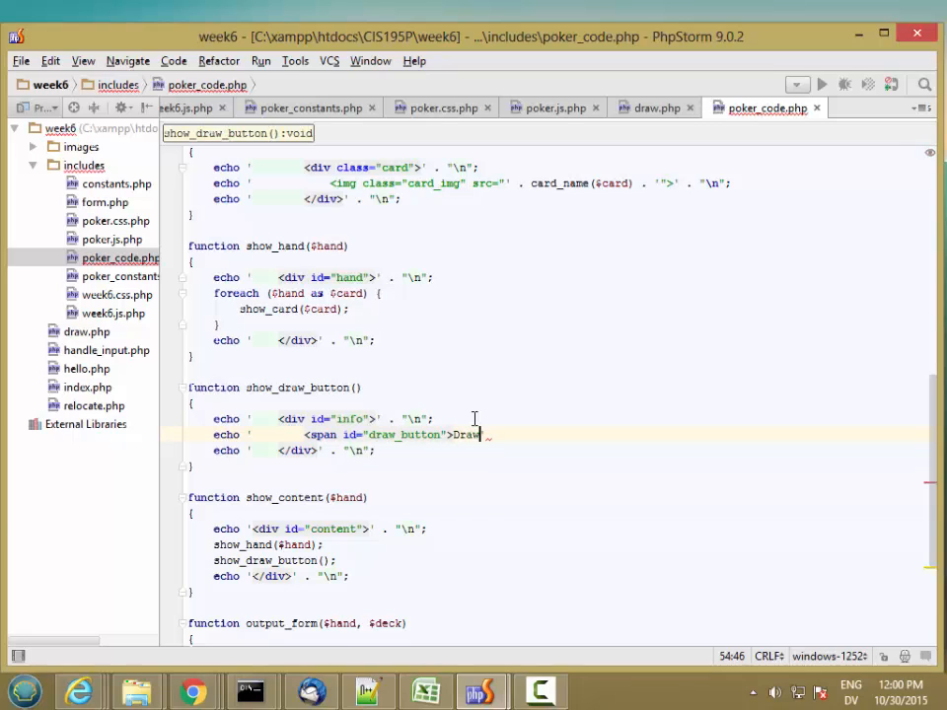
type("</span>'")
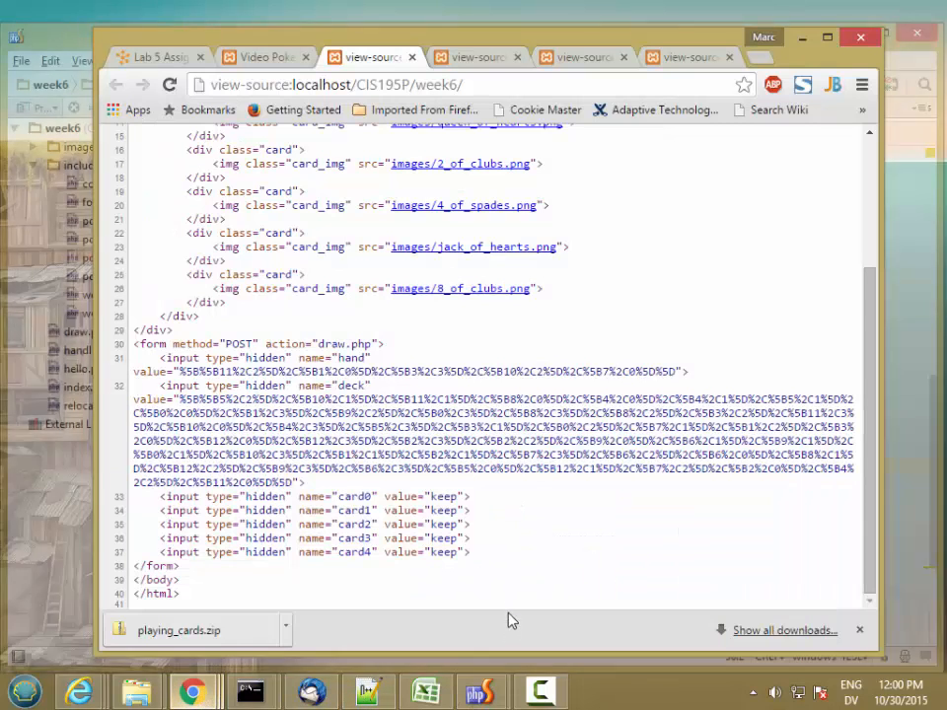
- Reload the localhost poker page so a new hand shows with the Draw label beneath
left_click(260, 55)
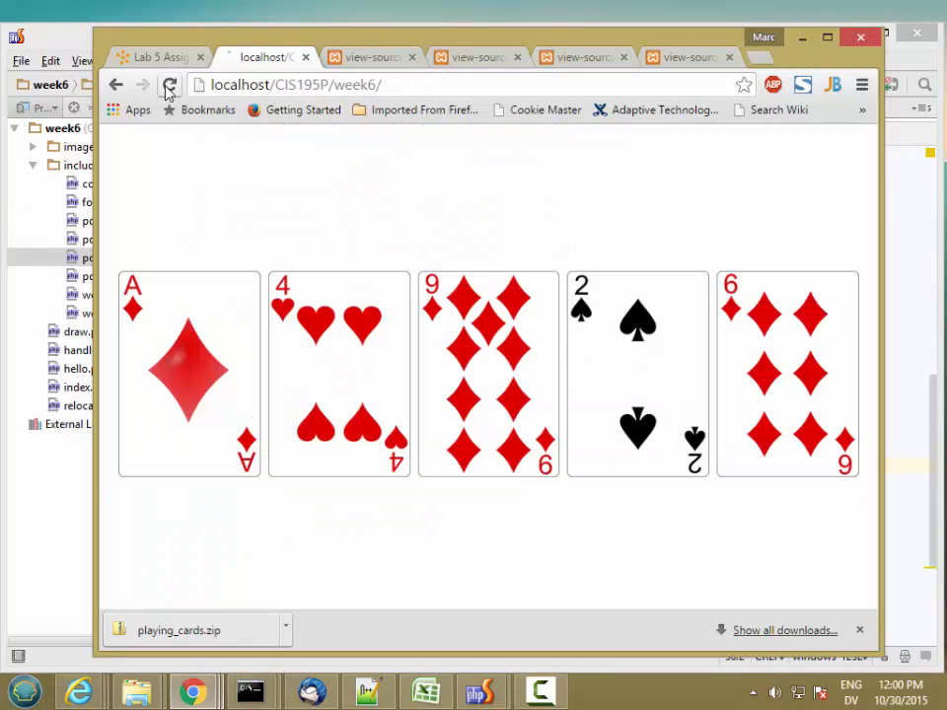
left_click(169, 82)
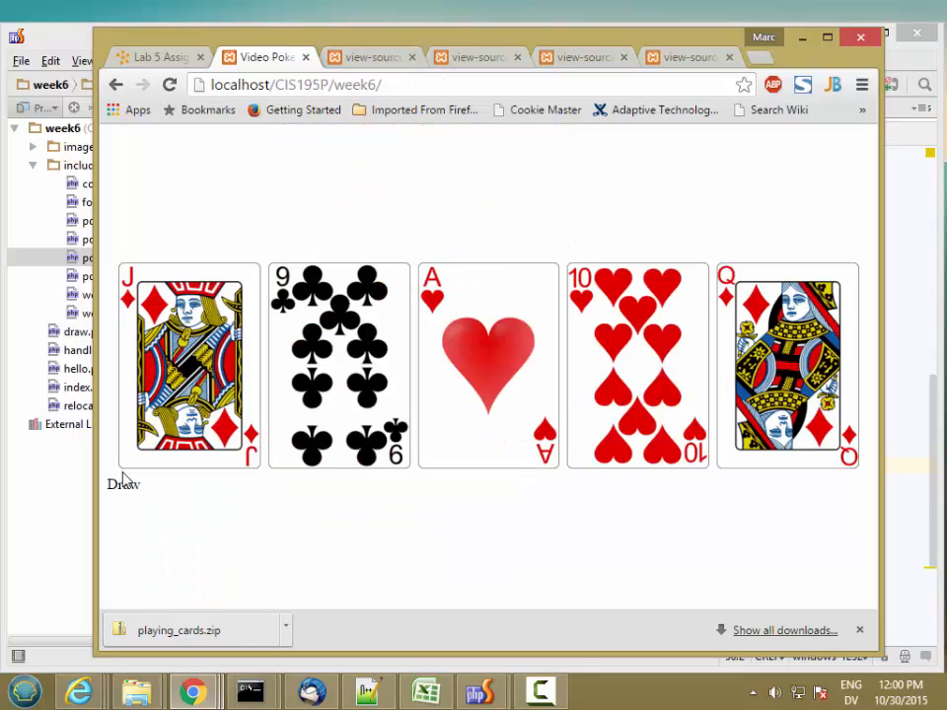
mouse_move(83, 528)
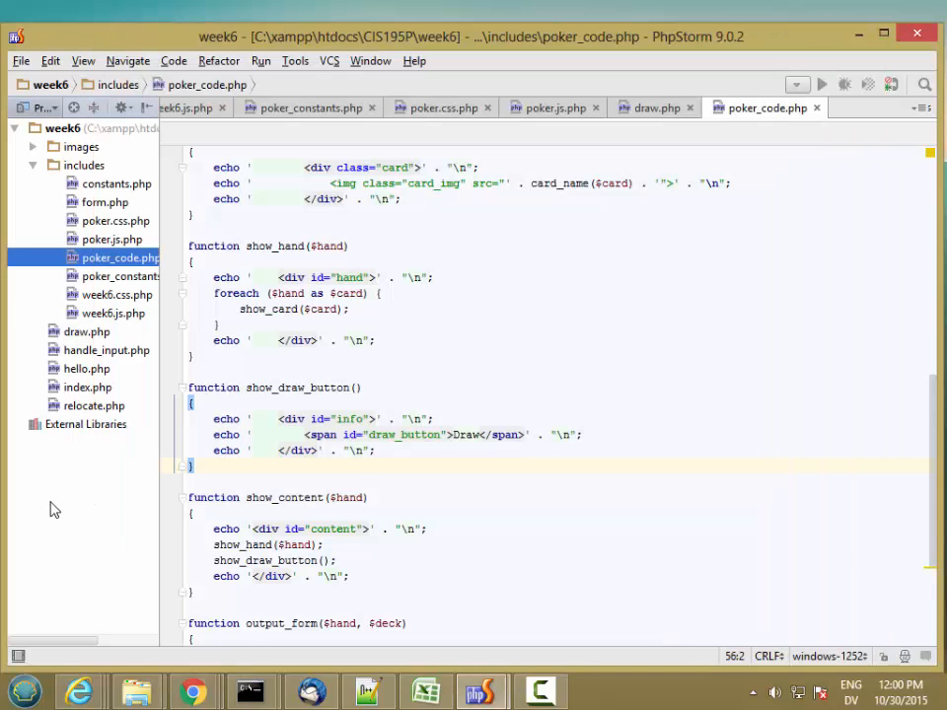
mouse_move(235, 369)
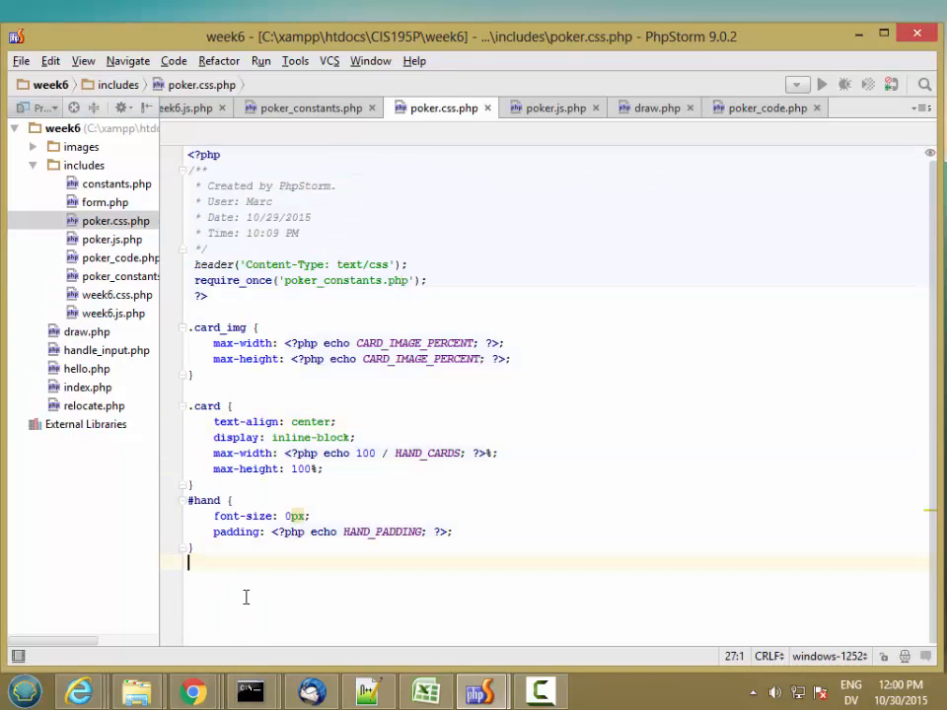
- Add #info { text-align: center; } to poker.css.php and begin a #draw_button rule
type("#info {")
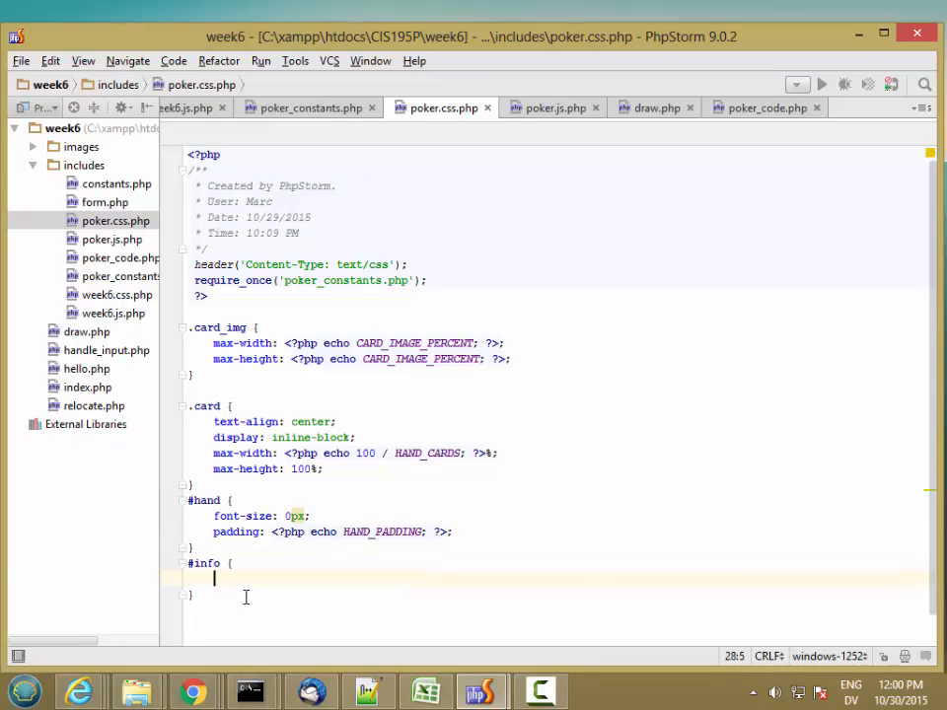
type("text_a")
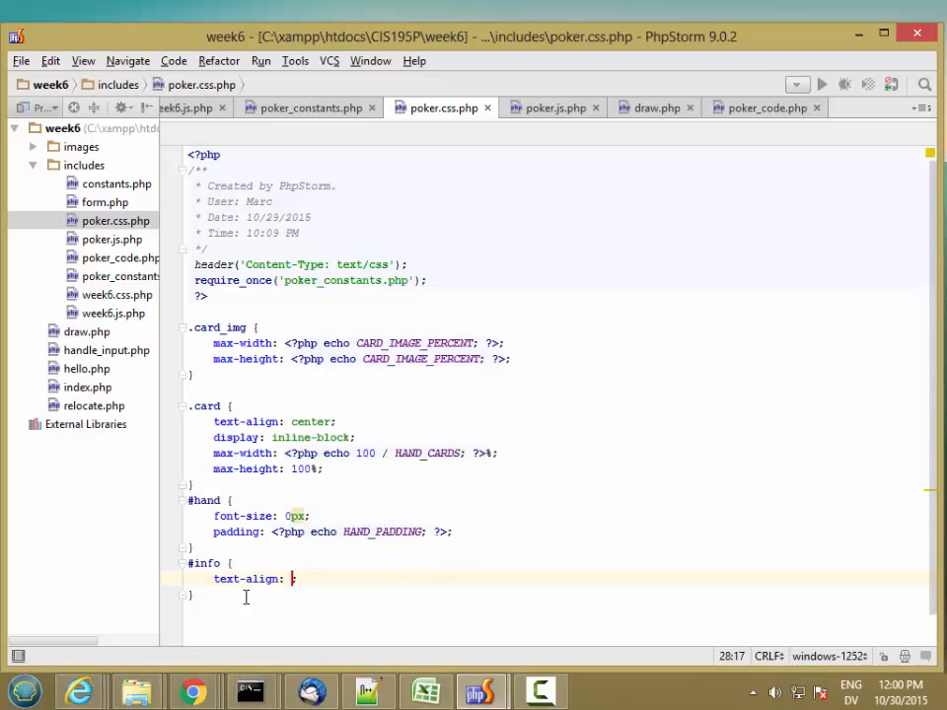
type("center;")
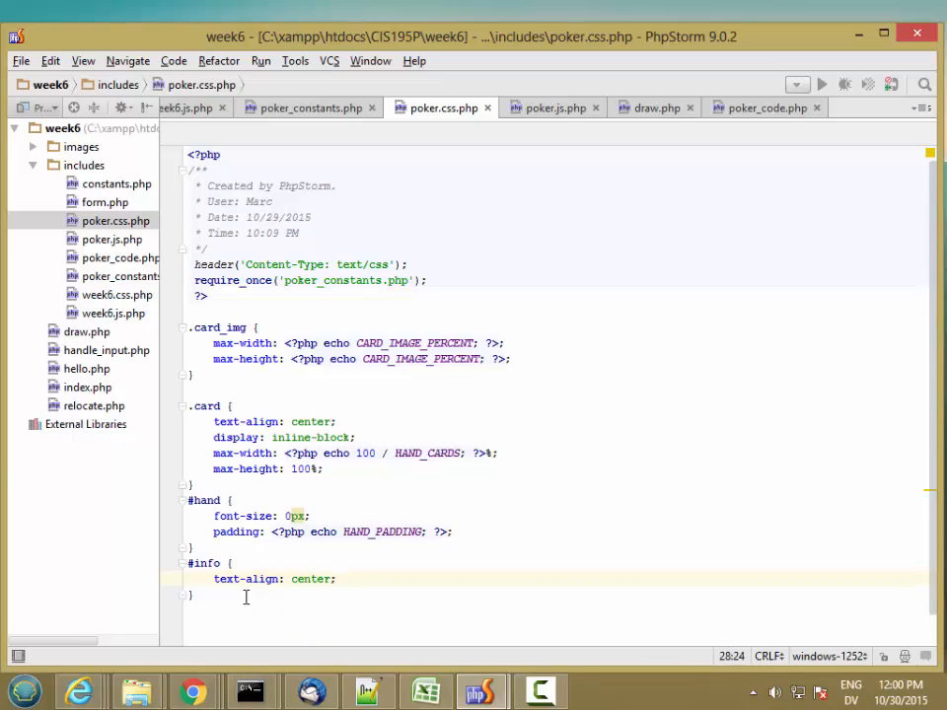
type("#")
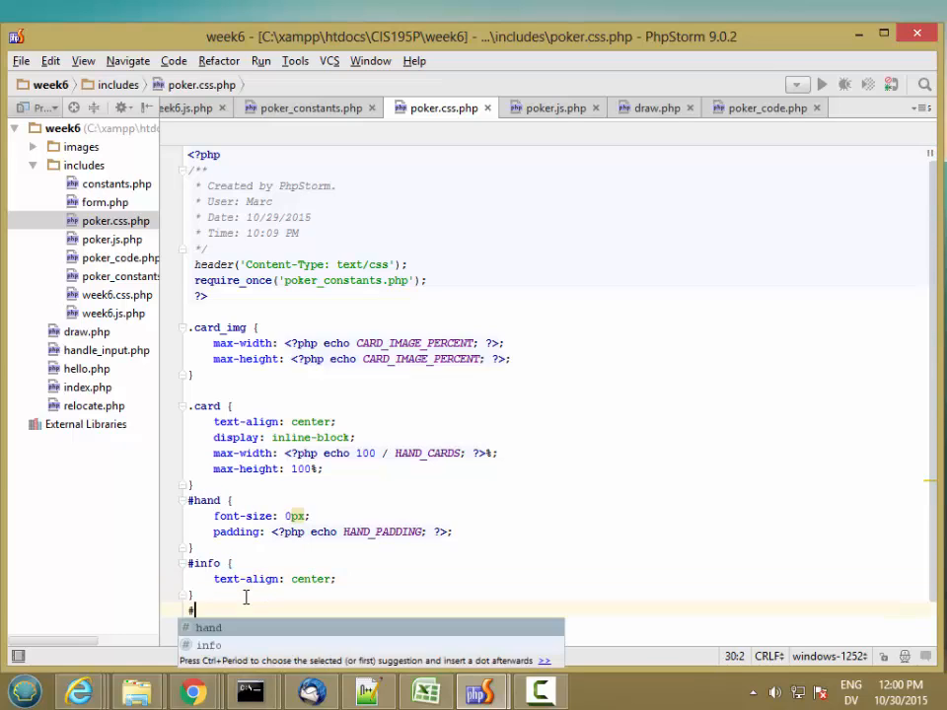
type("draw")
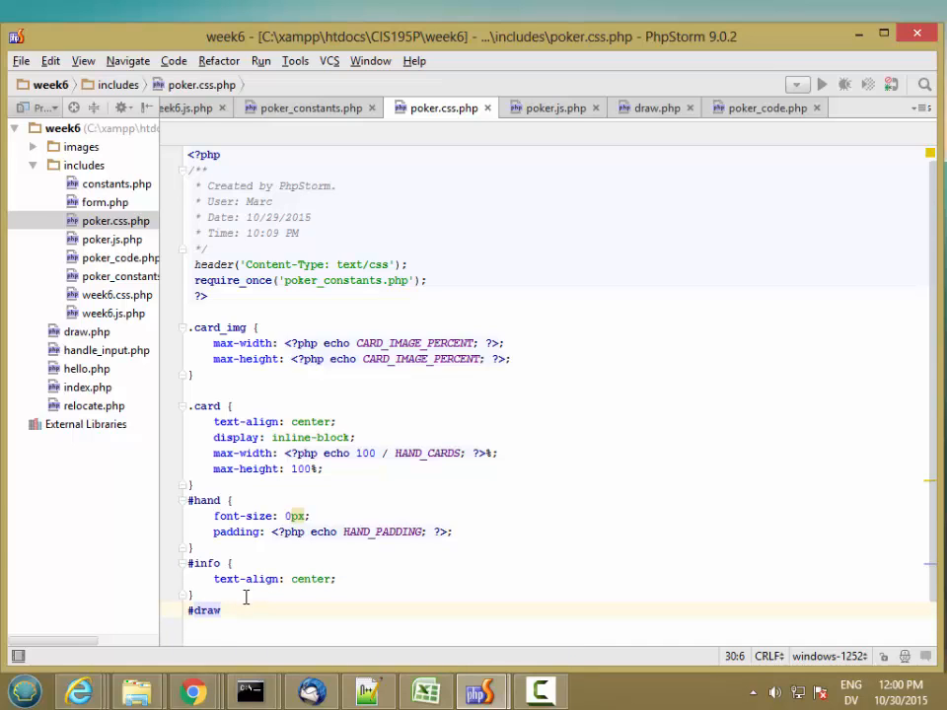
- Give #draw_button a red background, white text and Impact, Charcoal, sans-serif font family
type("_button {")
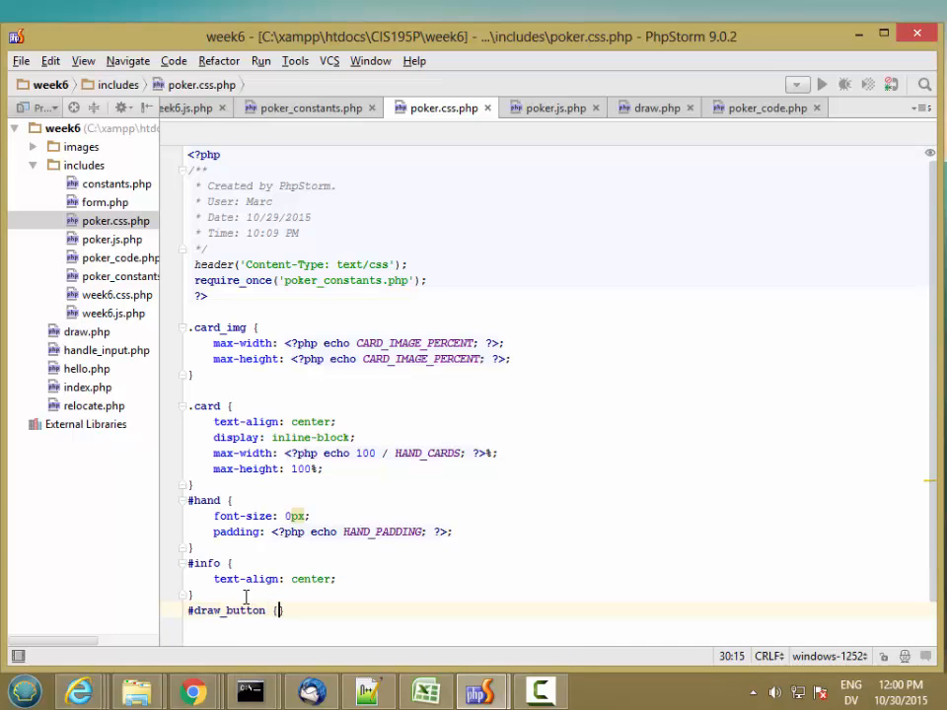
type("background-color: red;")
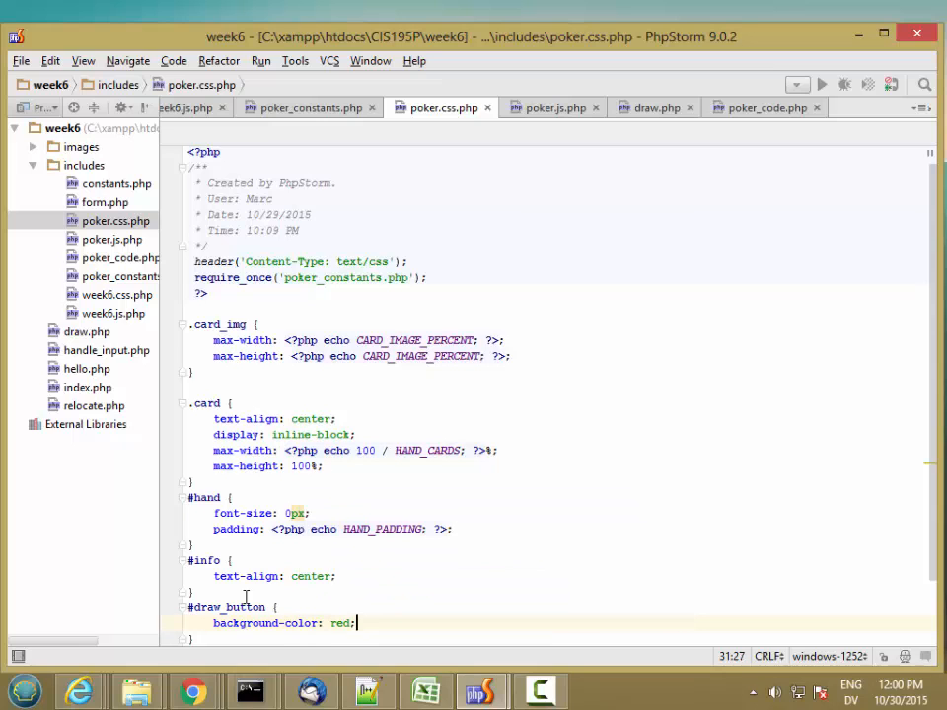
type("color: white;")
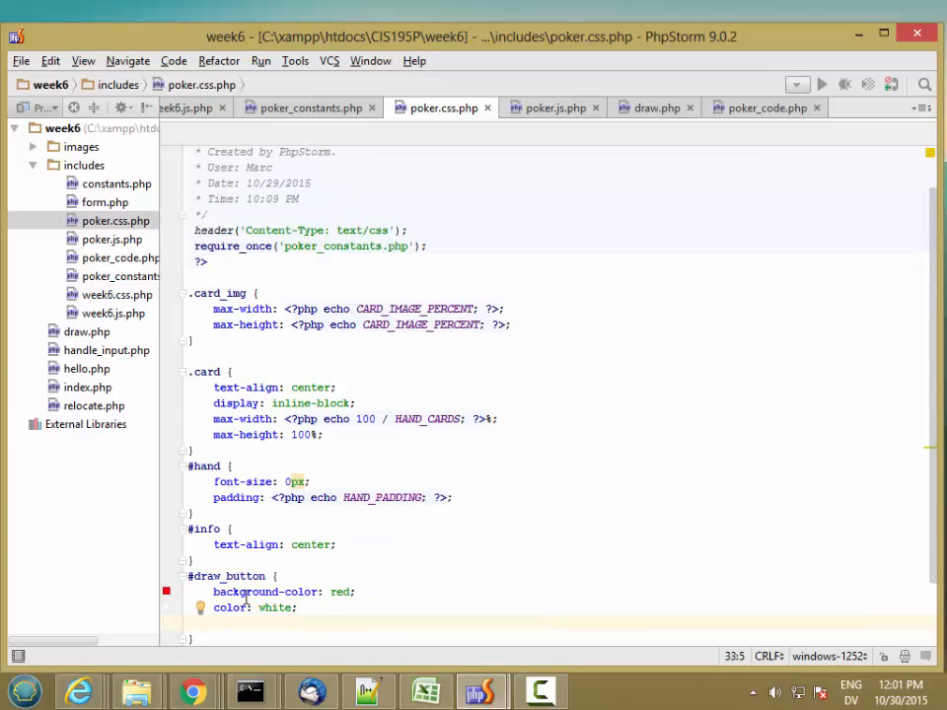
type("font")
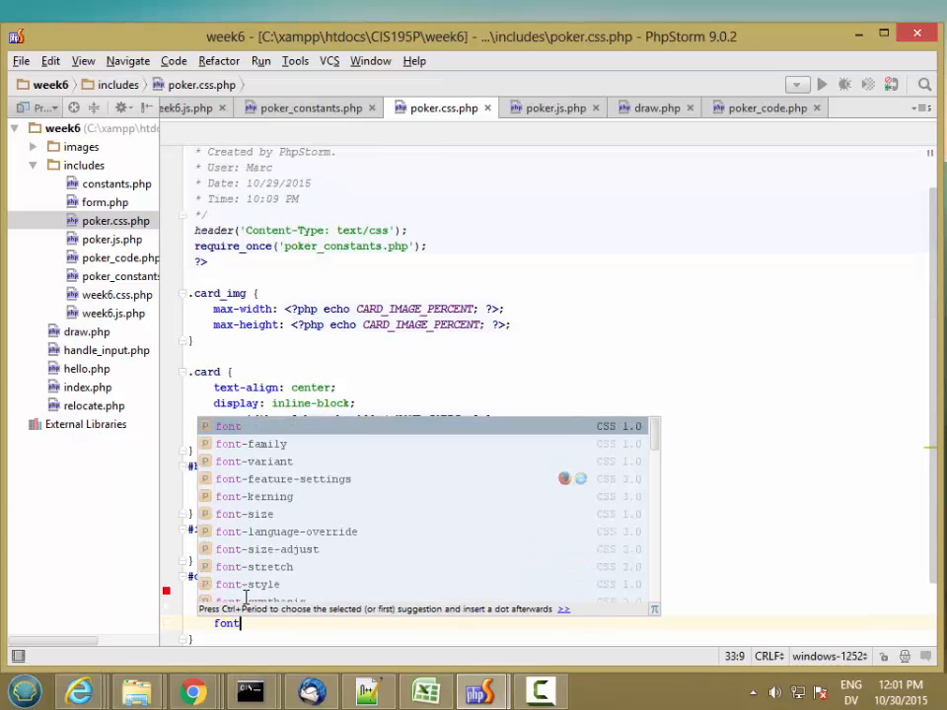
type("-family: sans-serif;")
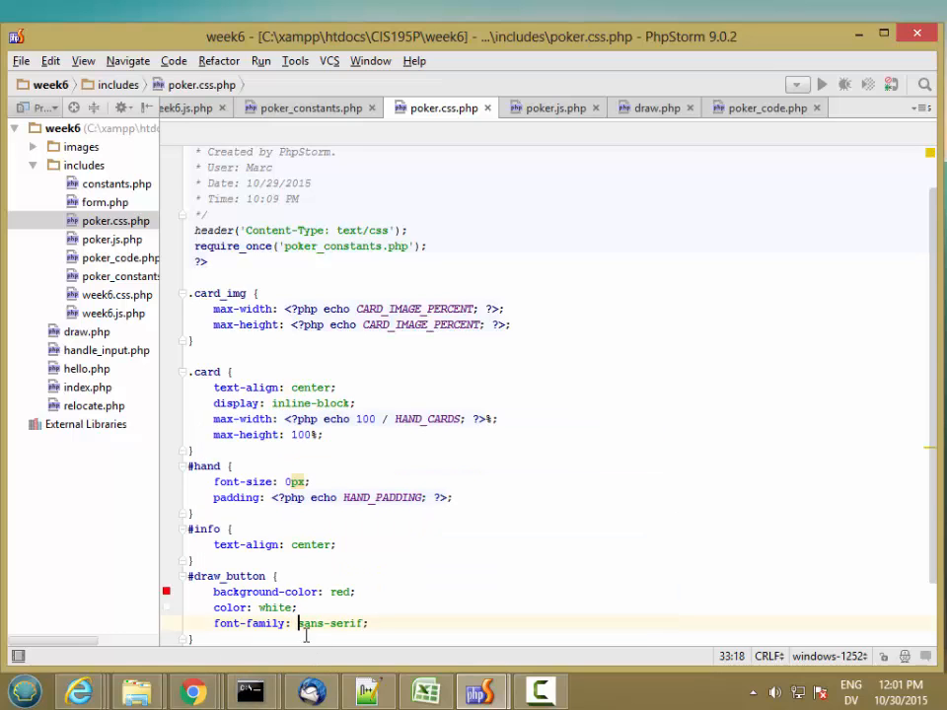
type("Impact, Charcoal,")
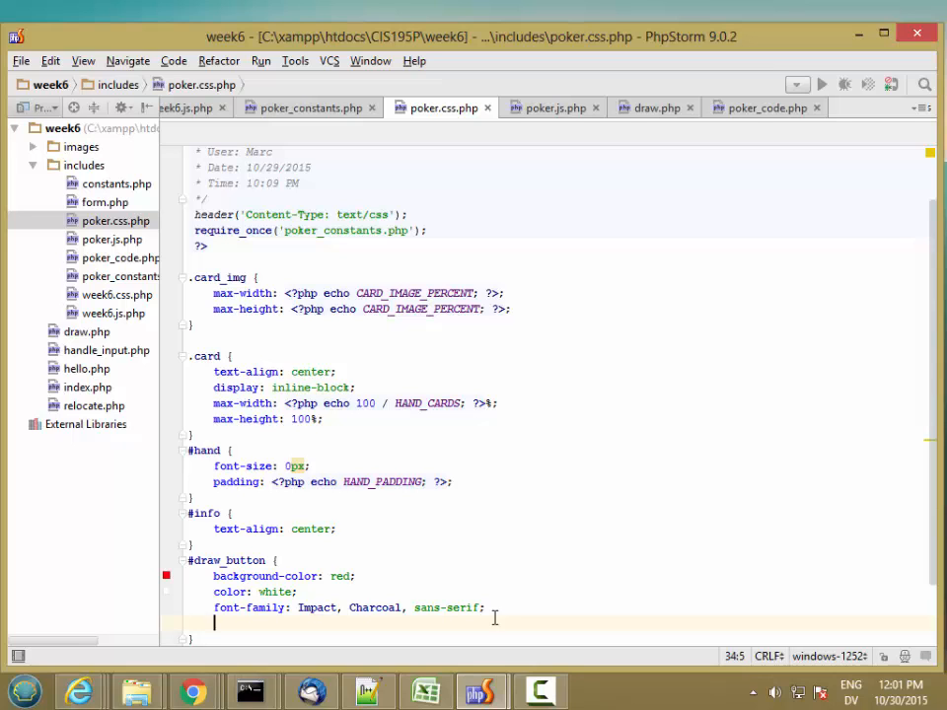
- Set #draw_button padding to 10px 5px 10px 5px
type("padding:")
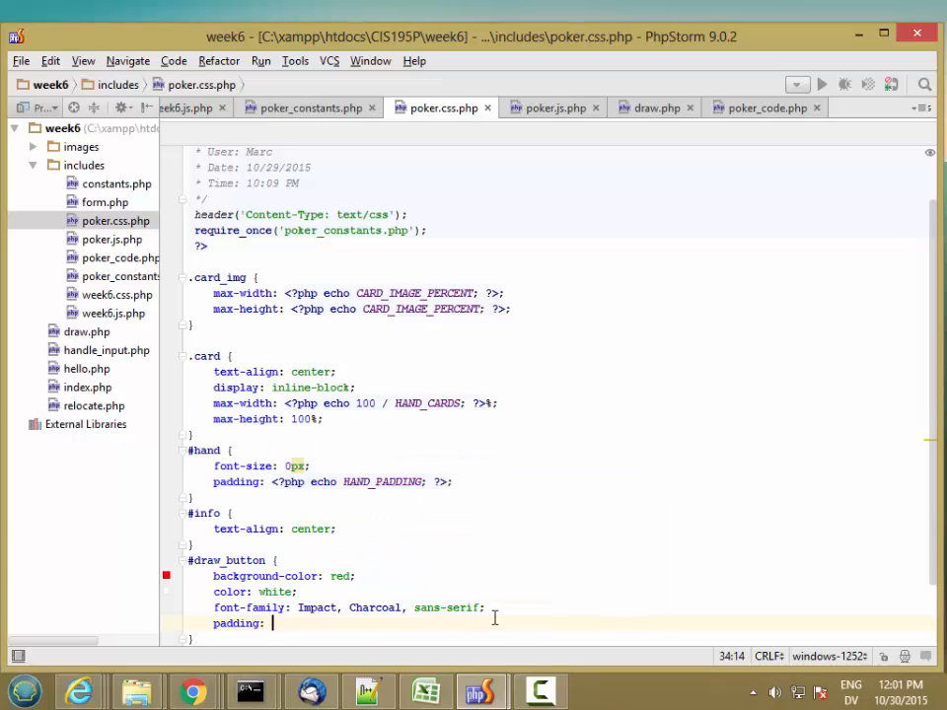
type("10px 5px")
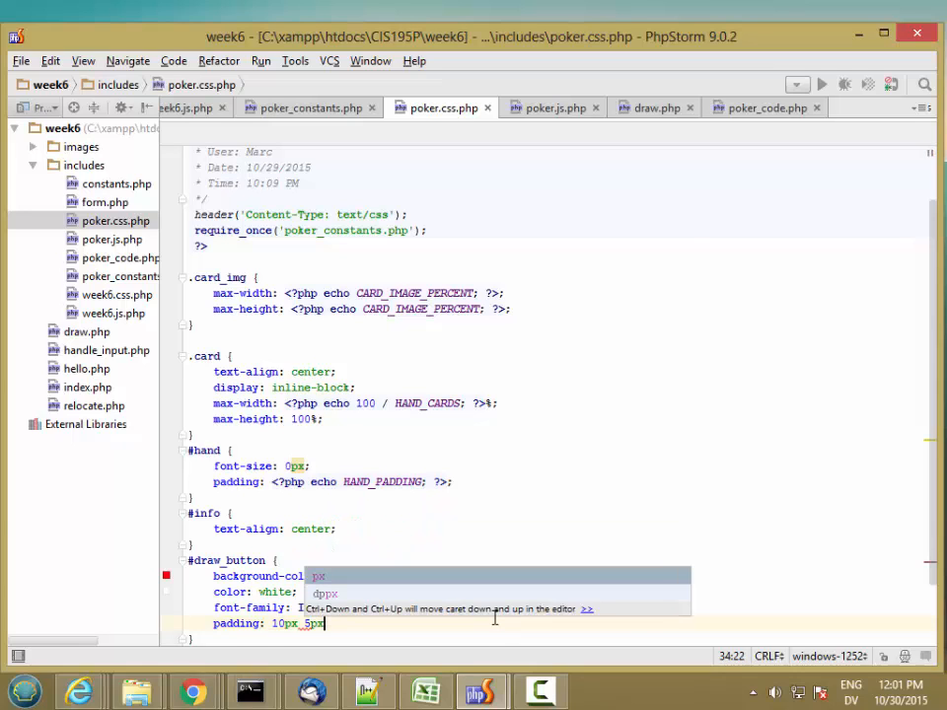
type("10px 5px;")
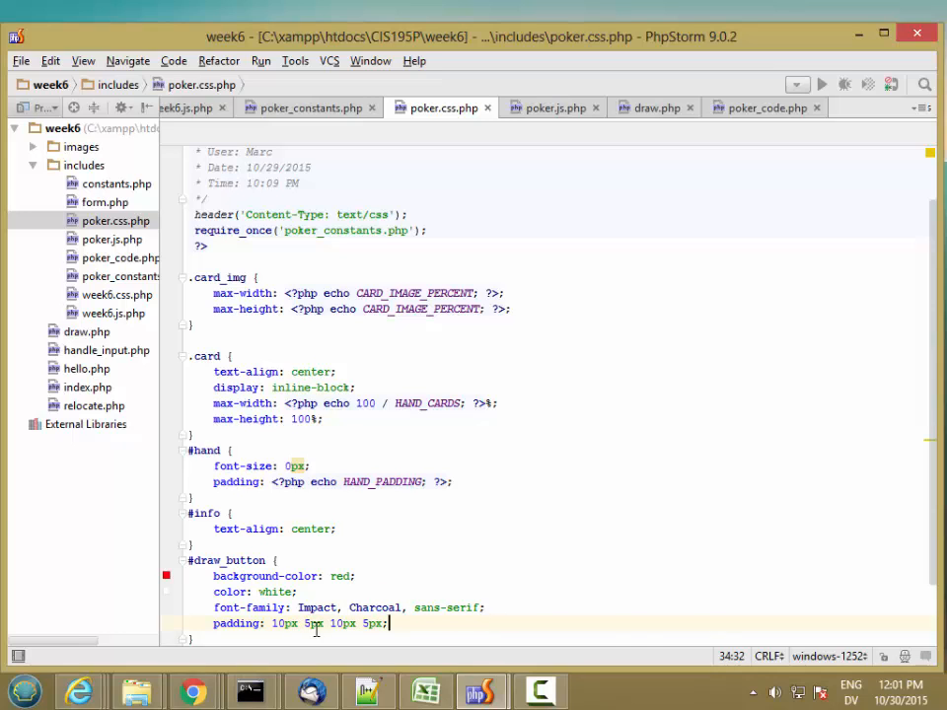
mouse_move(307, 623)
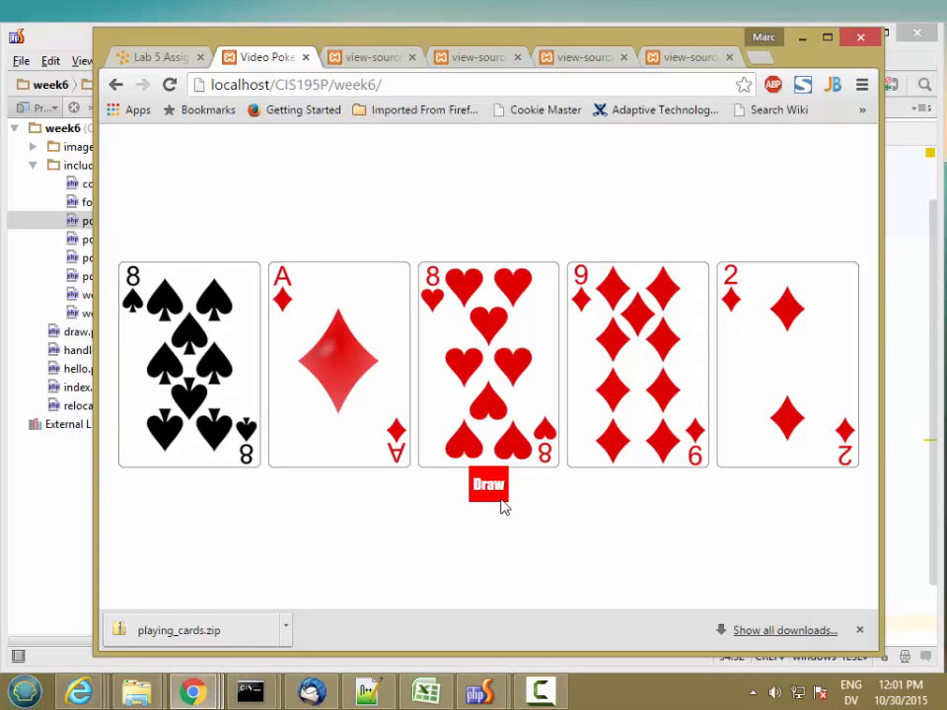
mouse_move(35, 580)
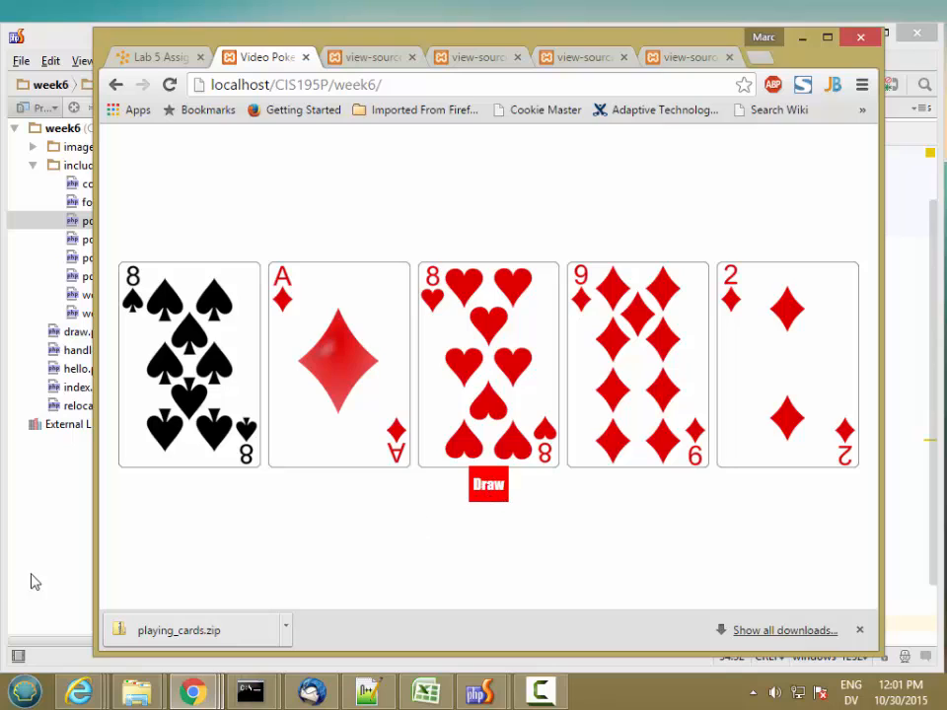
- Check the red Draw button on the reloaded poker page and return to the stylesheet
left_click(482, 691)
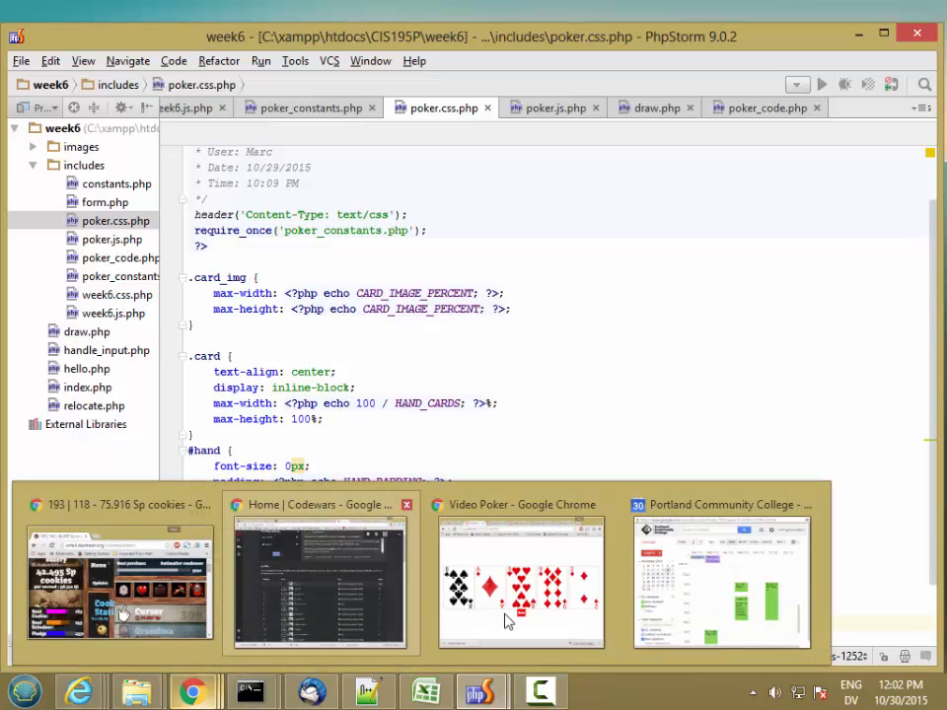
left_click(520, 582)
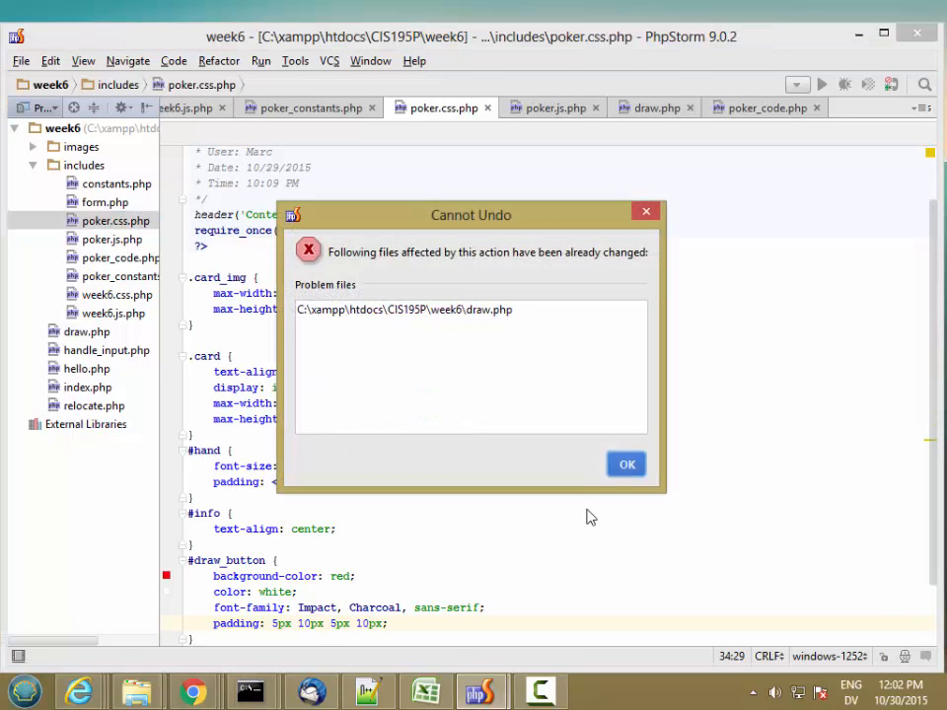
- Dismiss the Cannot Undo warning, keep padding 10px 5px 10px 5px and start a font-size property
left_click(627, 464)
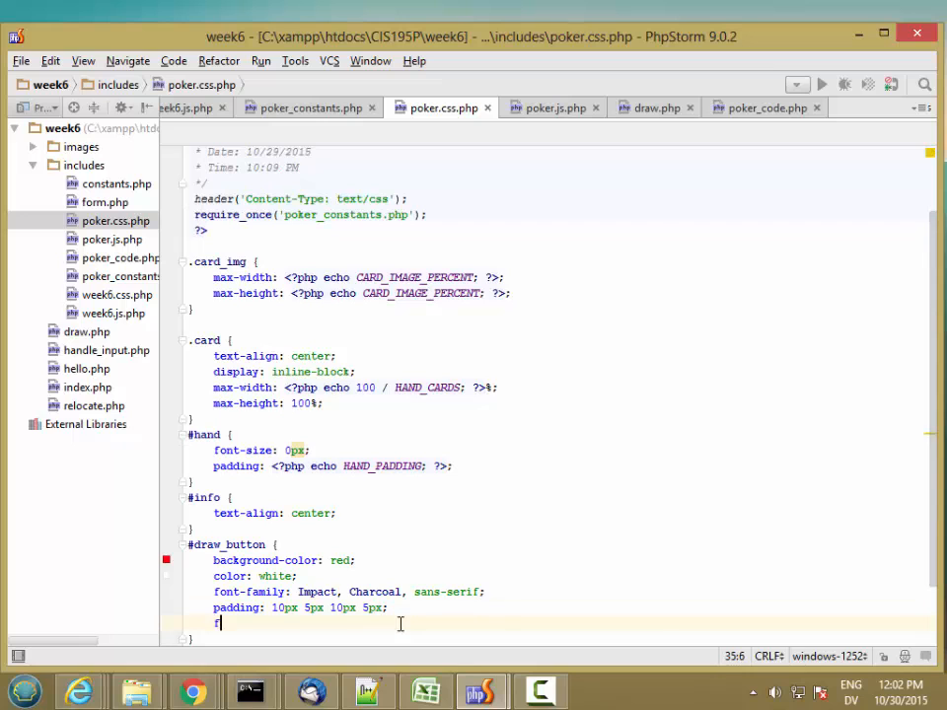
type("font-size")
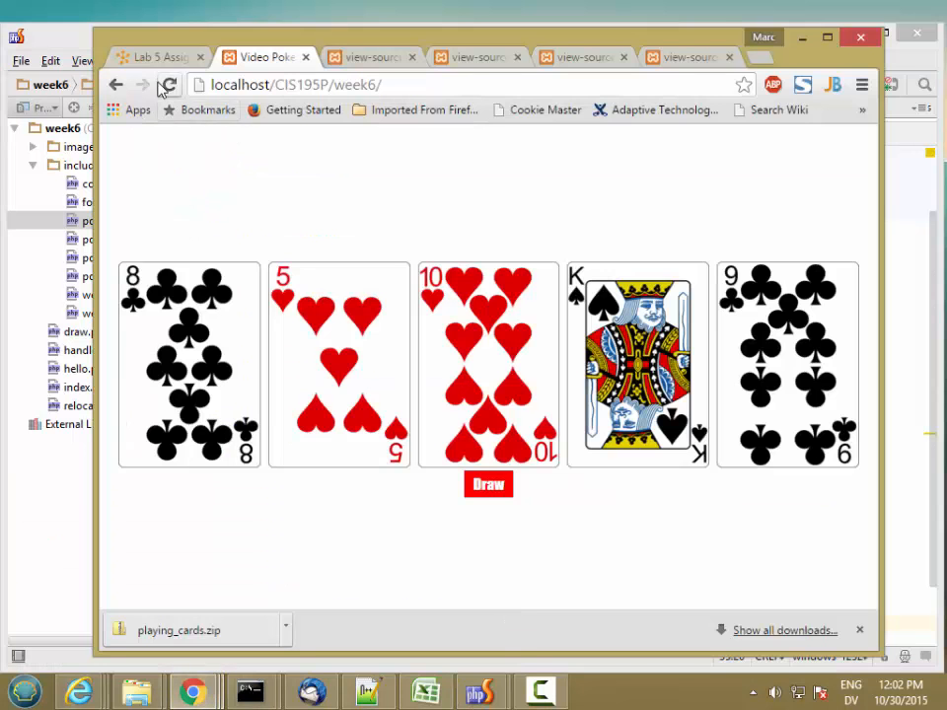
- Reload the page to see the 3em button, then add border-radius: 10px; to #draw_button
left_click(489, 485)
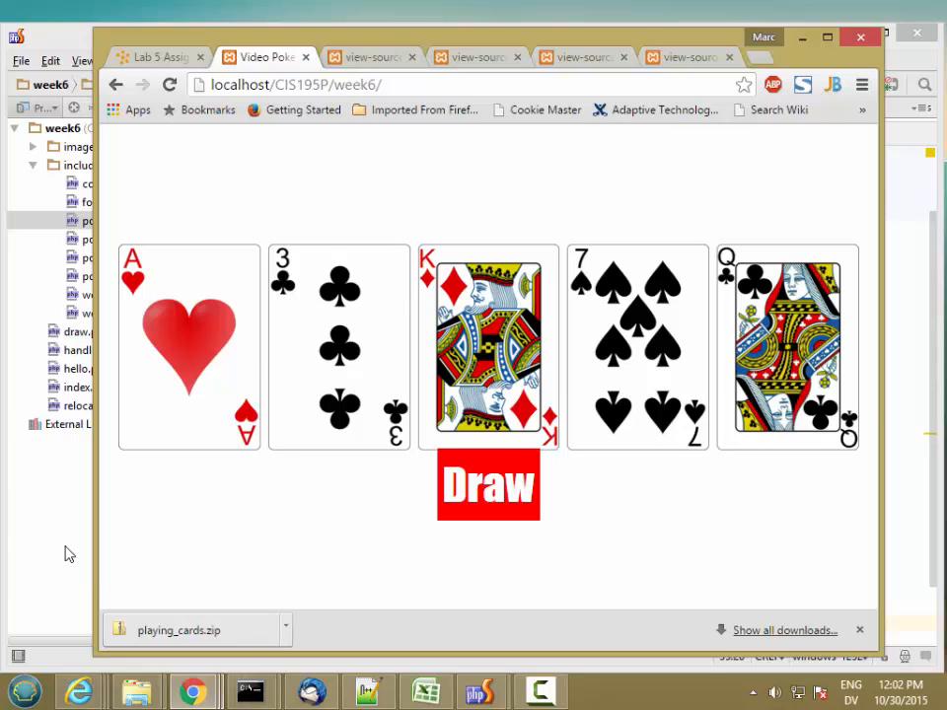
left_click(481, 691)
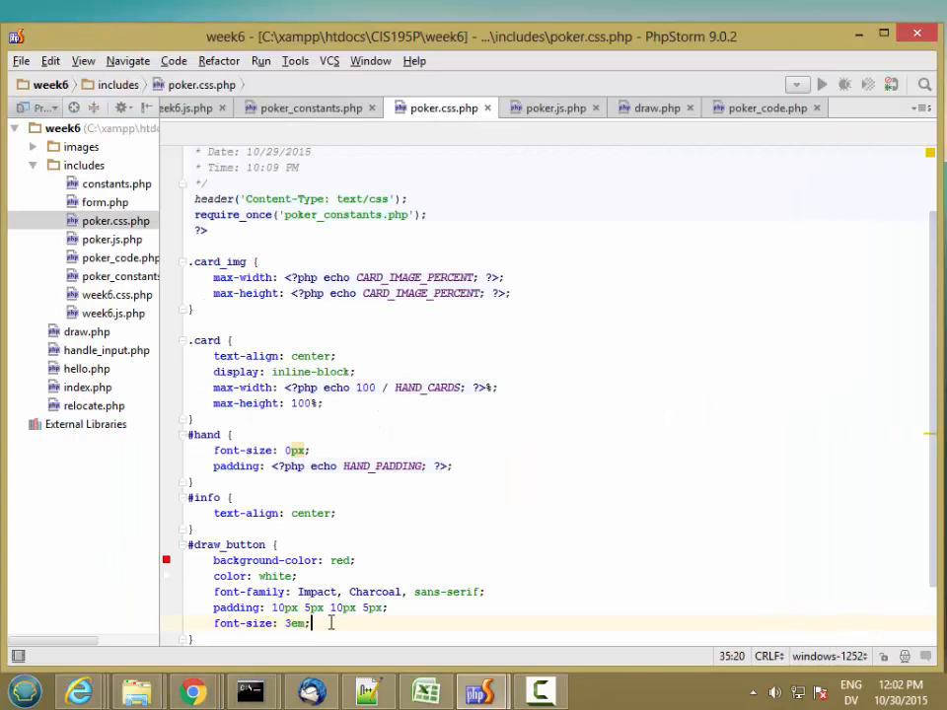
type("bo")
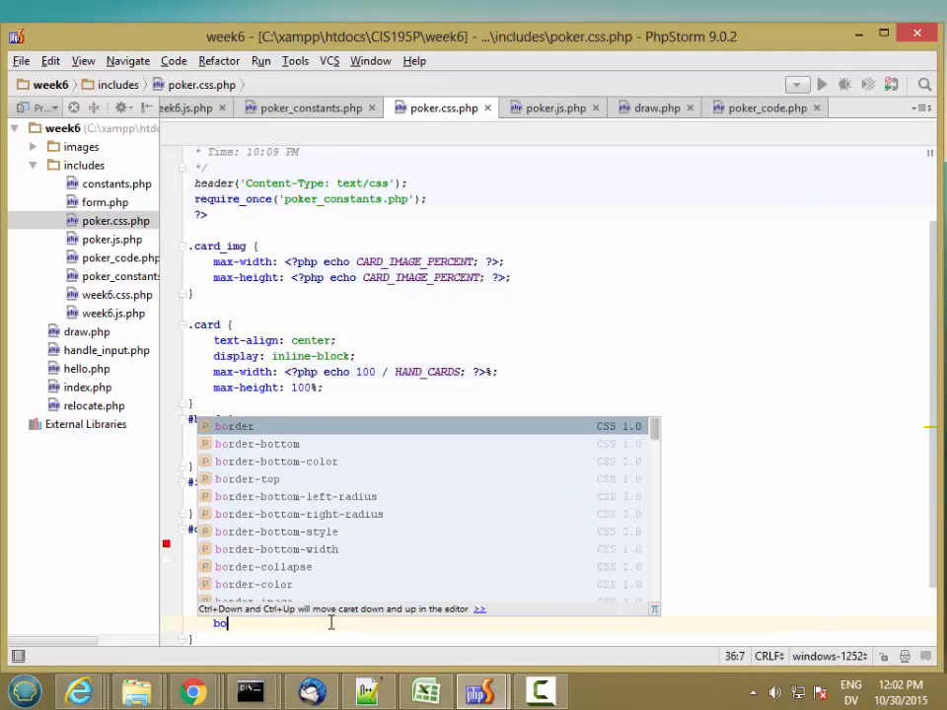
type("rder-r")
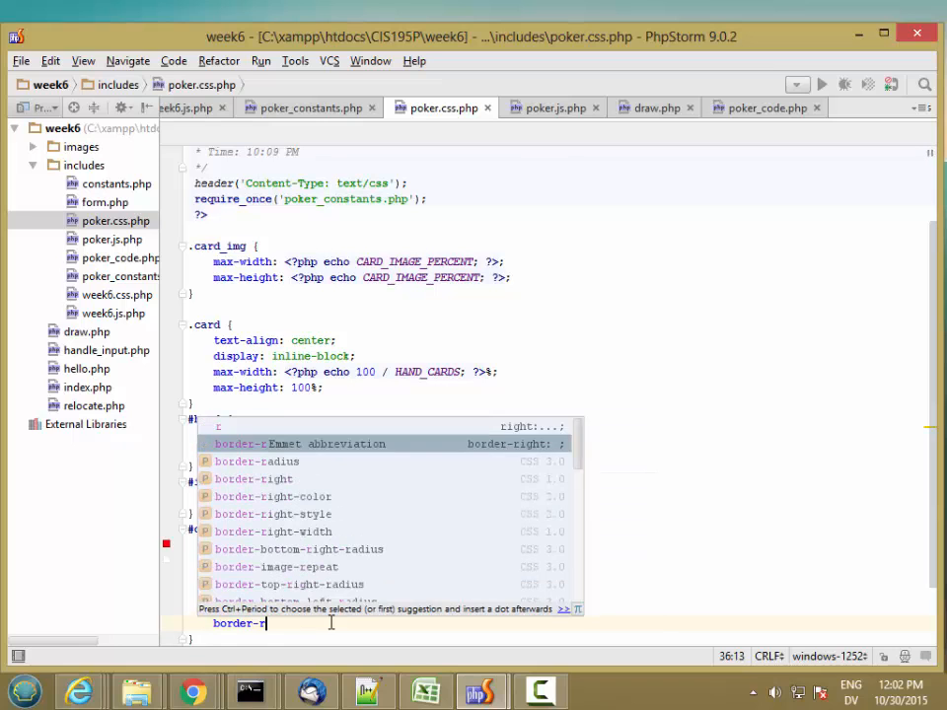
type("ad")
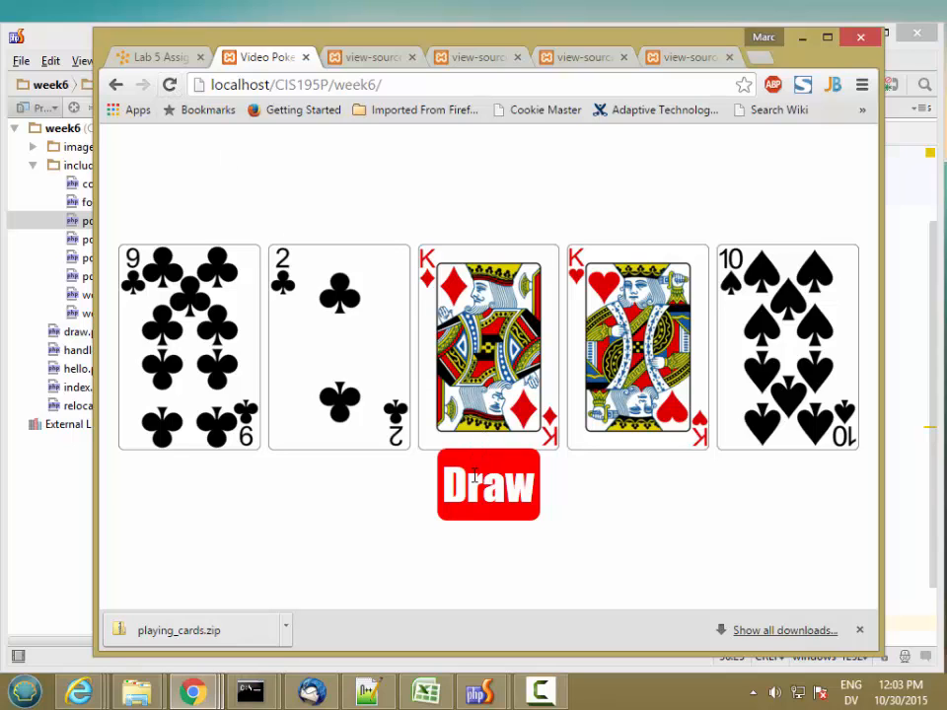
mouse_move(430, 446)
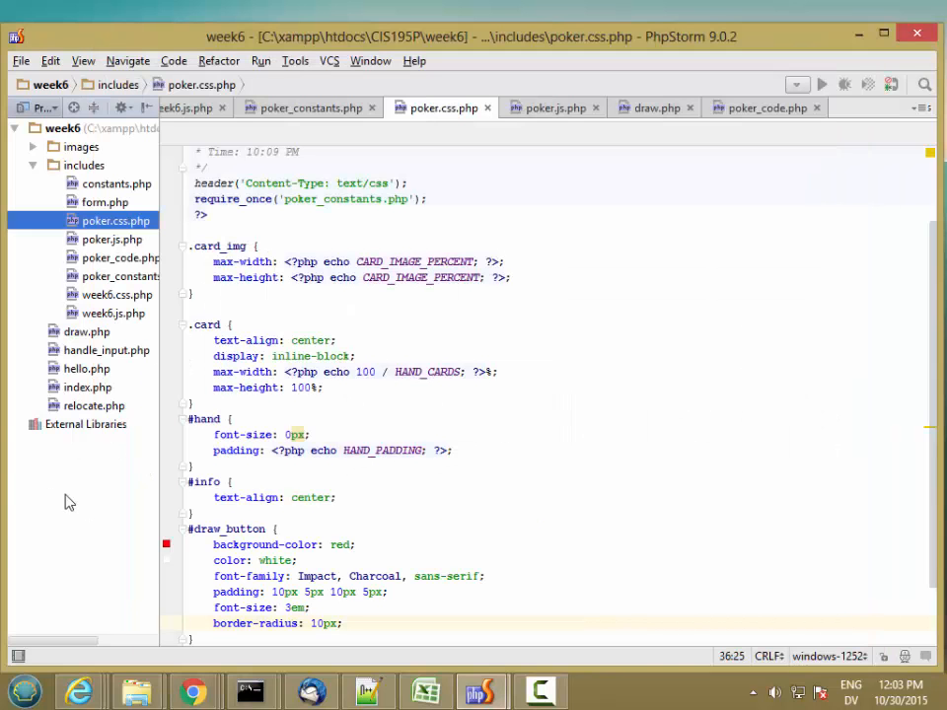
- Give #info the HAND_PADDING padding, flip #draw_button padding to 5px 10px 5px 10px, and reload the page
scroll("down", 3)
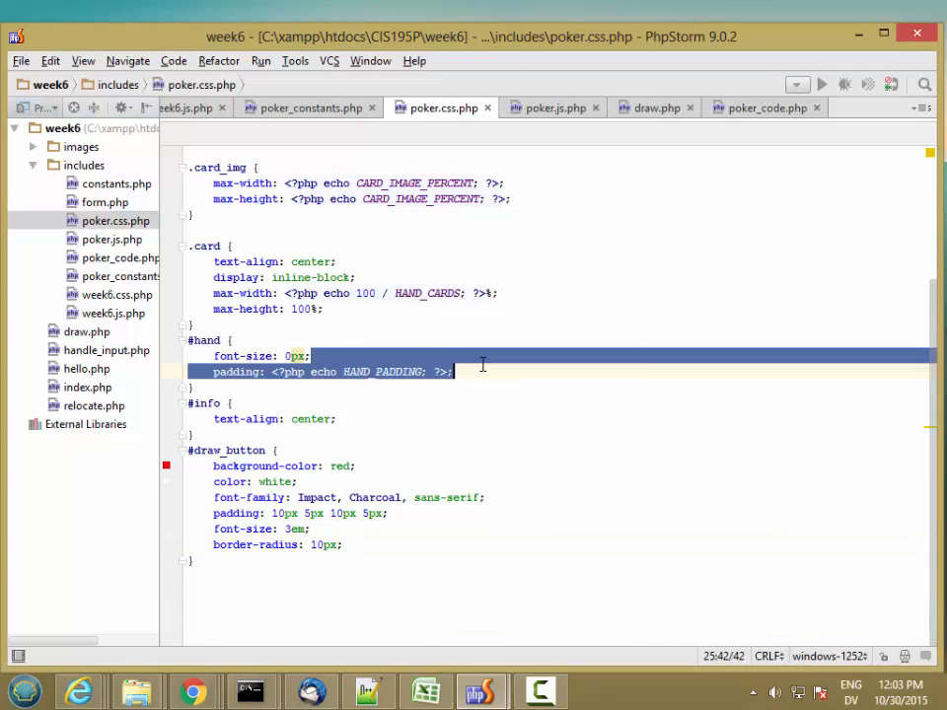
mouse_move(359, 430)
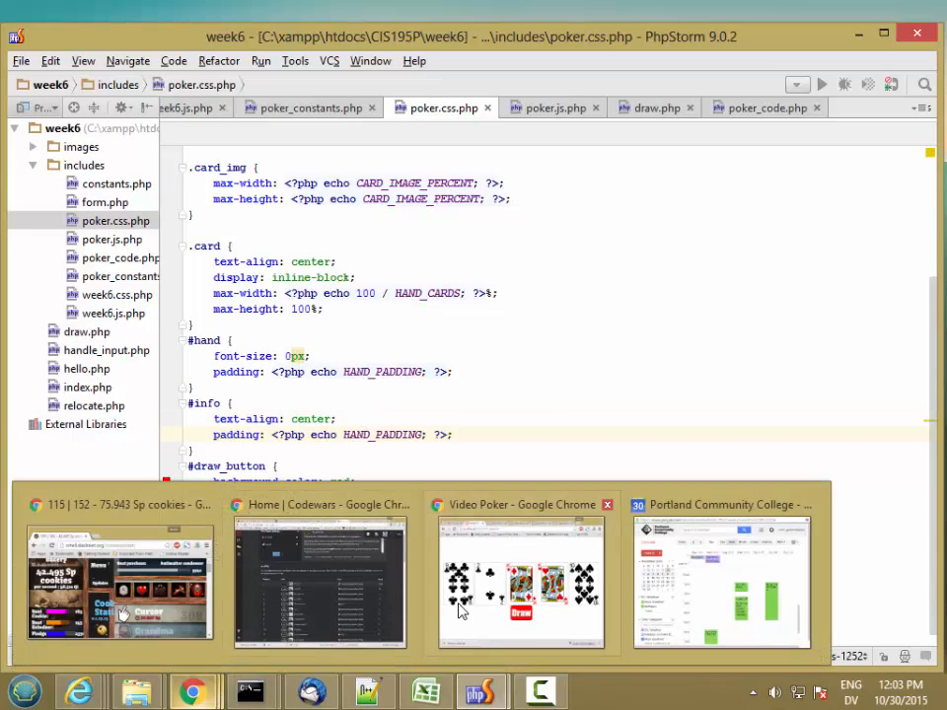
left_click(521, 581)
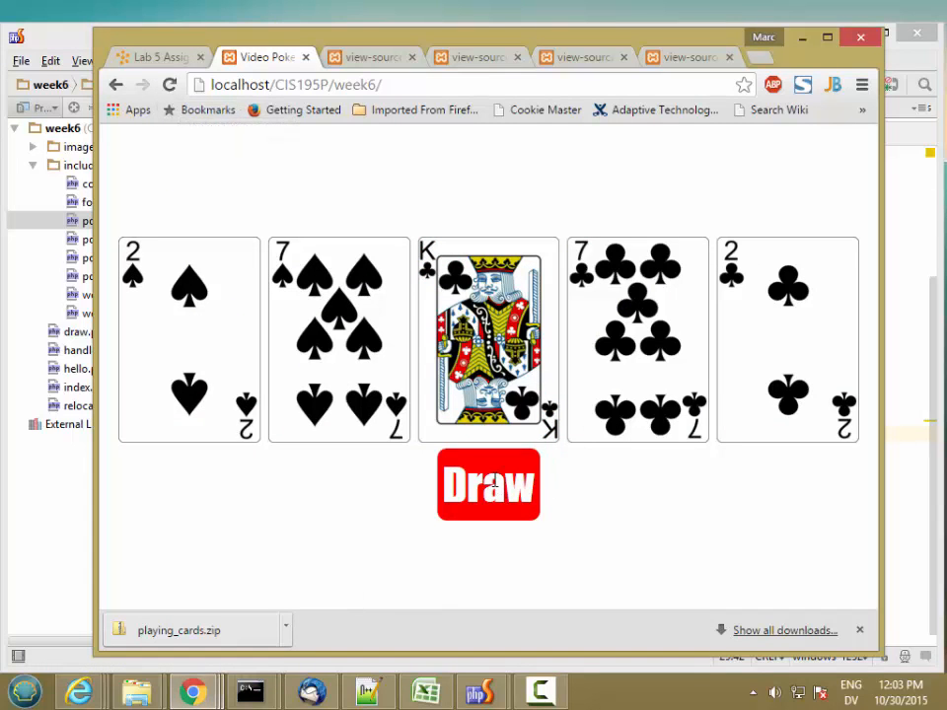
mouse_move(412, 487)
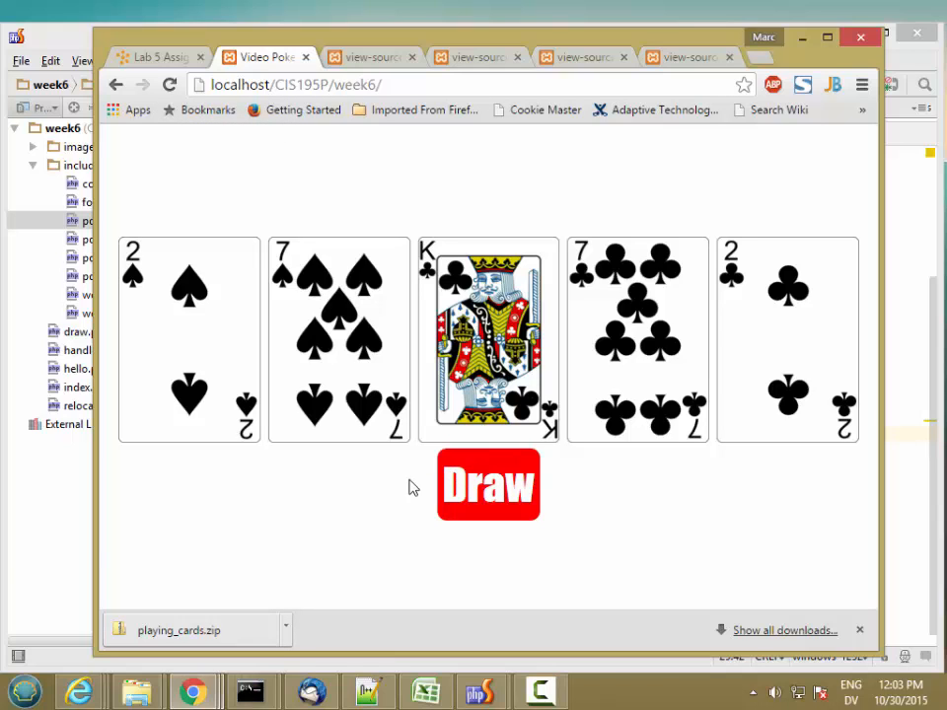
left_click(481, 690)
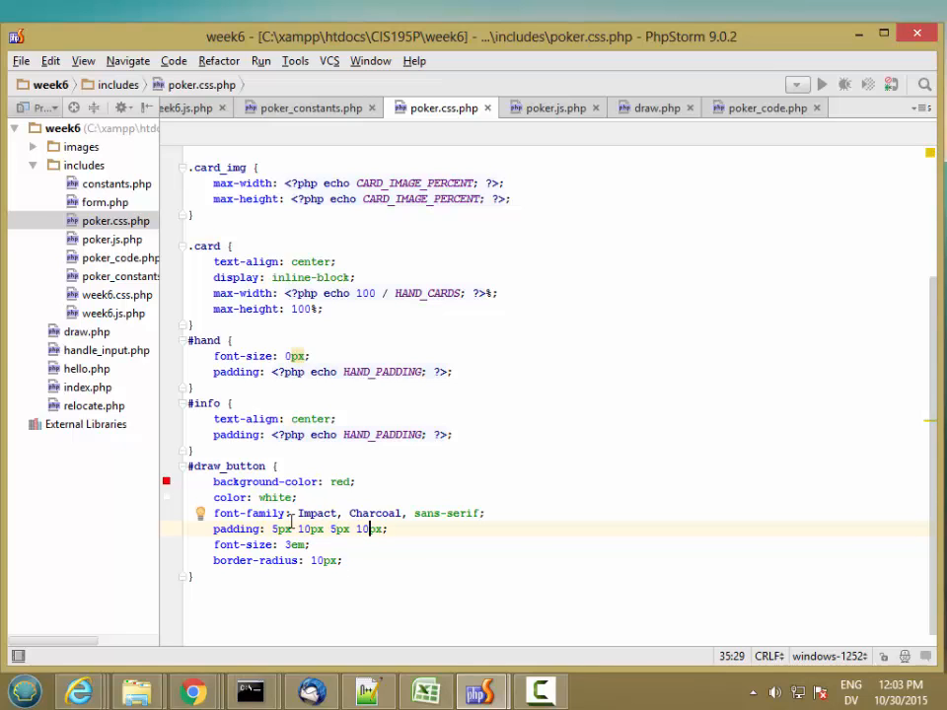
mouse_move(422, 687)
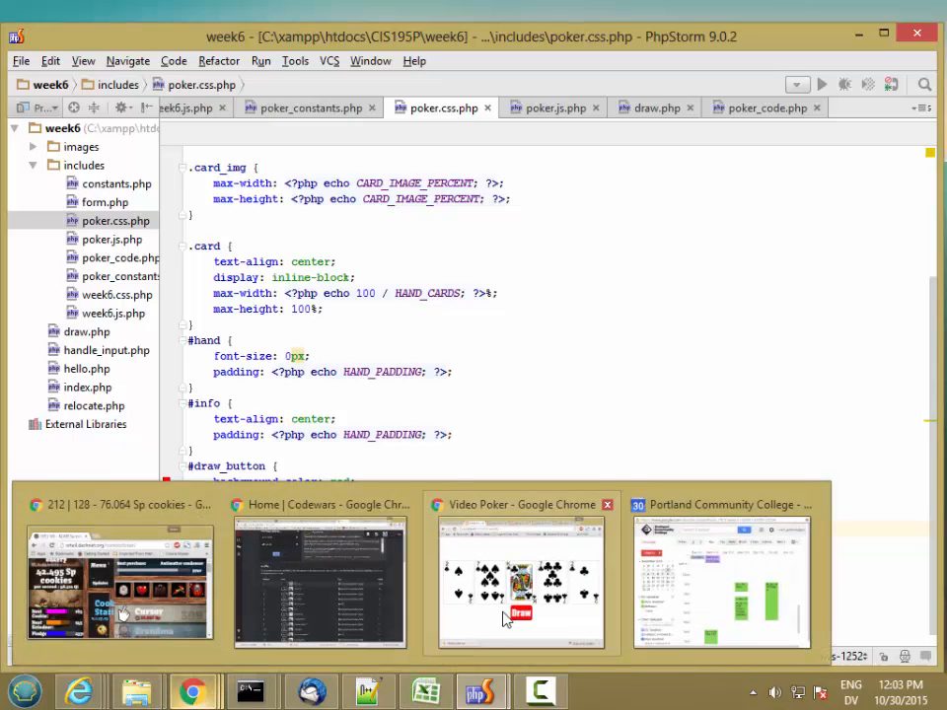
left_click(520, 582)
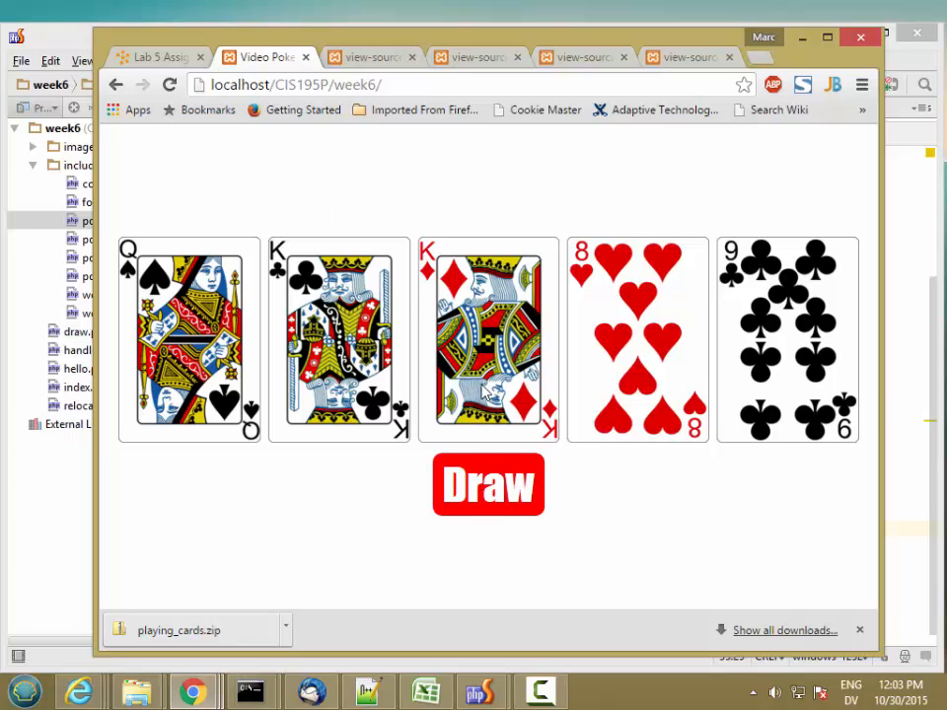
mouse_move(787, 372)
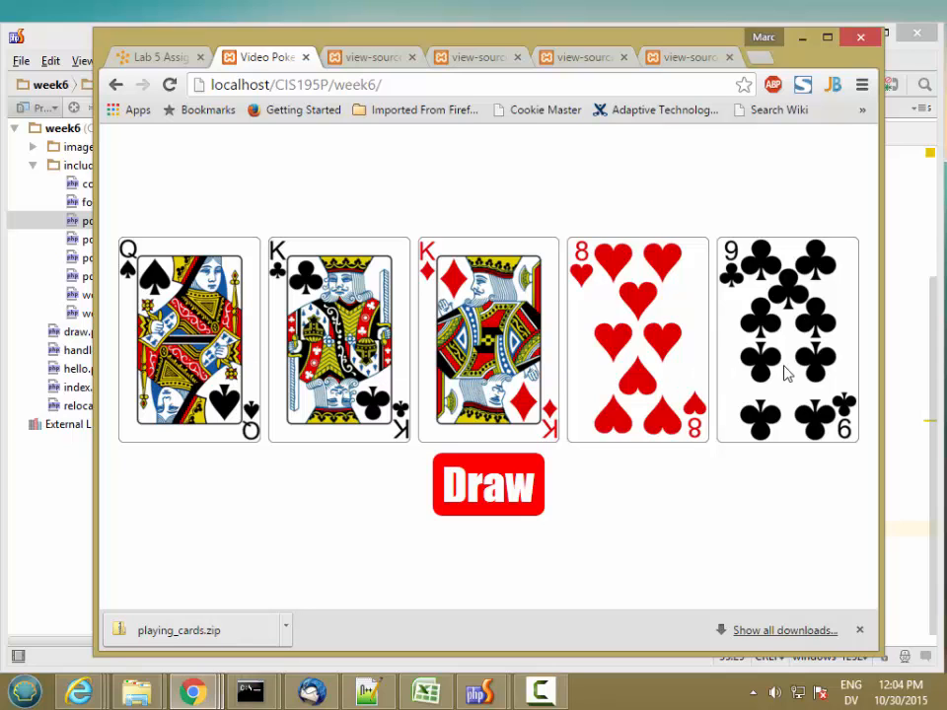
mouse_move(142, 442)
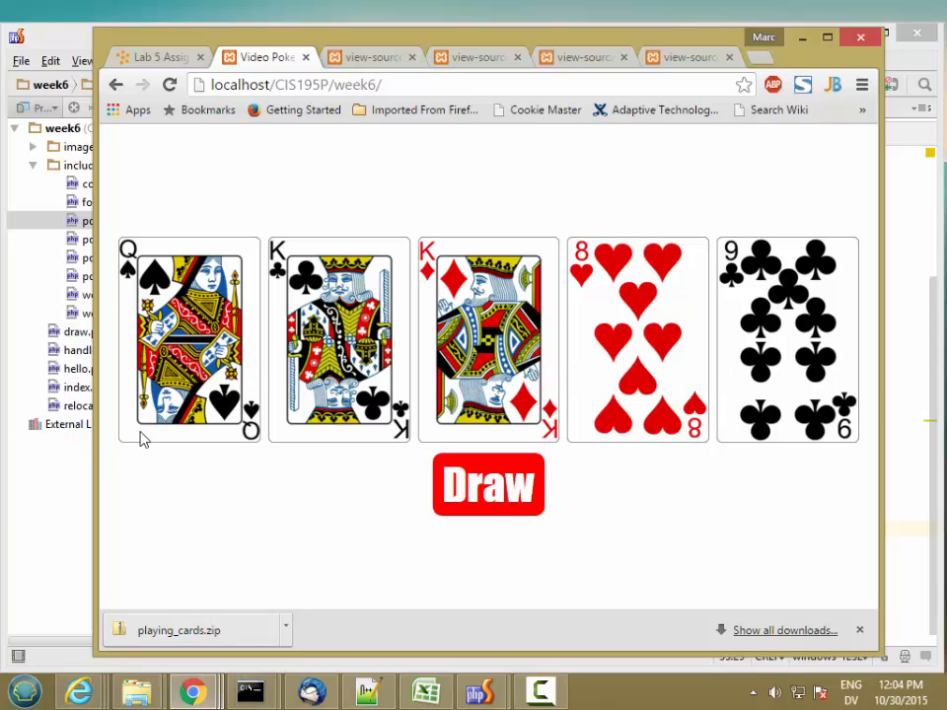
- Give .card_img and #draw_button cursor: pointer, then reload the poker page in Chrome to check
left_click(482, 691)
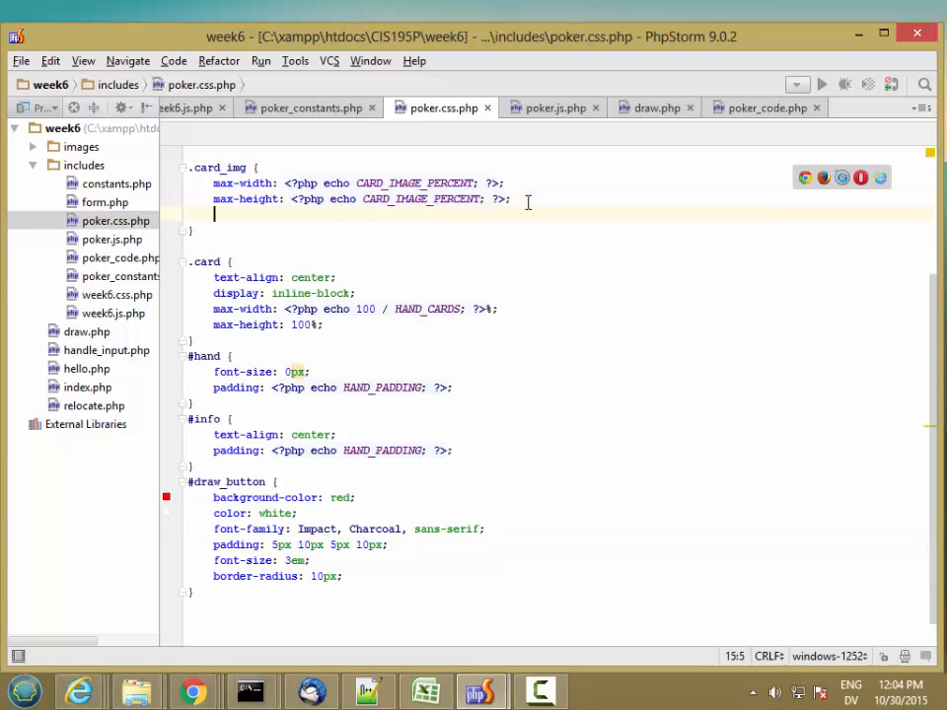
type("curson:")
type("cursor: pointer;")
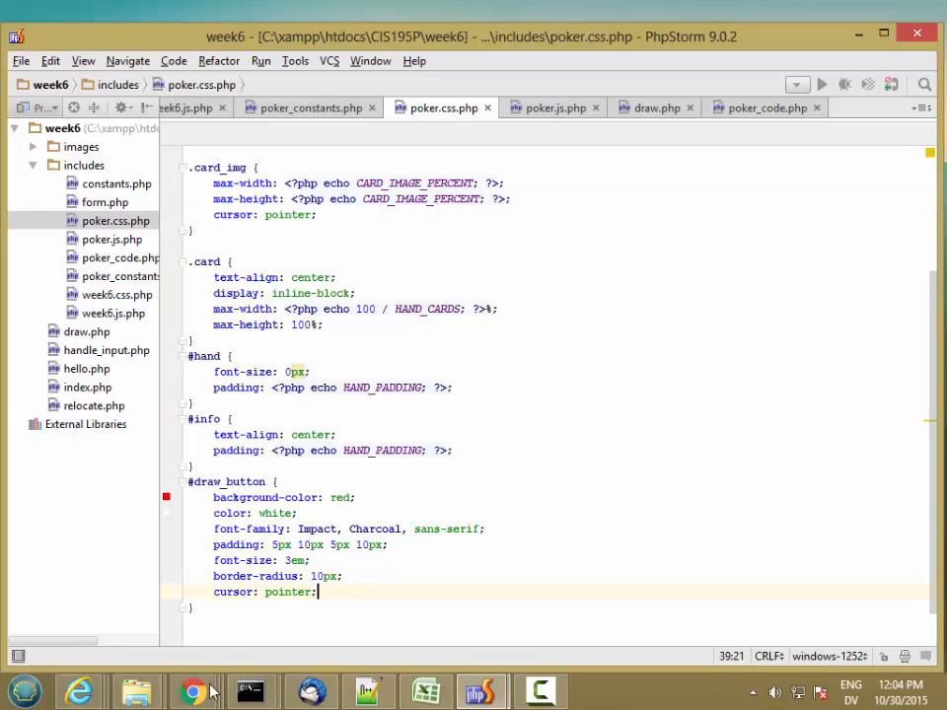
left_click(194, 690)
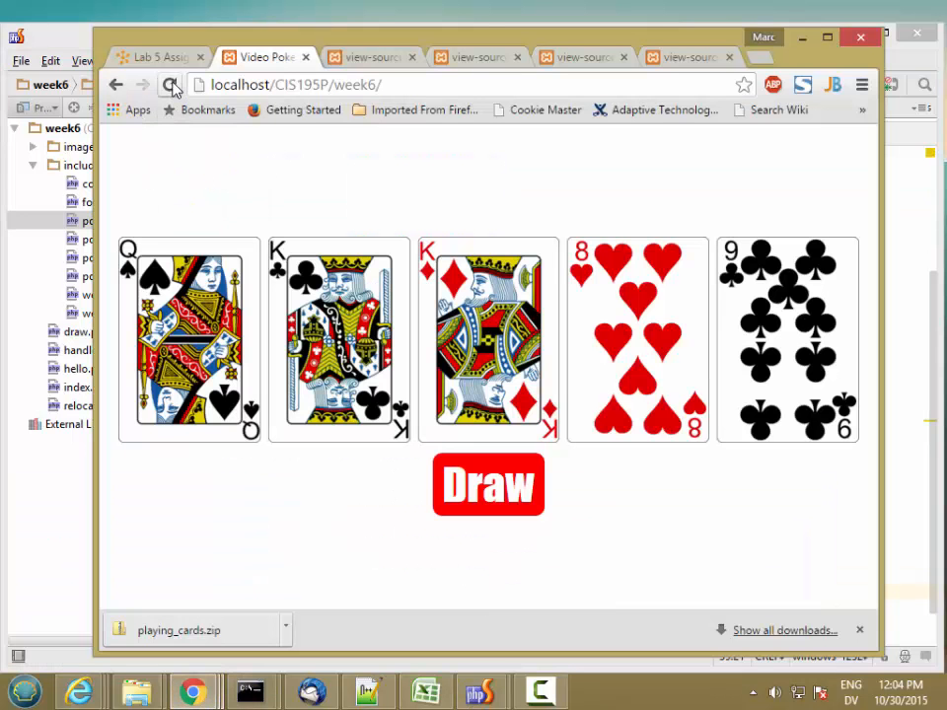
left_click(487, 486)
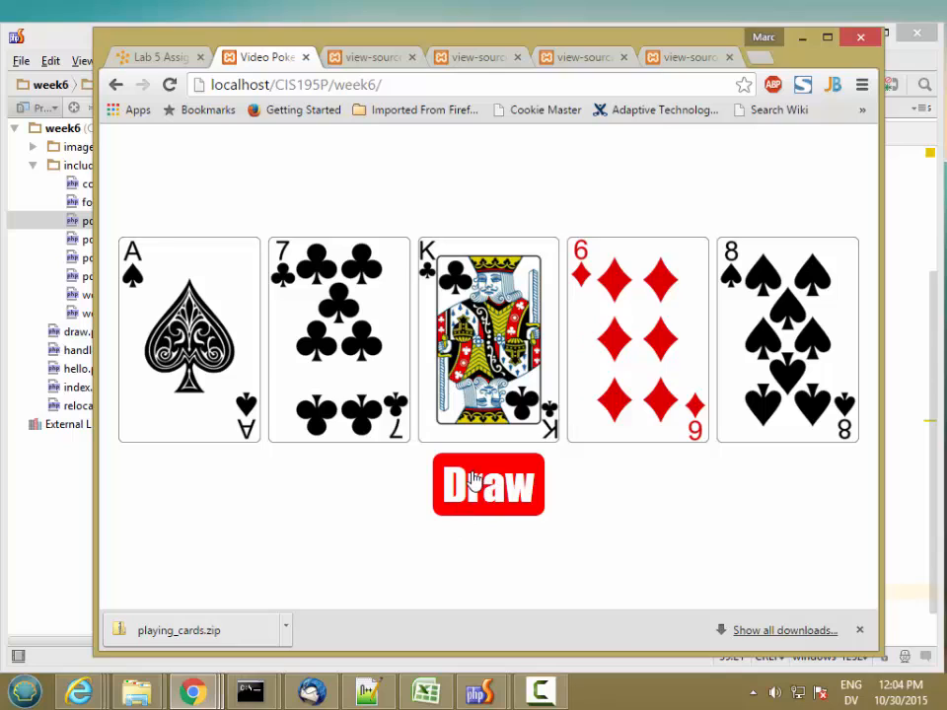
mouse_move(452, 458)
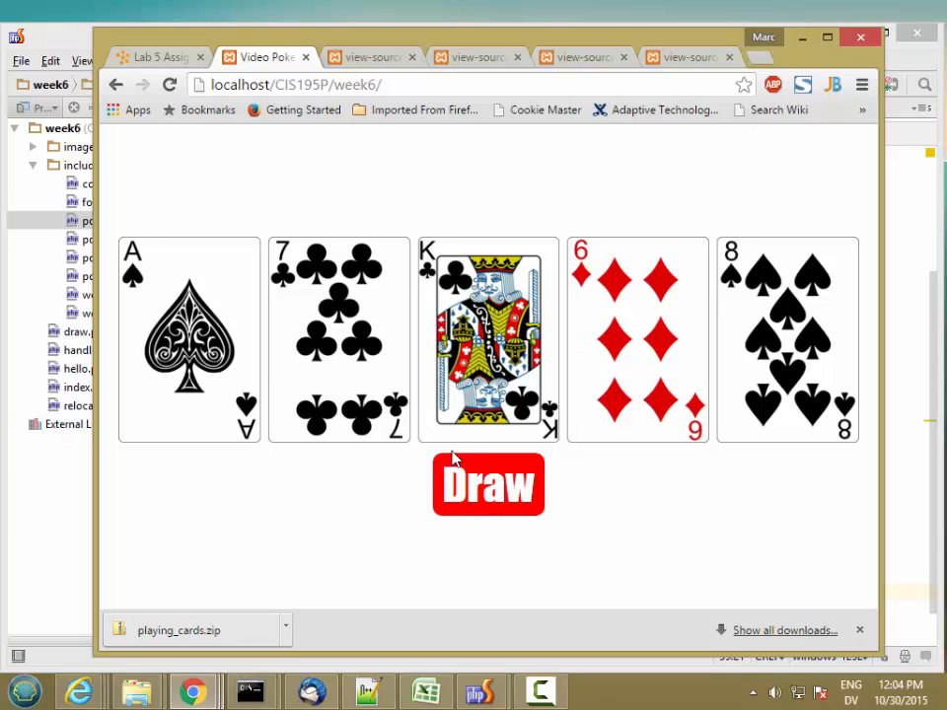
mouse_move(340, 175)
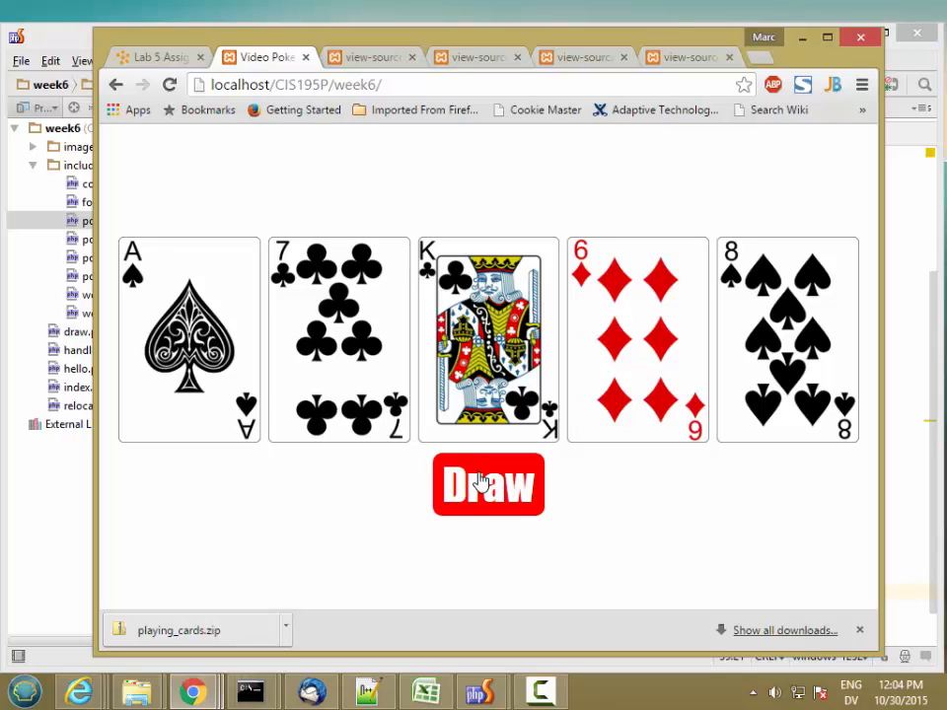
mouse_move(268, 493)
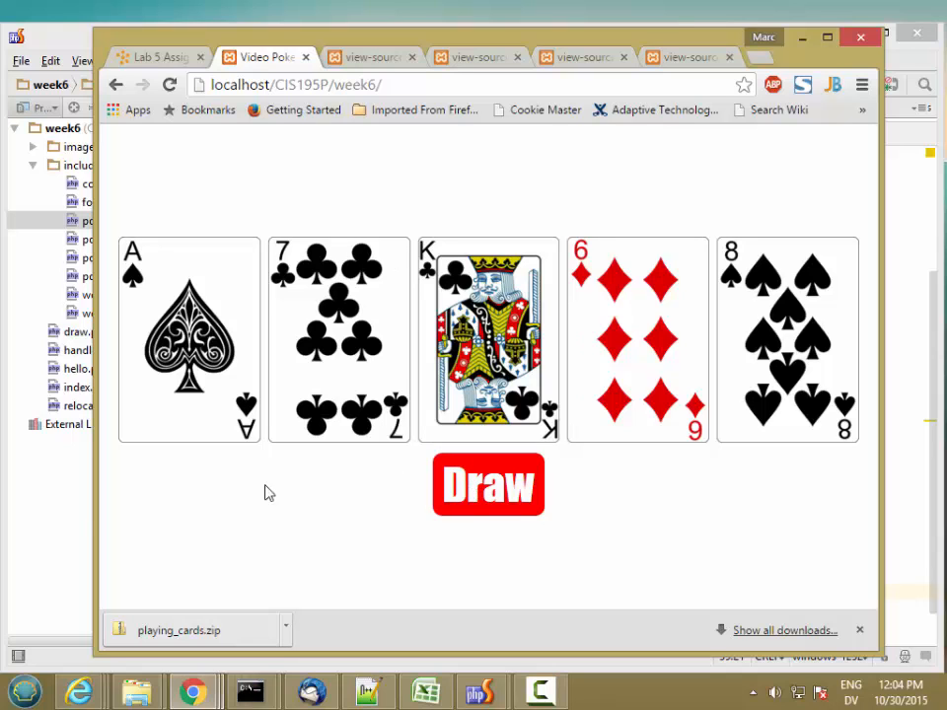
left_click(481, 691)
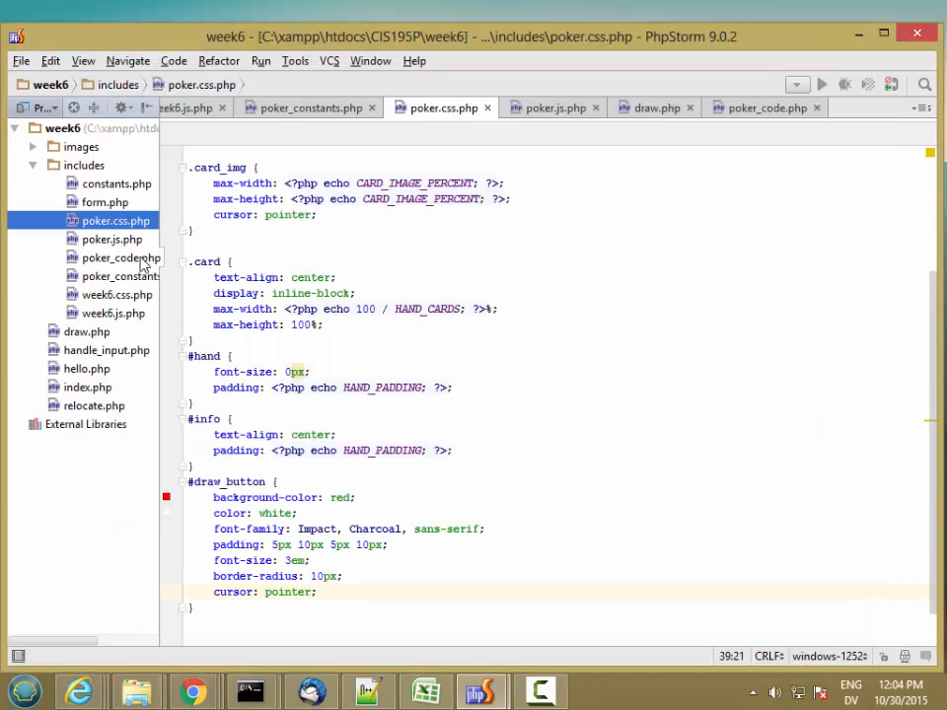
- In init() of poker.js.php, store document.getElementById('draw_button') in a drawButton variable
left_click(110, 239)
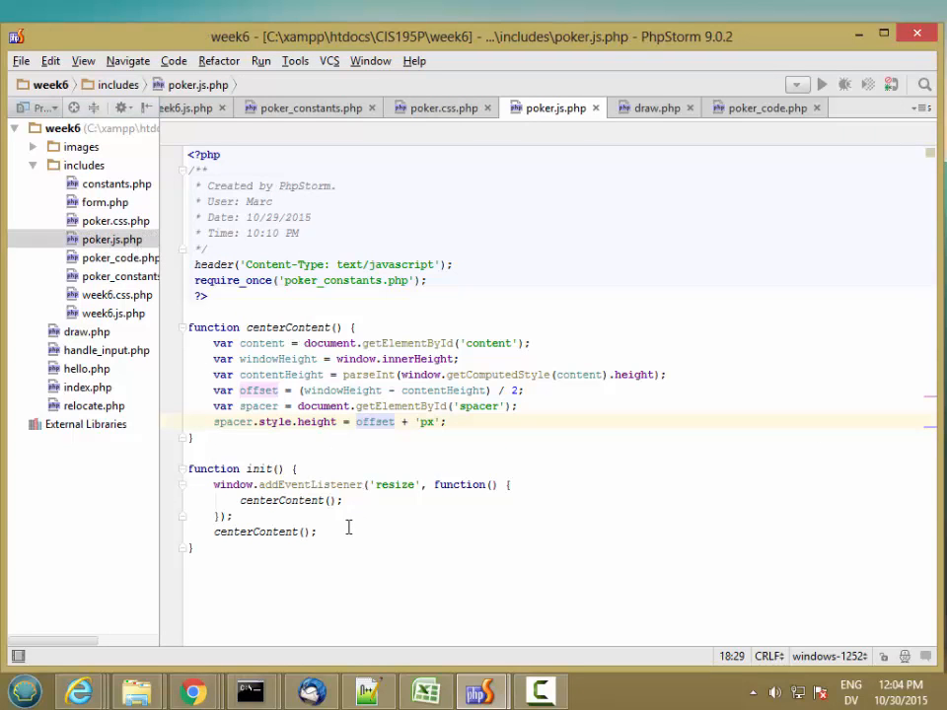
left_click(317, 533)
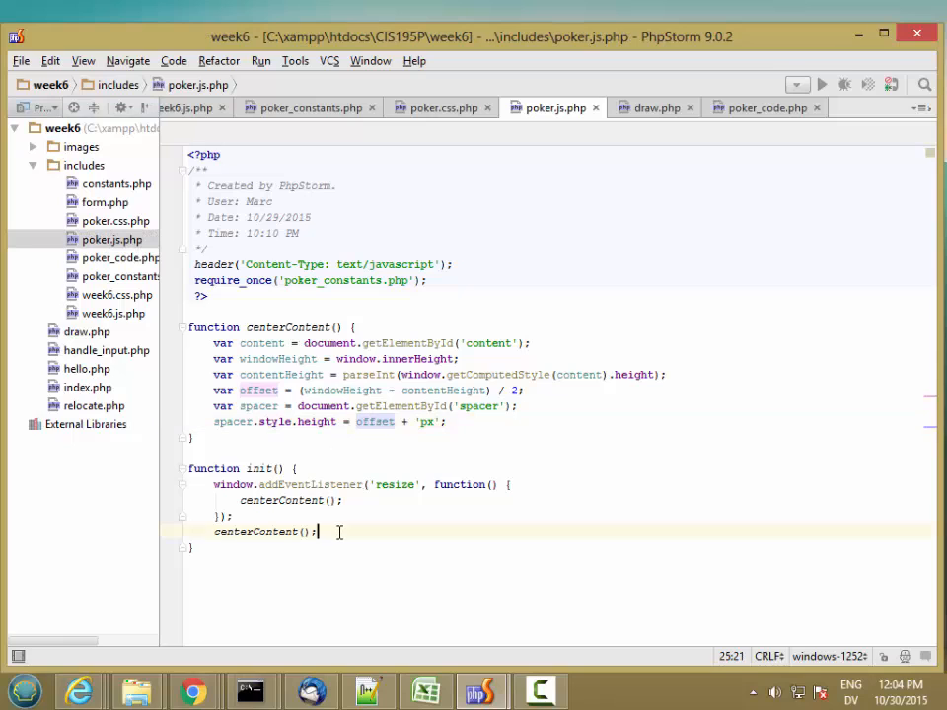
key("Return")
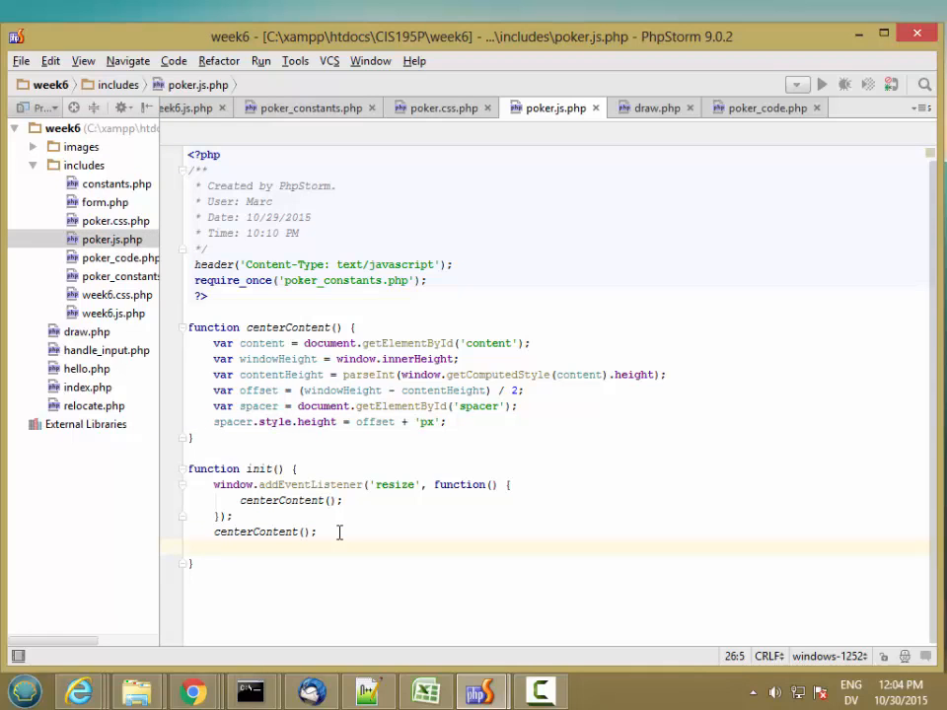
type("var drawButton")
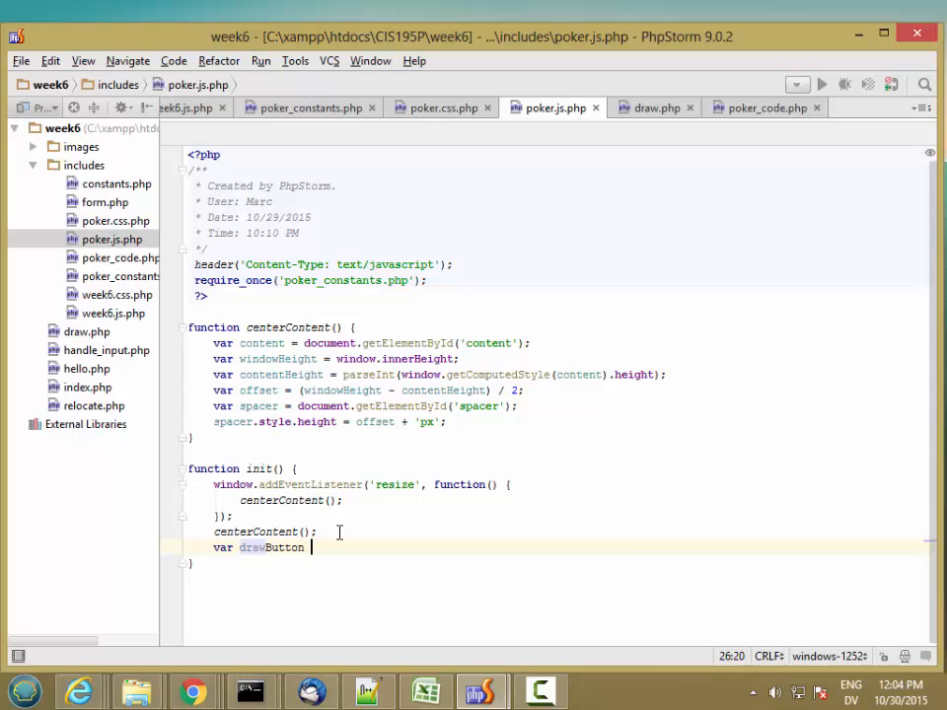
type("= d")
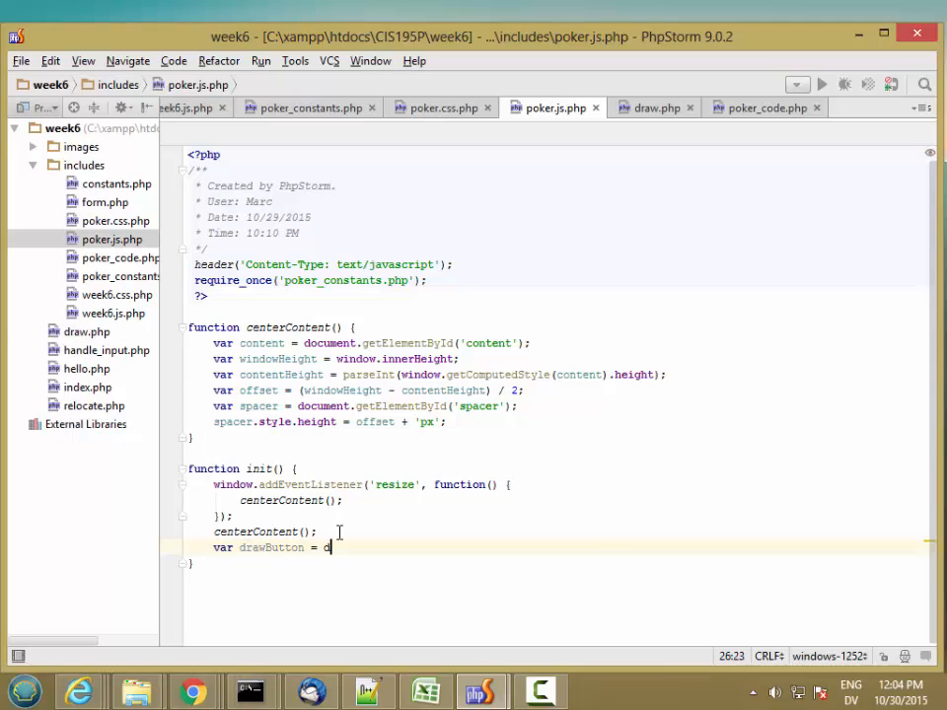
type("document.getElementById(")
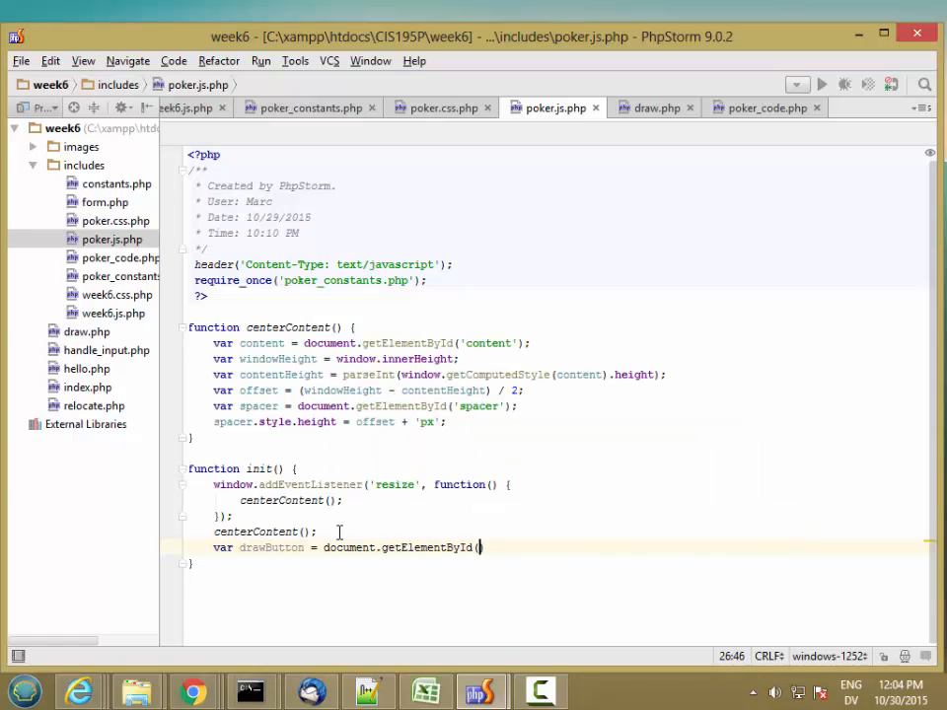
type("'draw_but'")
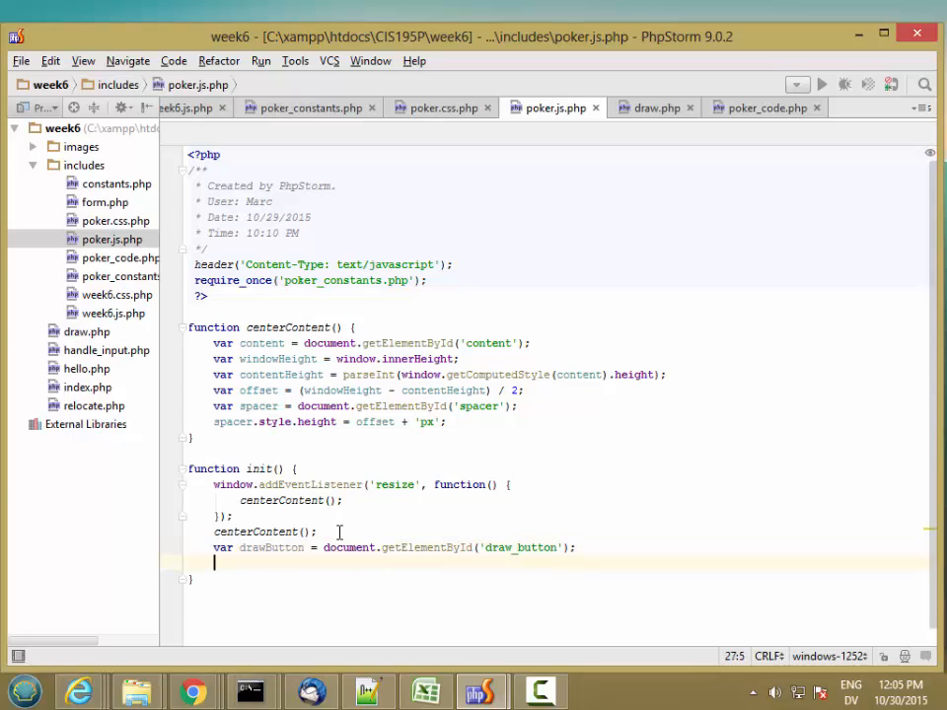
- Attach a 'click' listener to drawButton whose function body calls submitForm()
type("drawButton.addEventListener(")
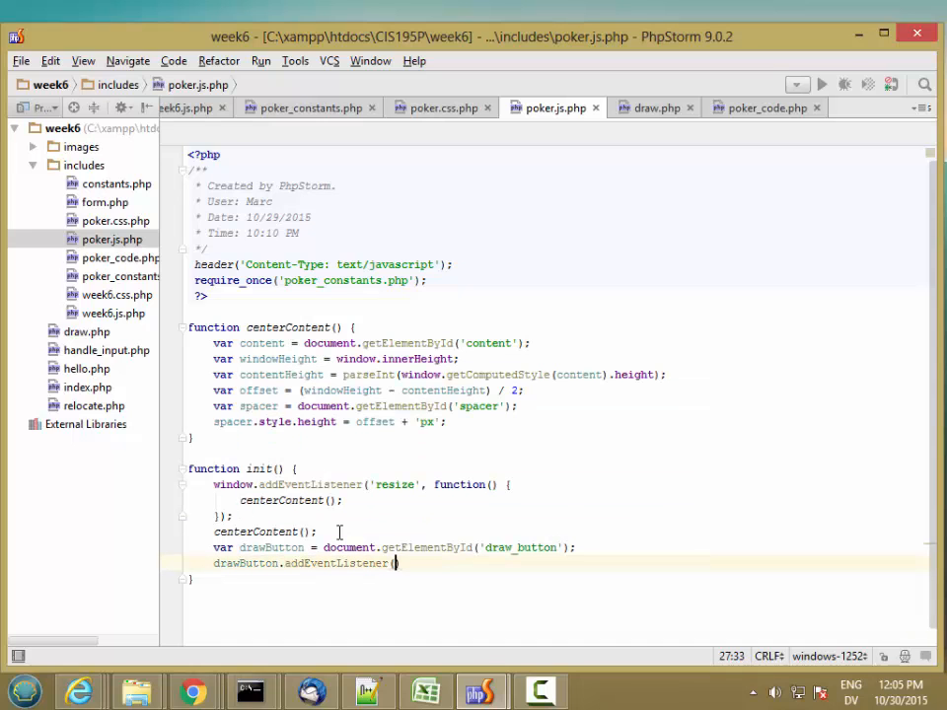
type("'click'")
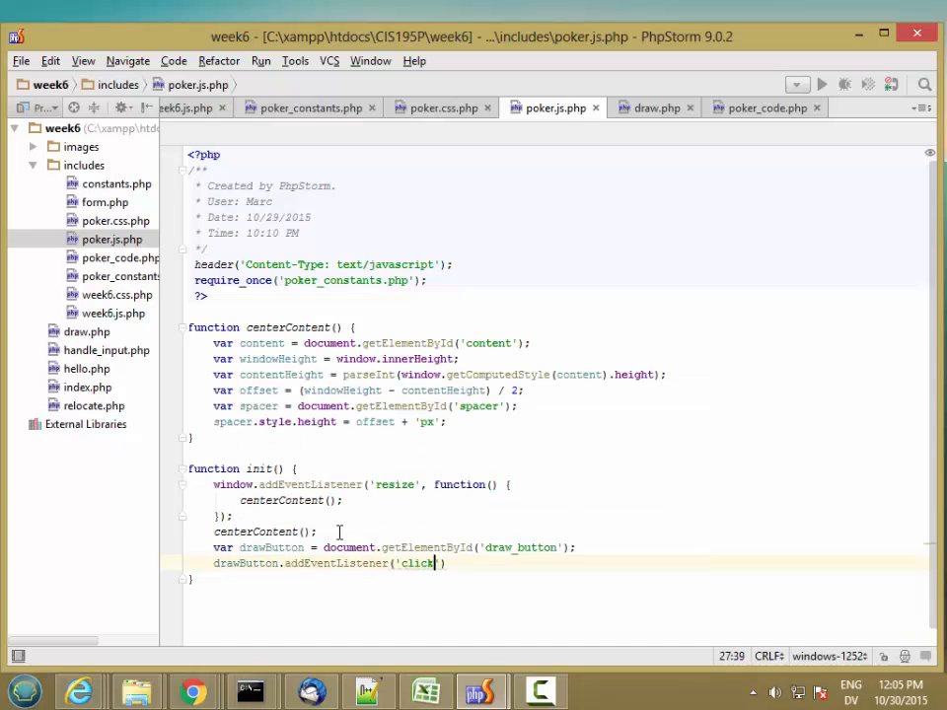
type(",")
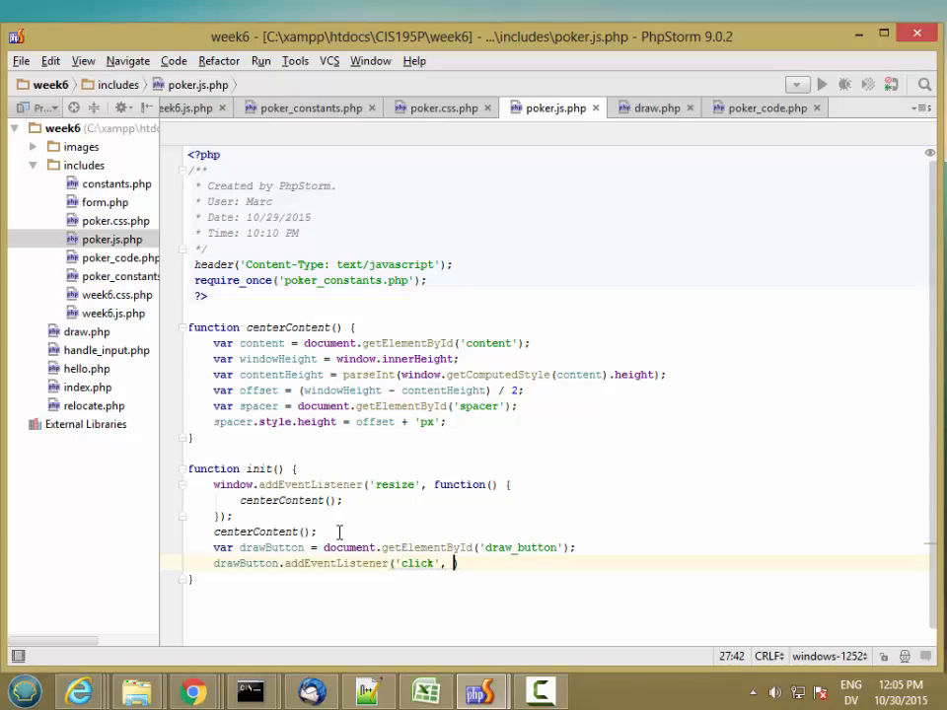
type("function(")
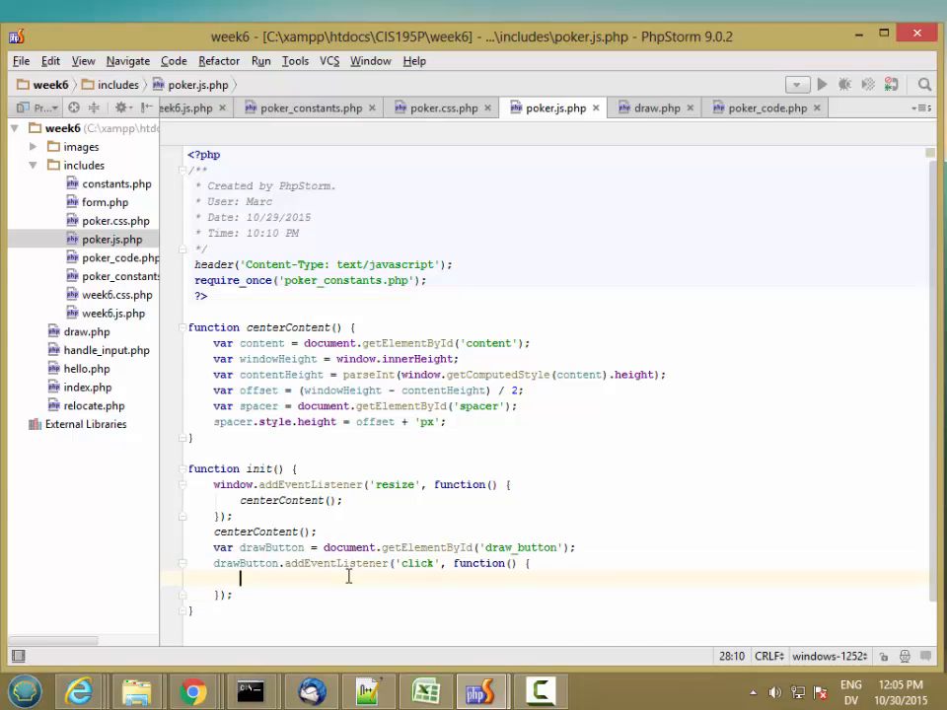
type("submitFo")
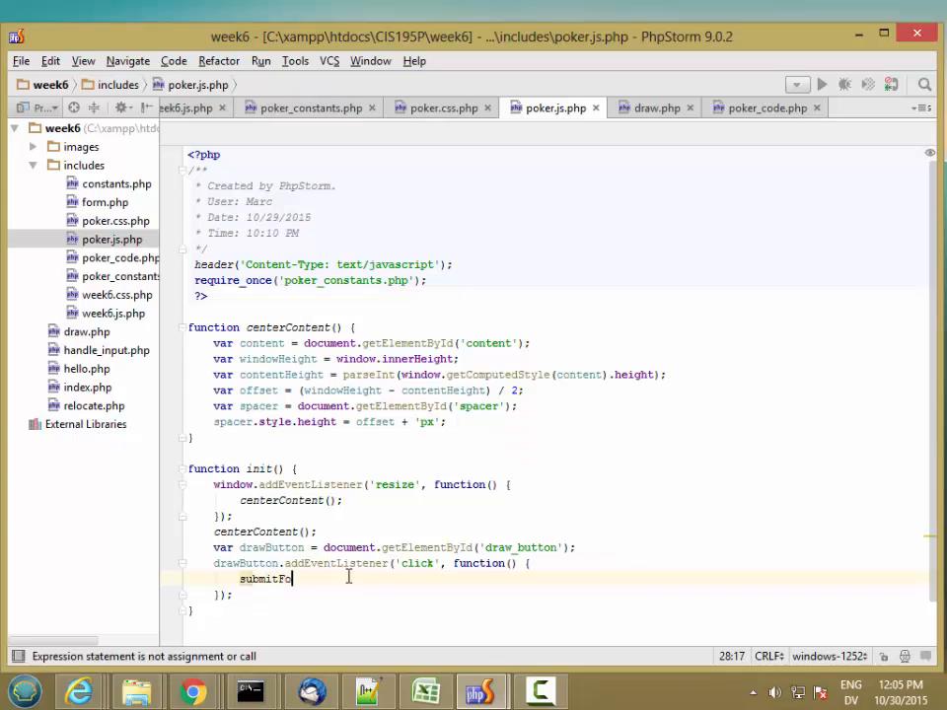
- Finish the submitForm(); call and declare function submitForm() above init
type("rm();")
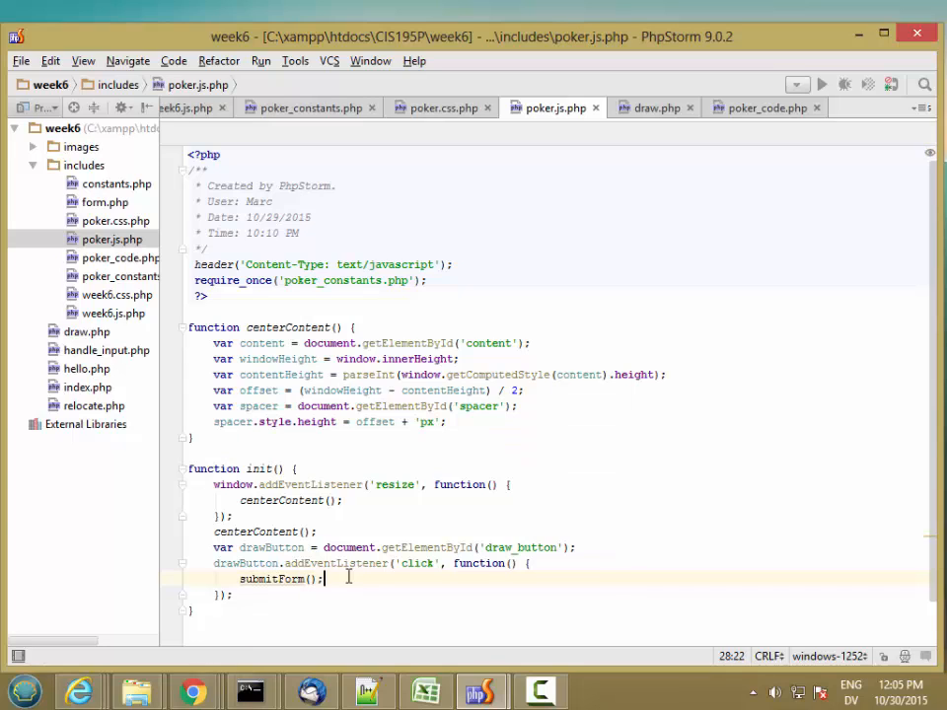
left_click(187, 452)
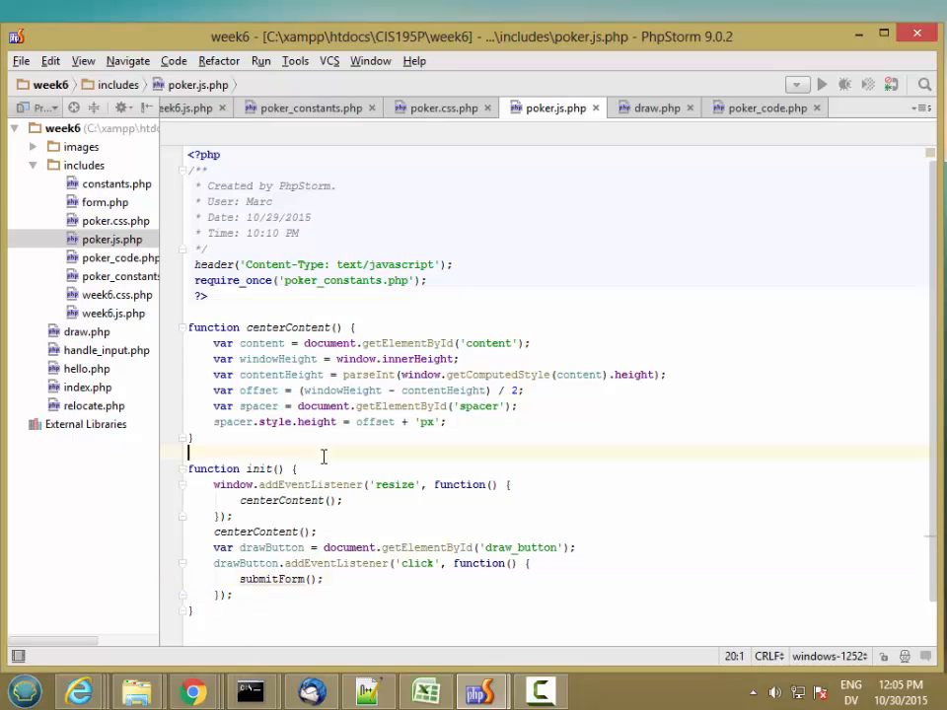
type("function")
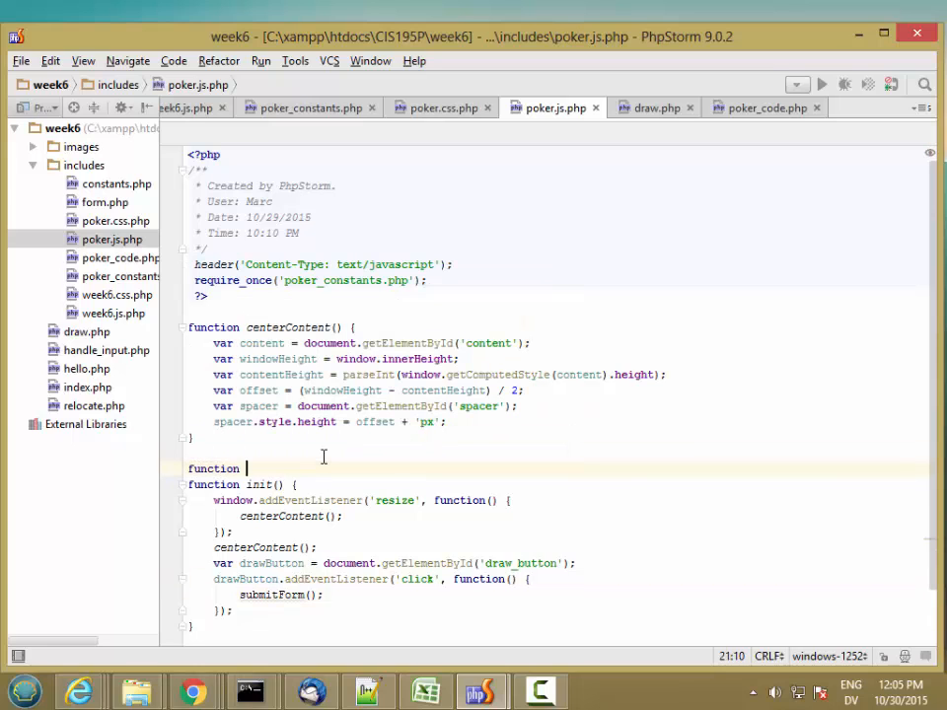
type("submitForm")
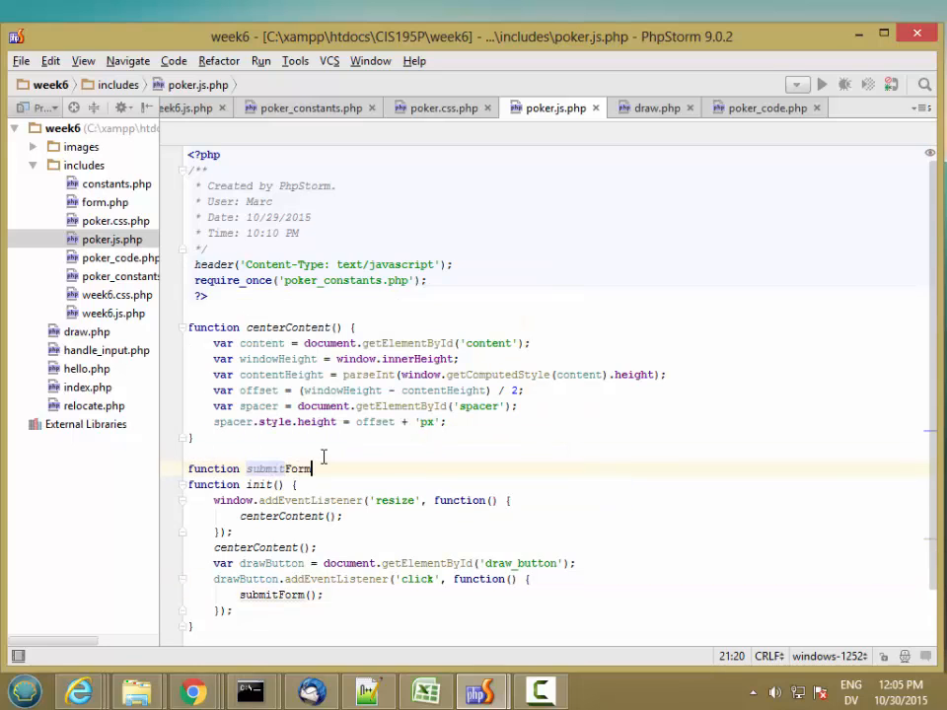
type("()")
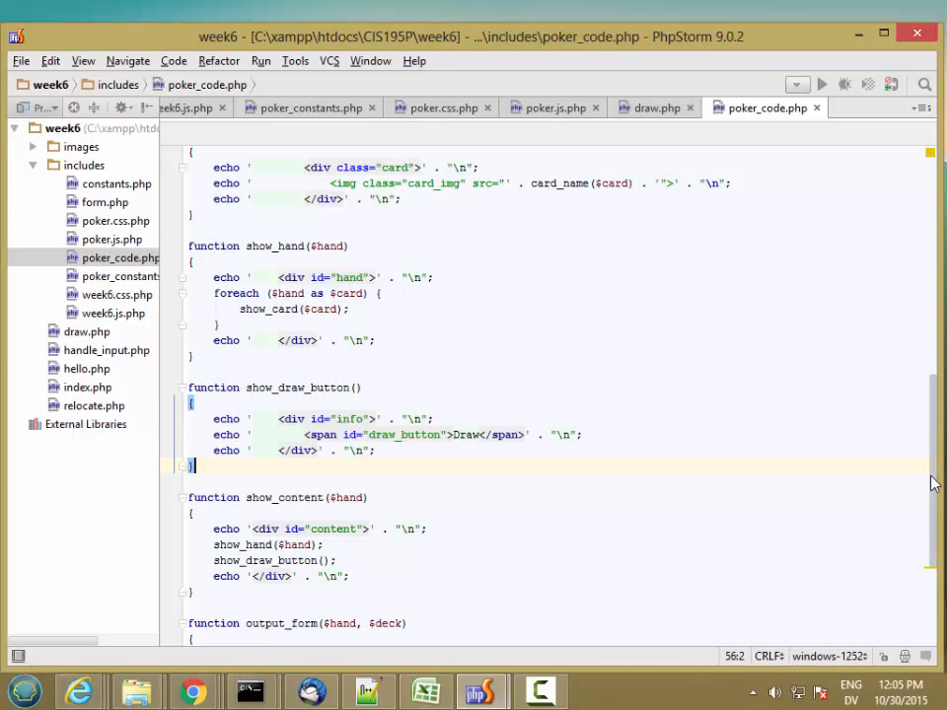
- Add an id attribute to the POST form for draw.php in output_form of poker_code.php
scroll("down", 3)
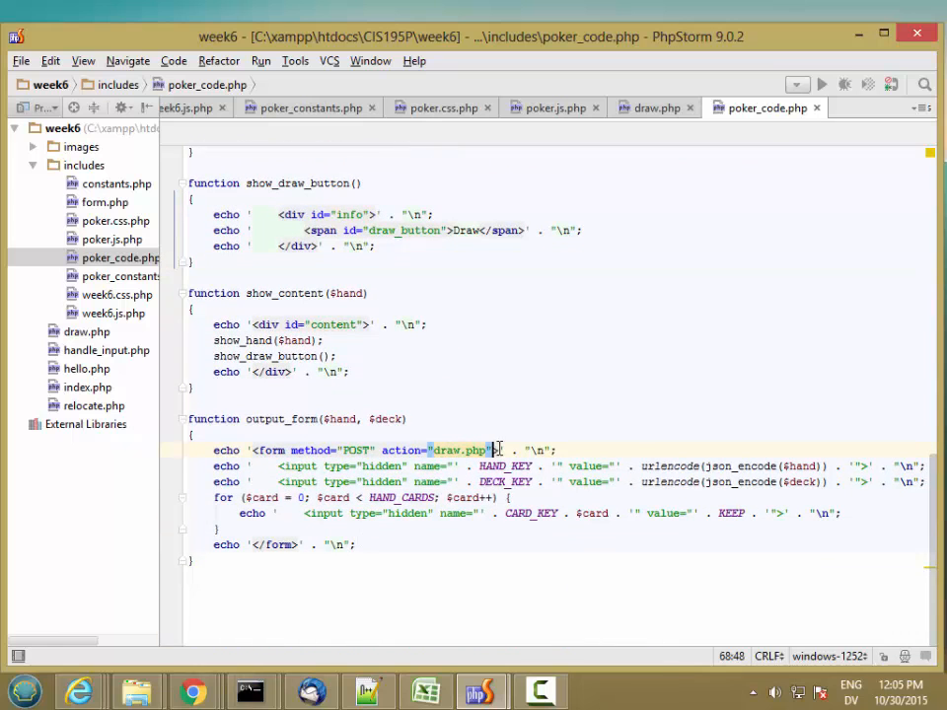
type("id")
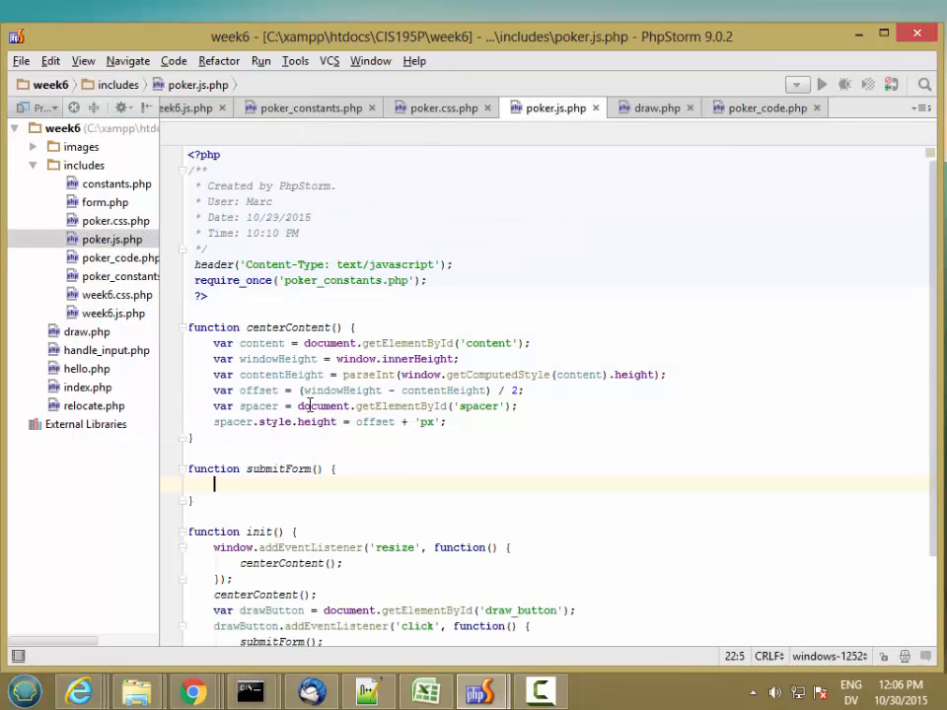
- Inside submitForm, set var drawForm = document.getElementById('draw_form') and start using drawForm on the next line
type("var")
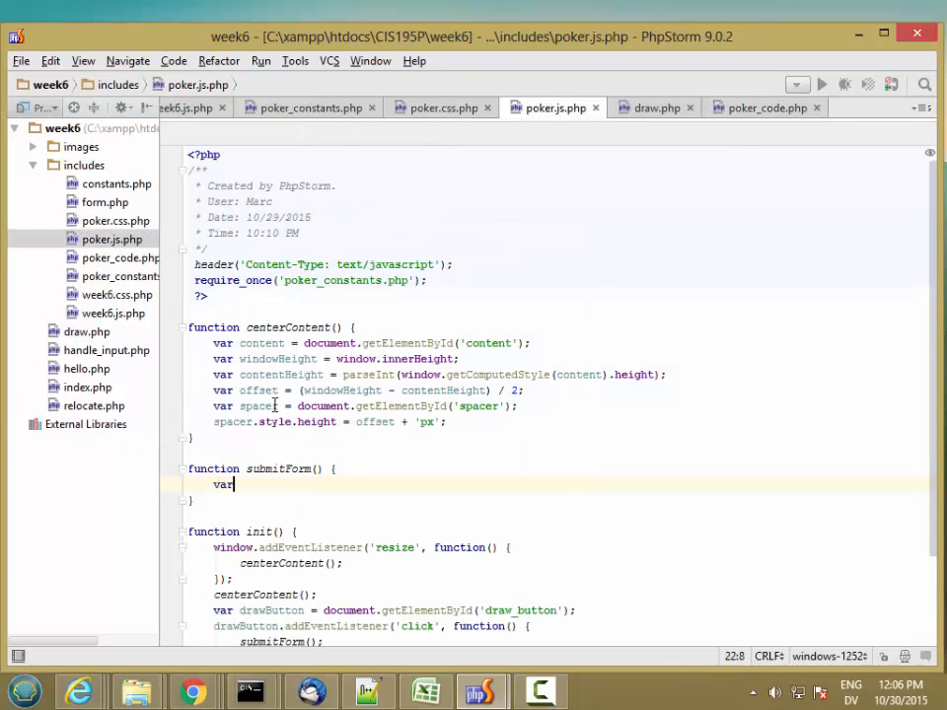
type("drawForm = document.getElementById('draw_form")
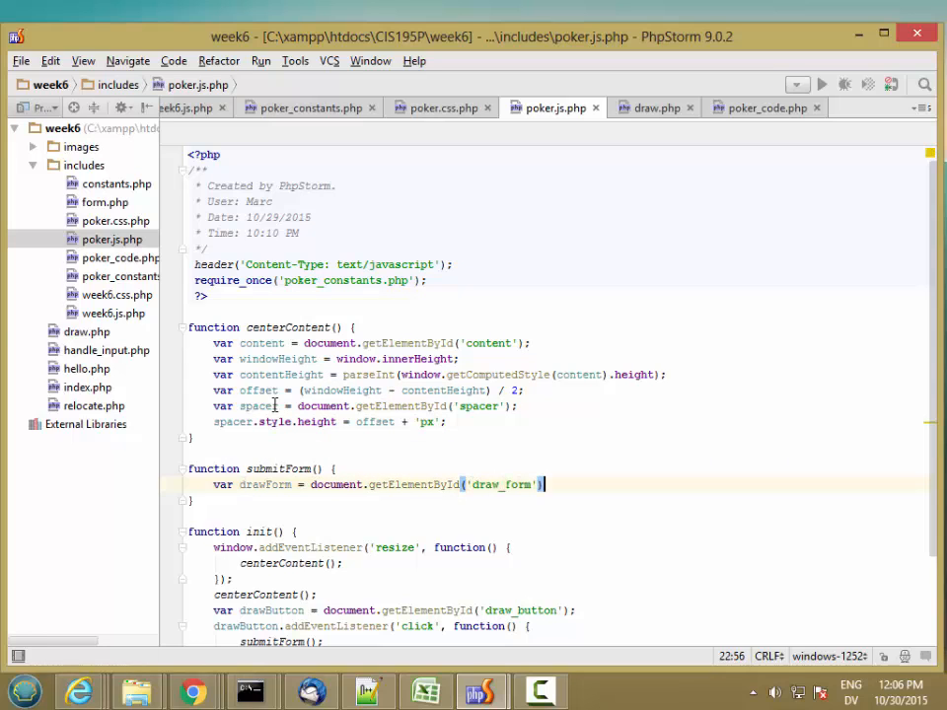
key("Return")
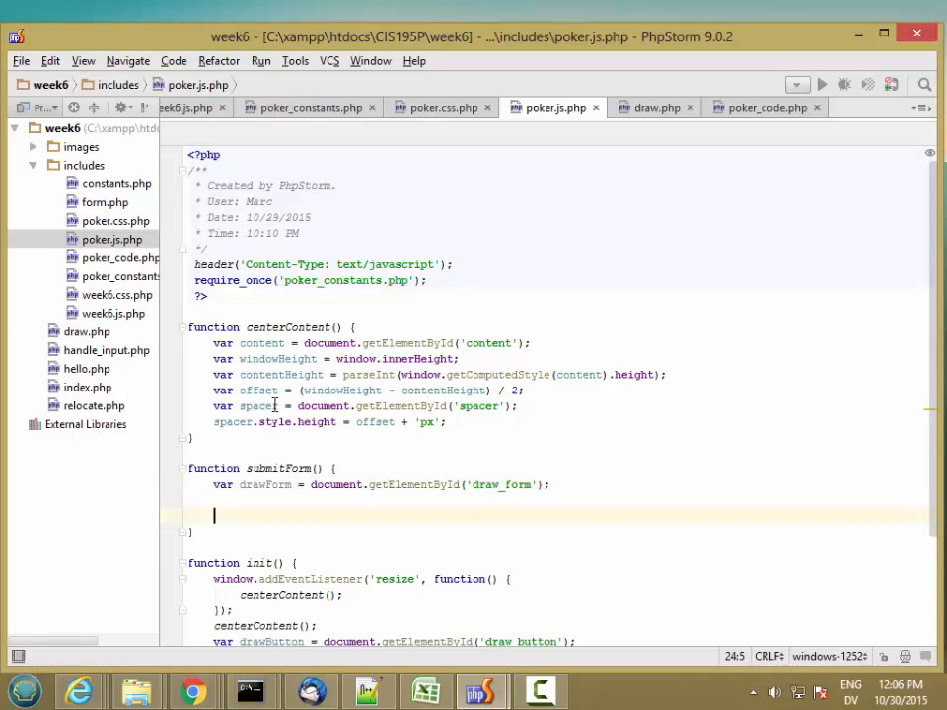
type("drawF")
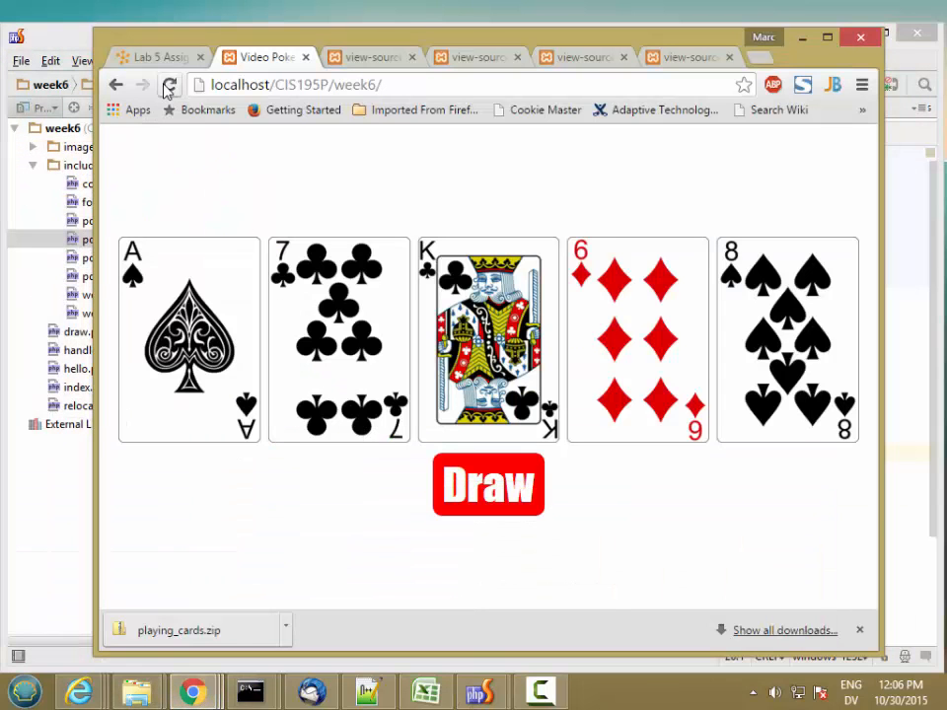
- Reload for a new hand, submit it to the blank draw.php, open DevTools with F12 and go back
left_click(488, 485)
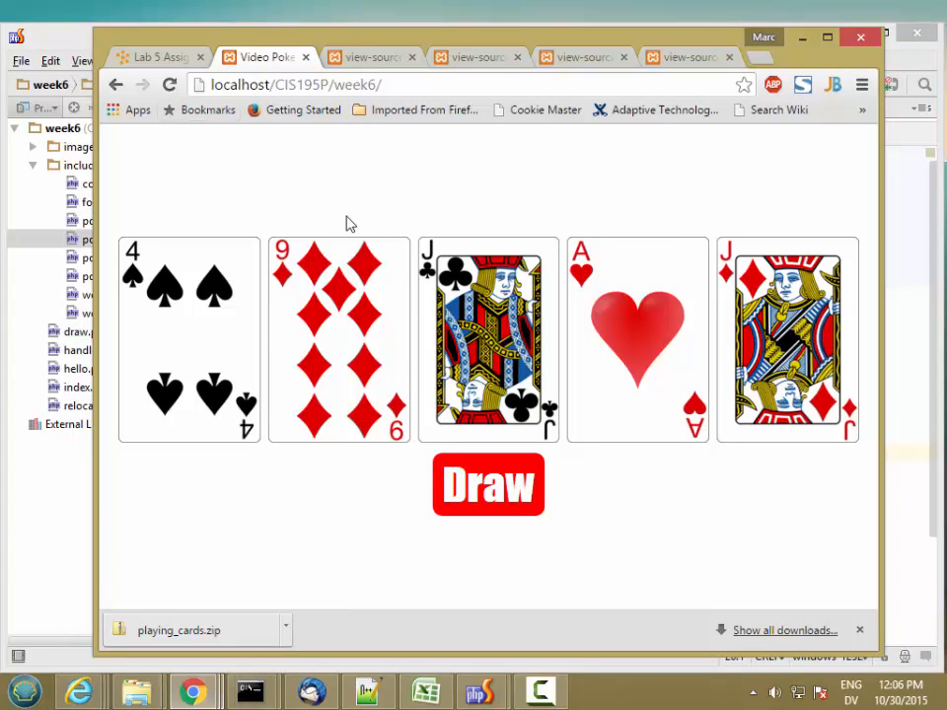
mouse_move(584, 398)
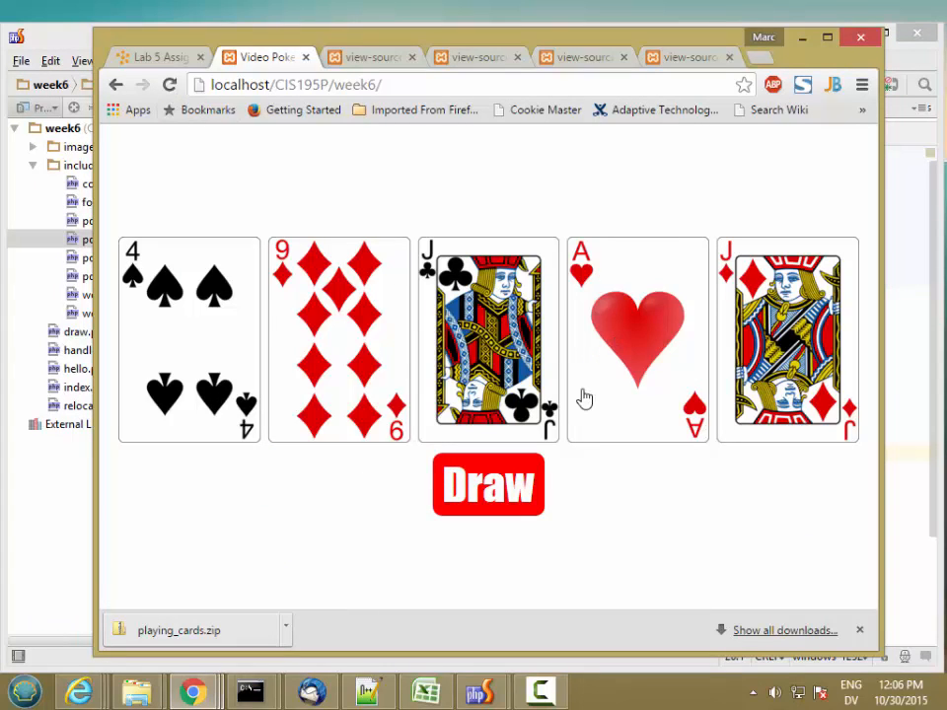
left_click(488, 485)
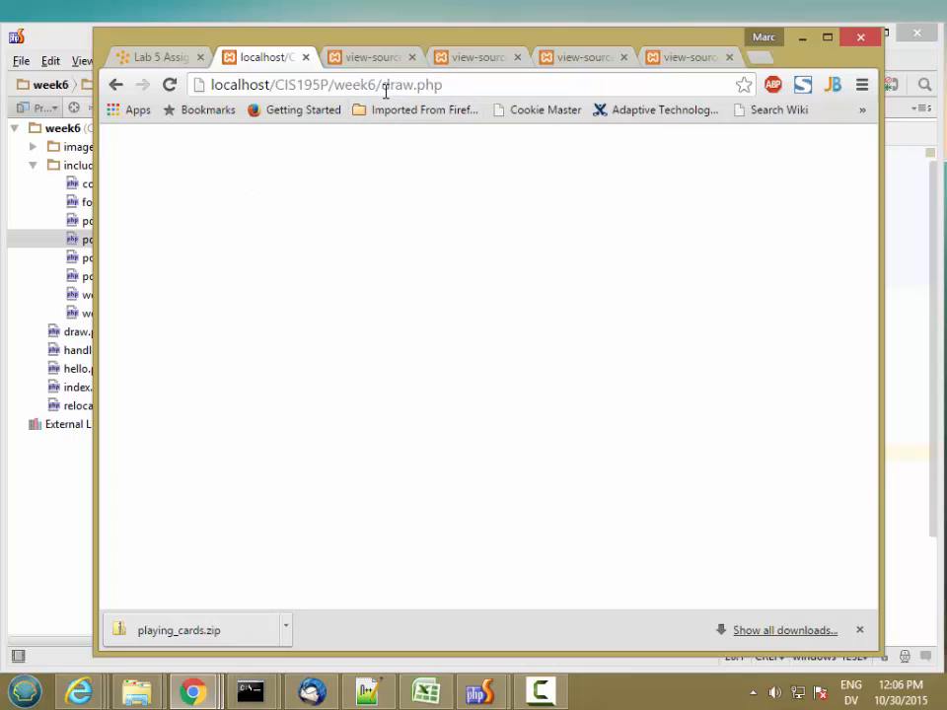
mouse_move(363, 276)
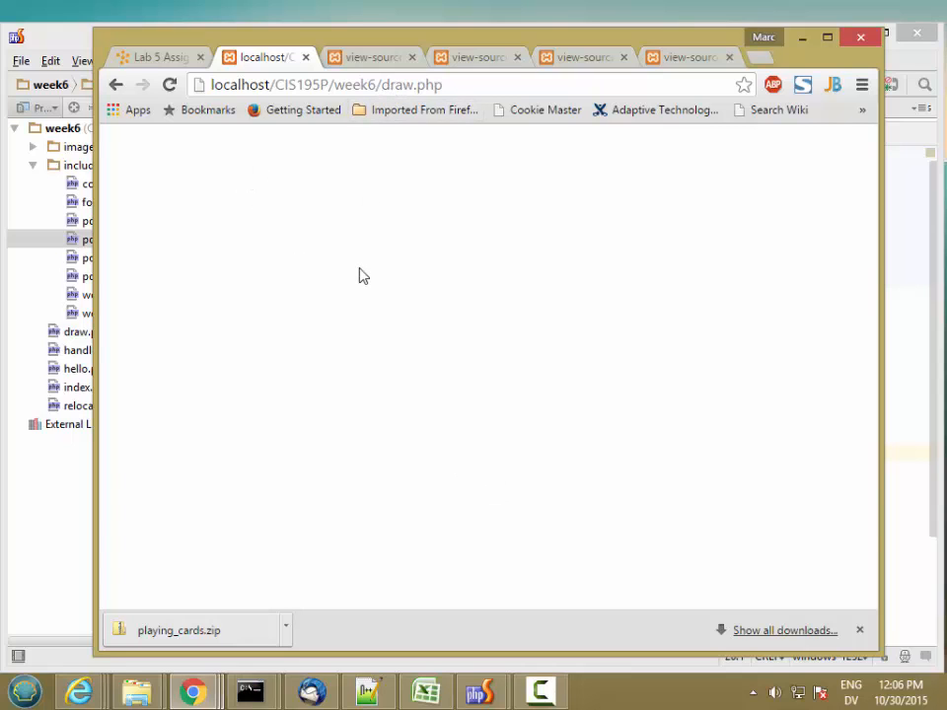
key("F12")
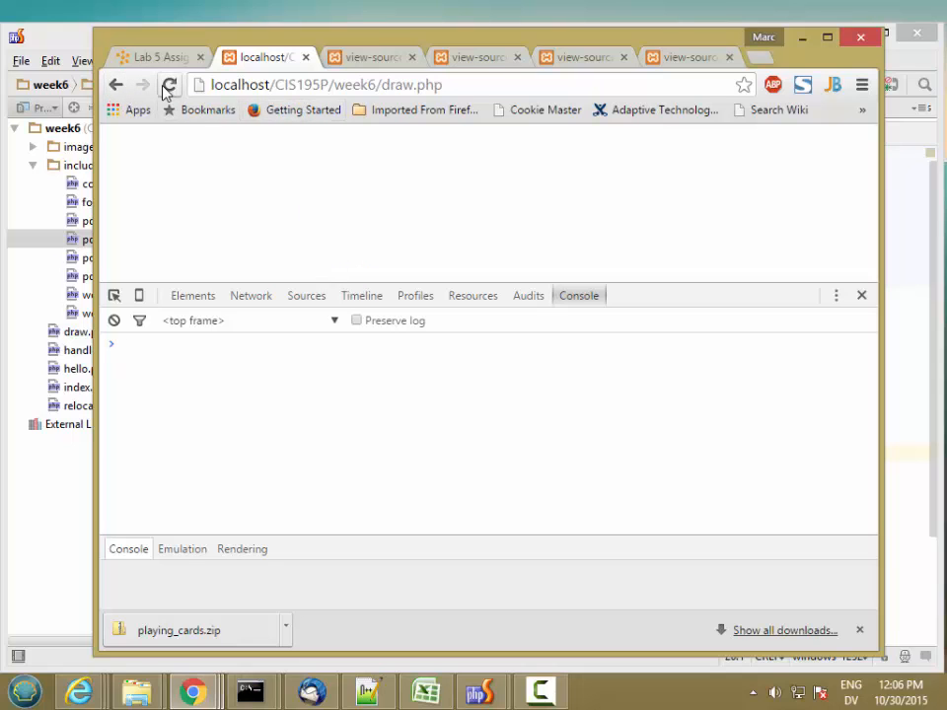
left_click(170, 83)
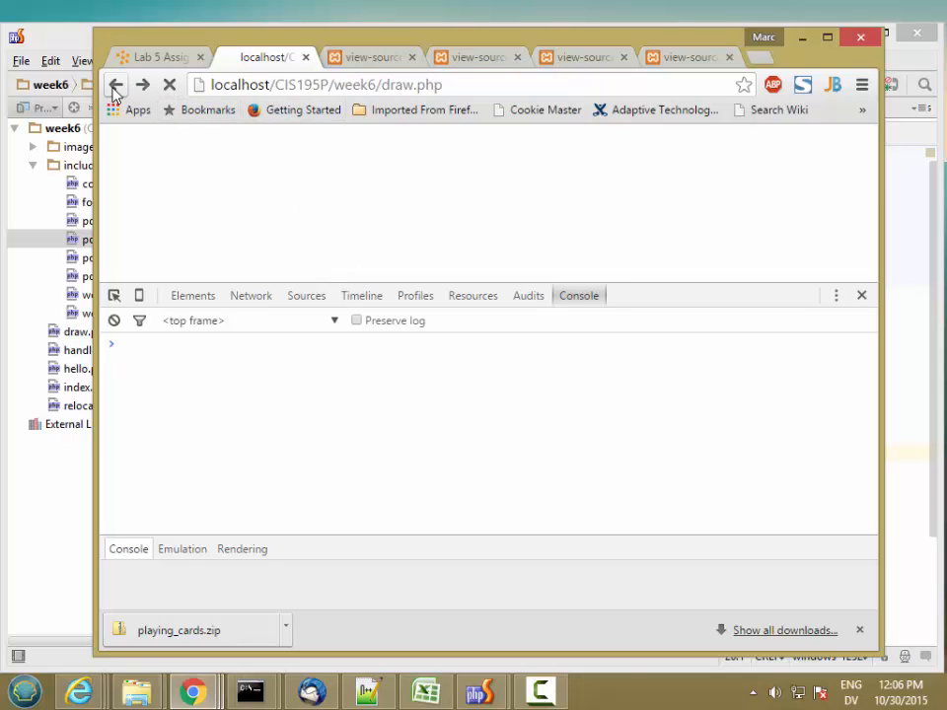
left_click(114, 83)
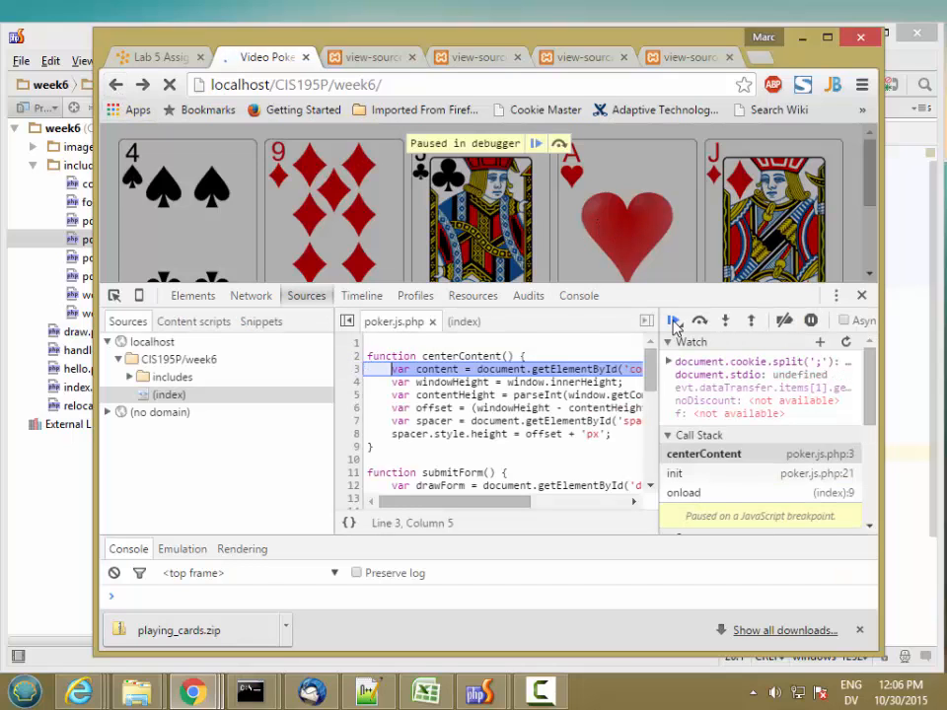
- Resume the paused script, switch to the Network panel and submit the hand again
left_click(674, 319)
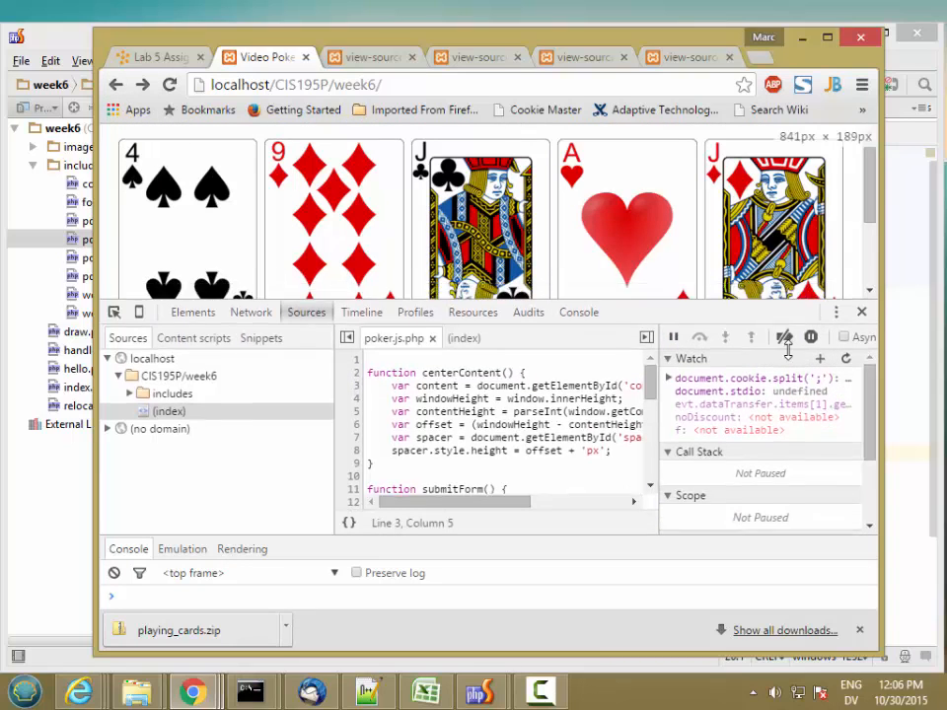
left_click(250, 383)
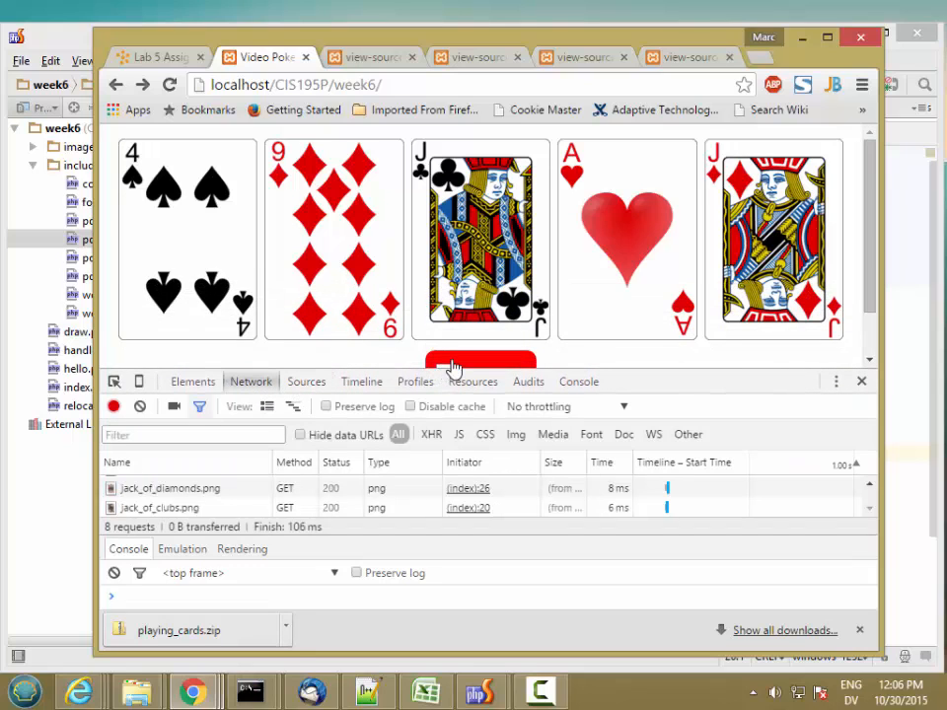
left_click(481, 363)
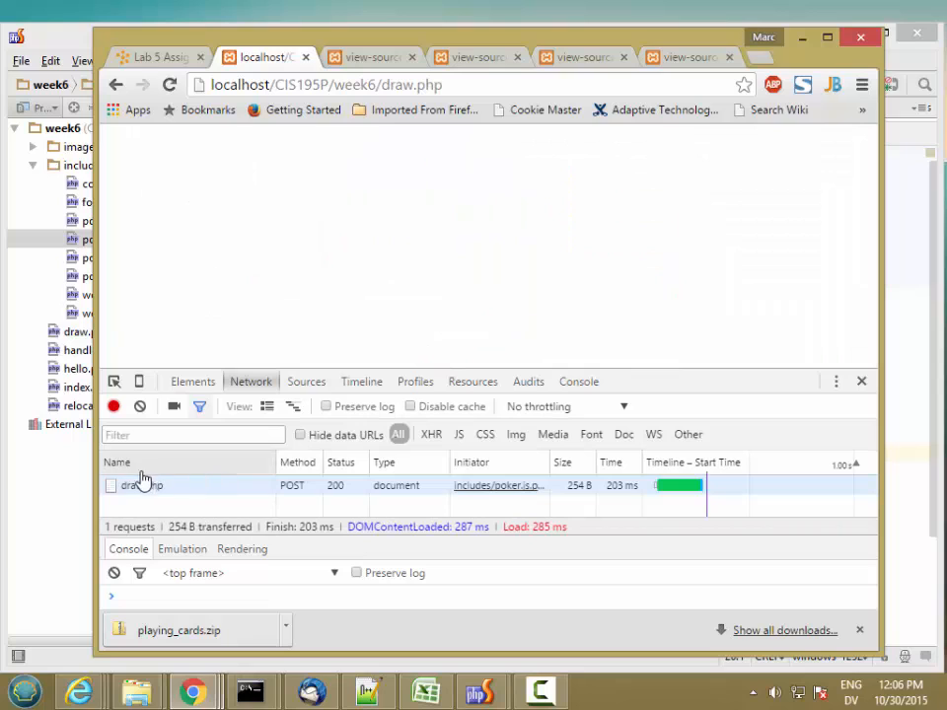
mouse_move(139, 485)
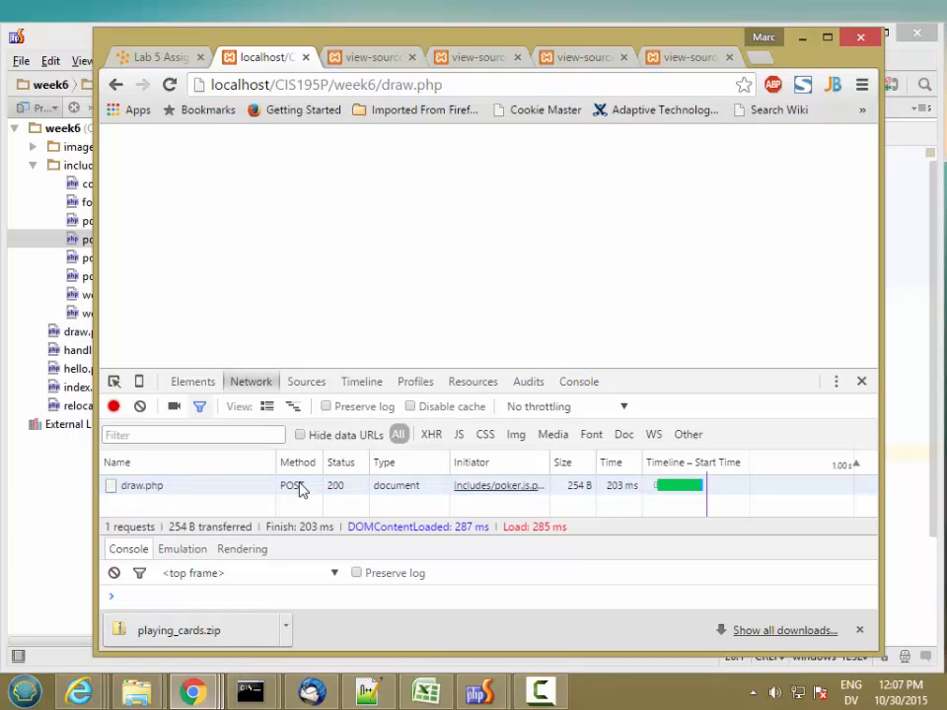
- Inspect the draw.php request's Form Data showing hand, deck and card0–card4, then close DevTools
left_click(142, 485)
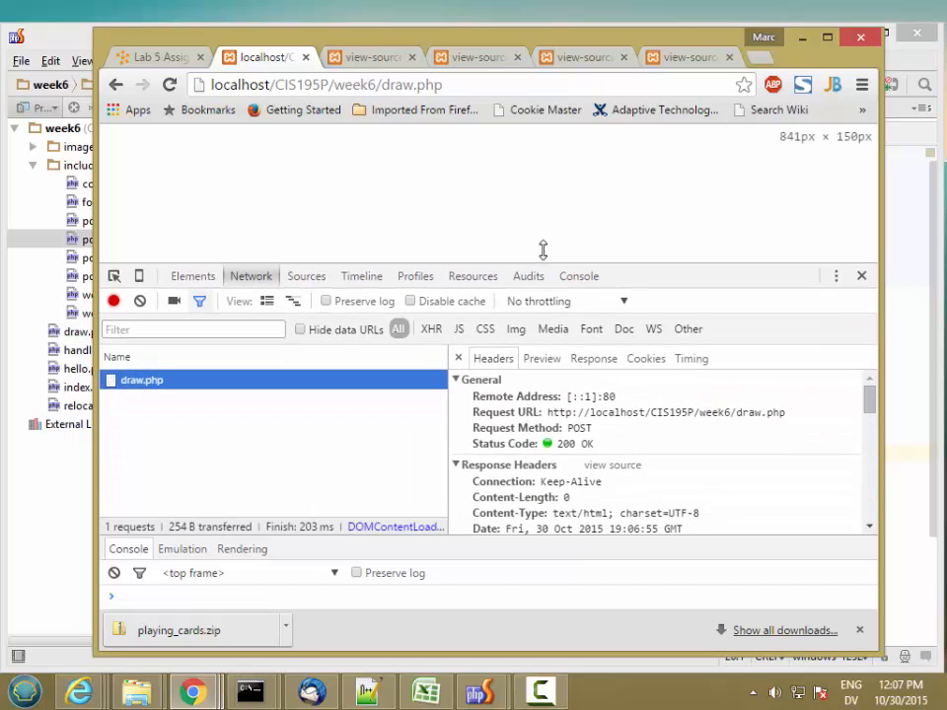
scroll("down", 3)
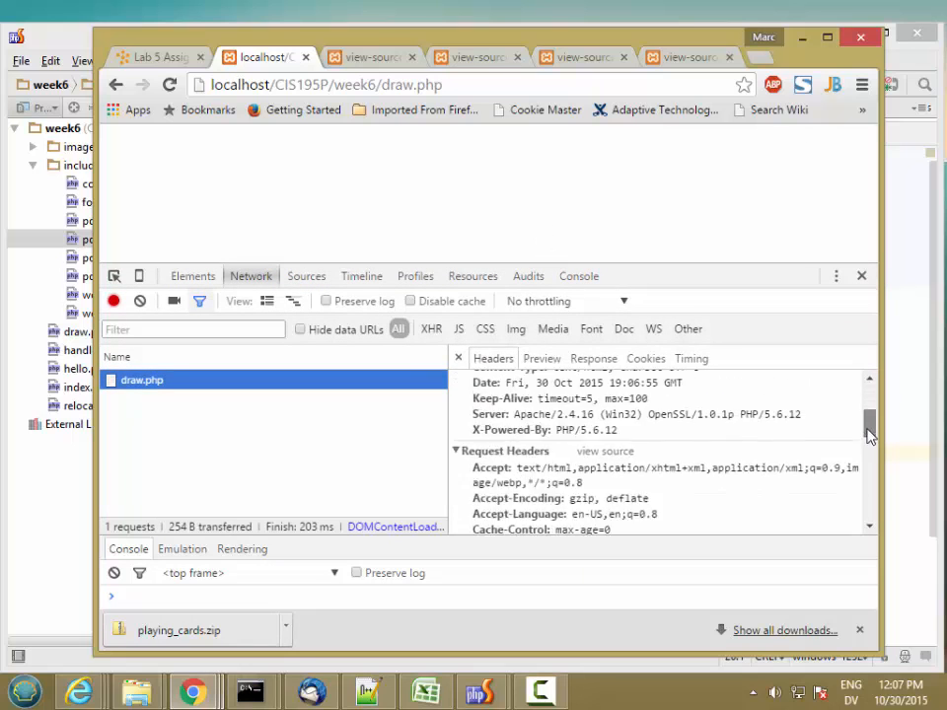
scroll("down", 3)
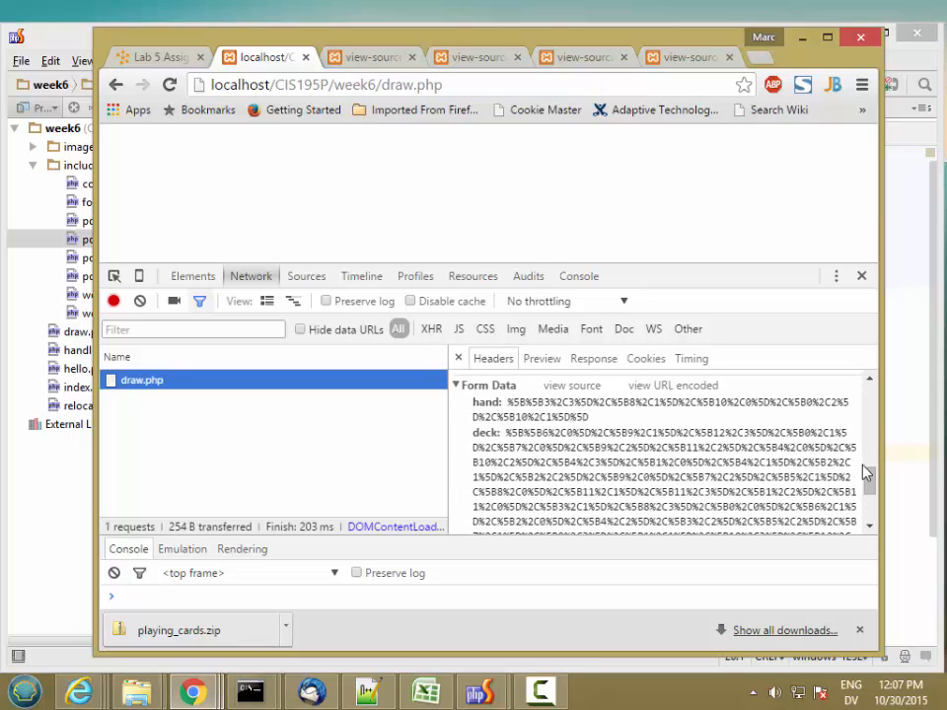
scroll("down", 3)
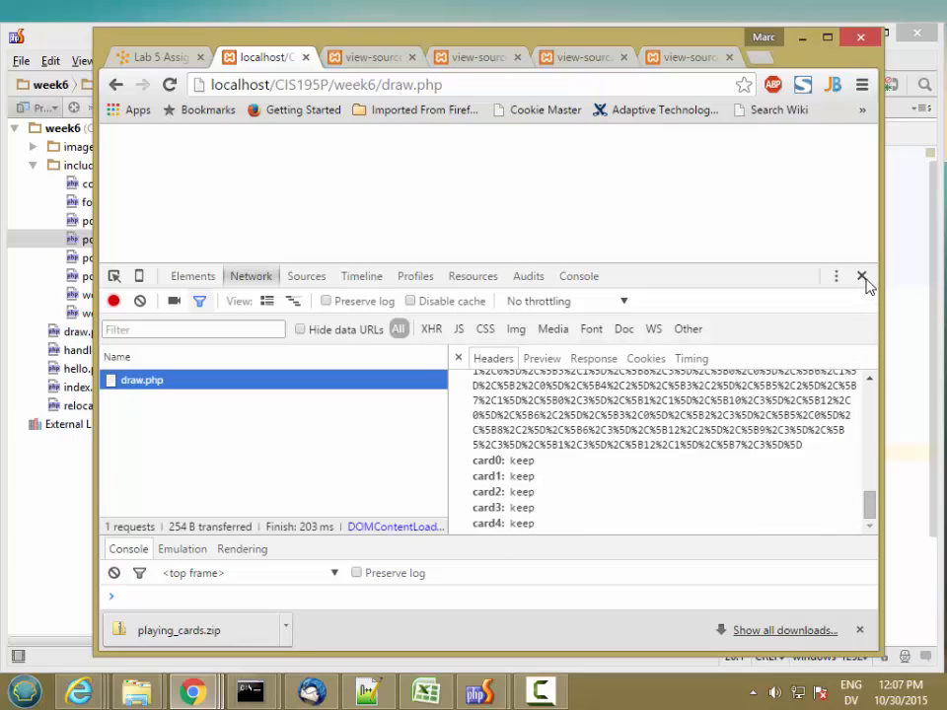
left_click(862, 276)
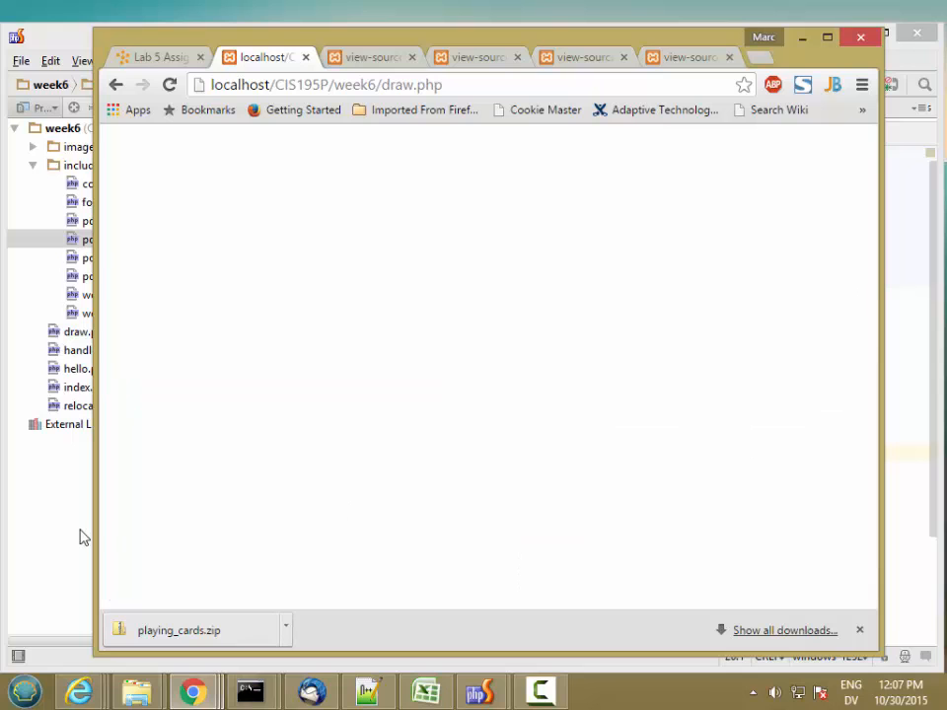
- Make draw.php require includes/poker_constants.php
left_click(482, 691)
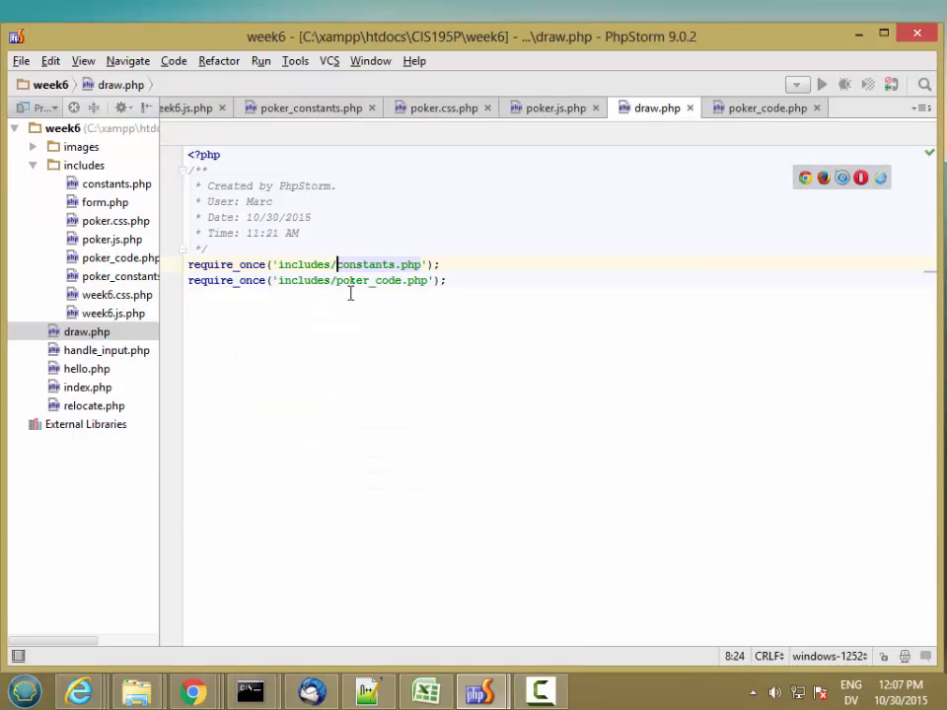
type("poker_")
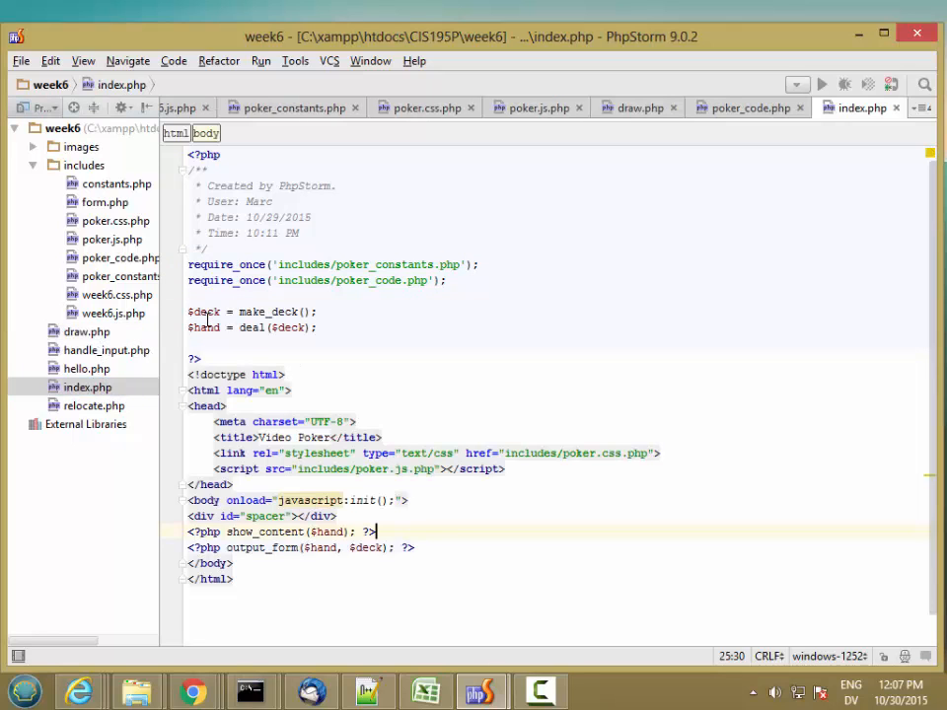
- Copy index.php's HTML markup from ?> to </html> and paste it into draw.php
left_click(202, 359)
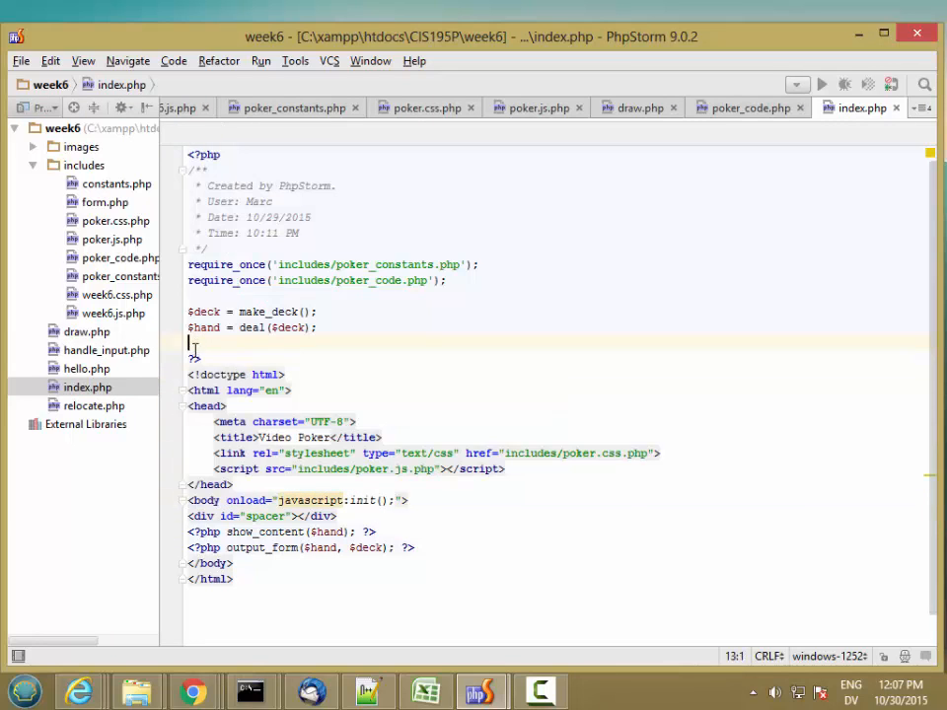
left_click_drag(189, 343, 233, 580)
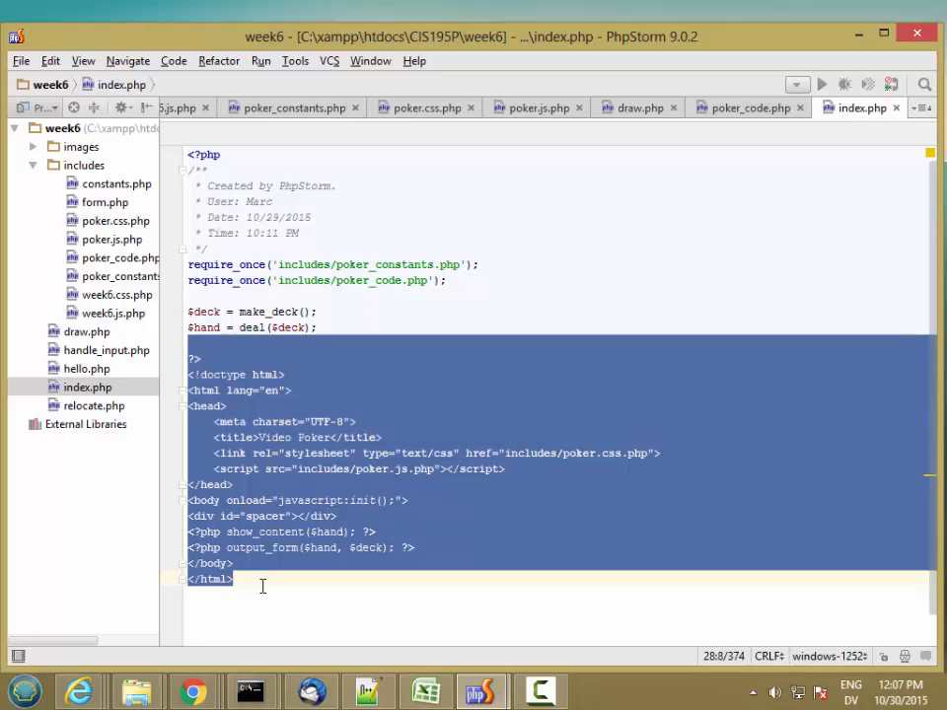
left_click(86, 331)
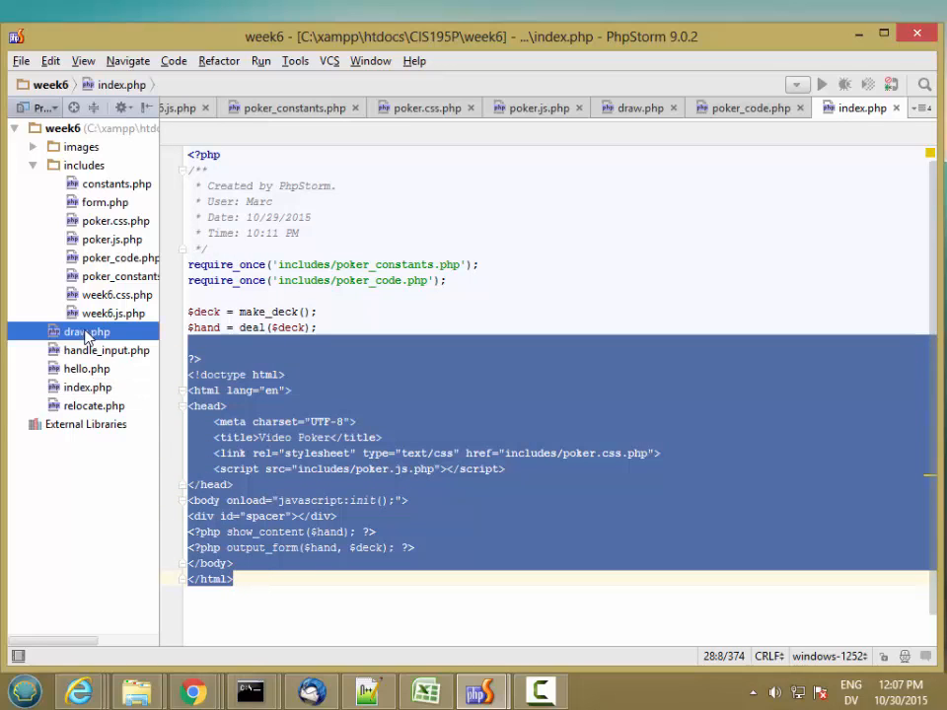
left_click(87, 332)
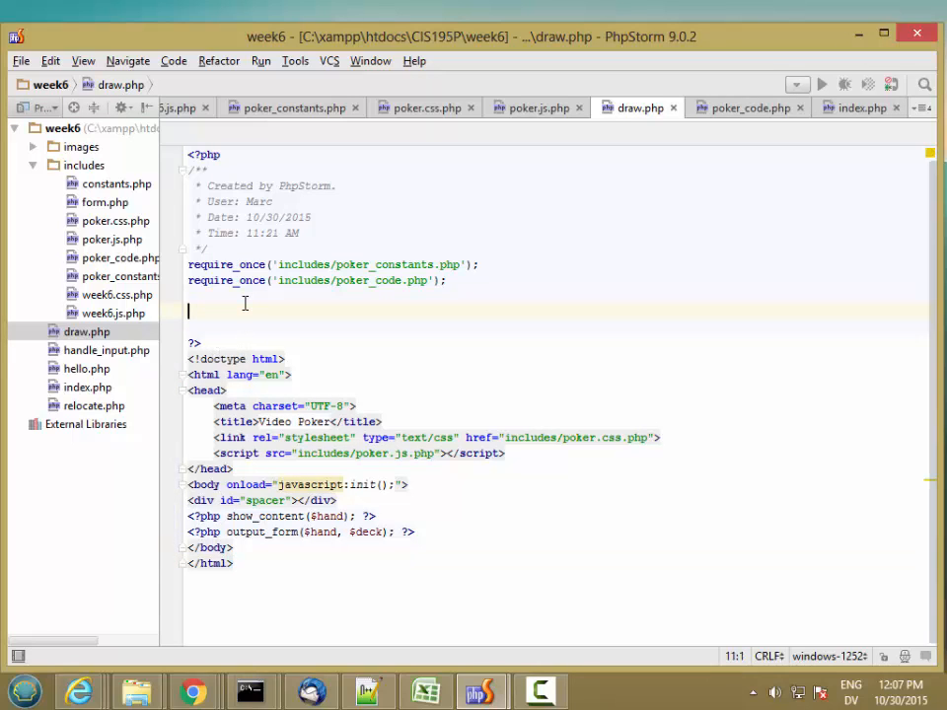
- Set $deck = json_decode(urldecode($_POST[DECK_KEY])) in draw.php
type("$")
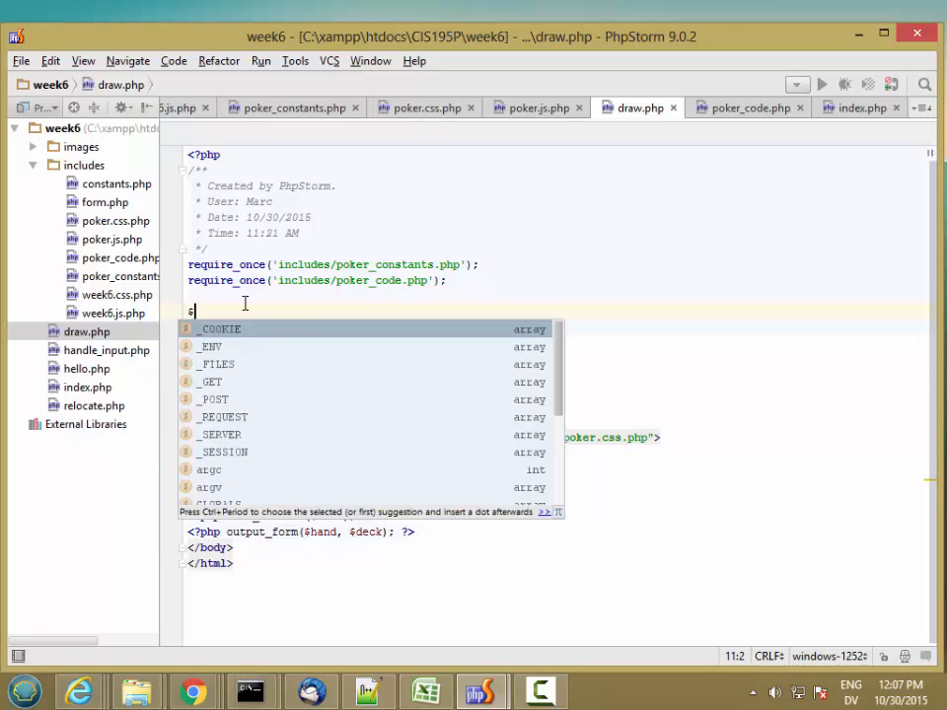
type("deck =")
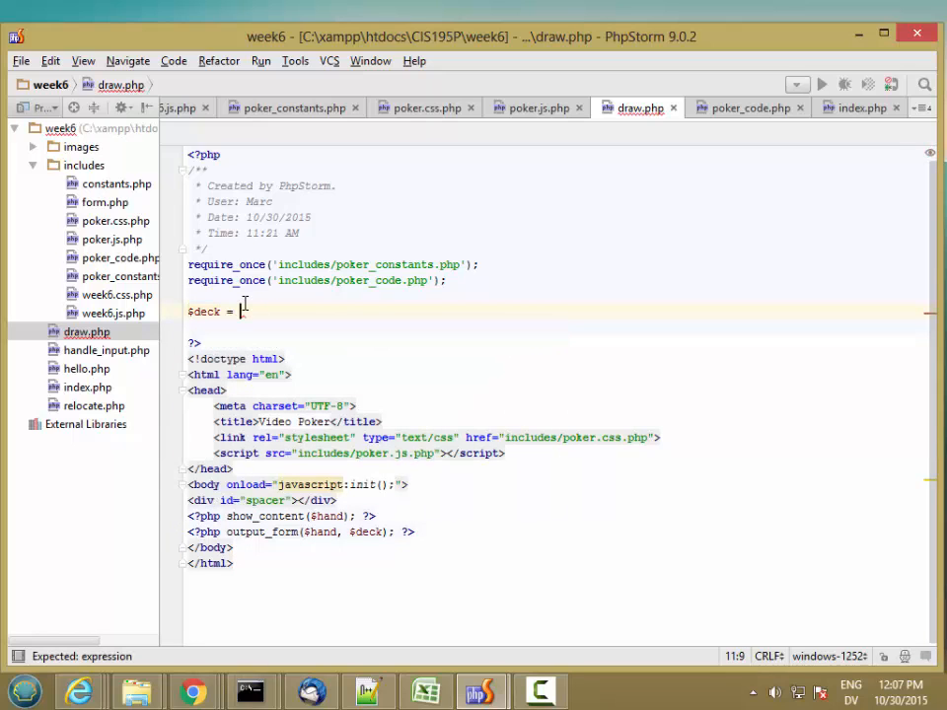
type("$_POS")
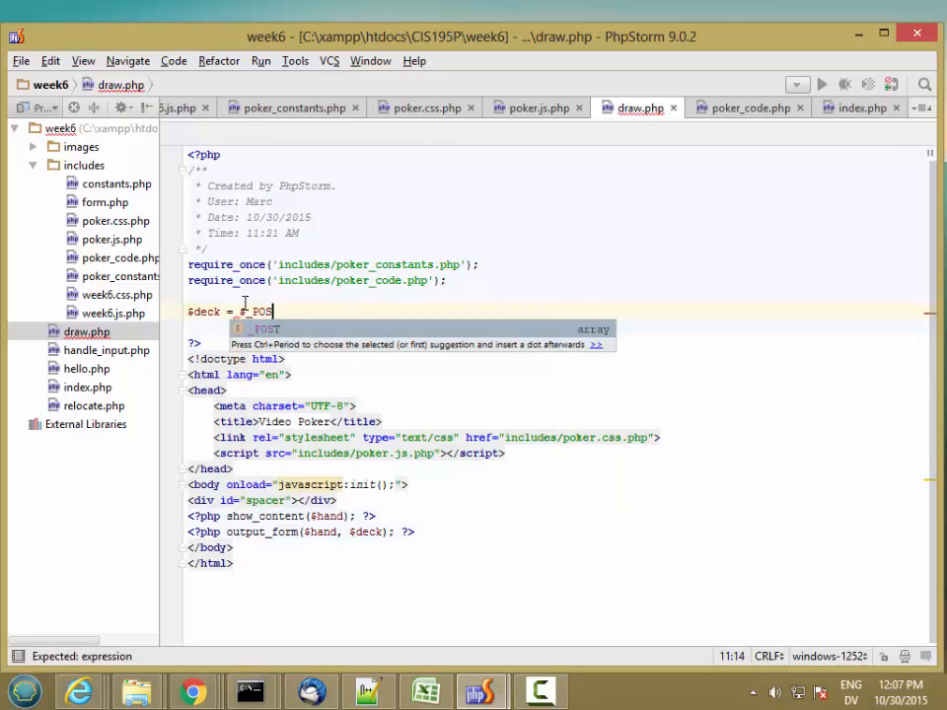
type("[D")
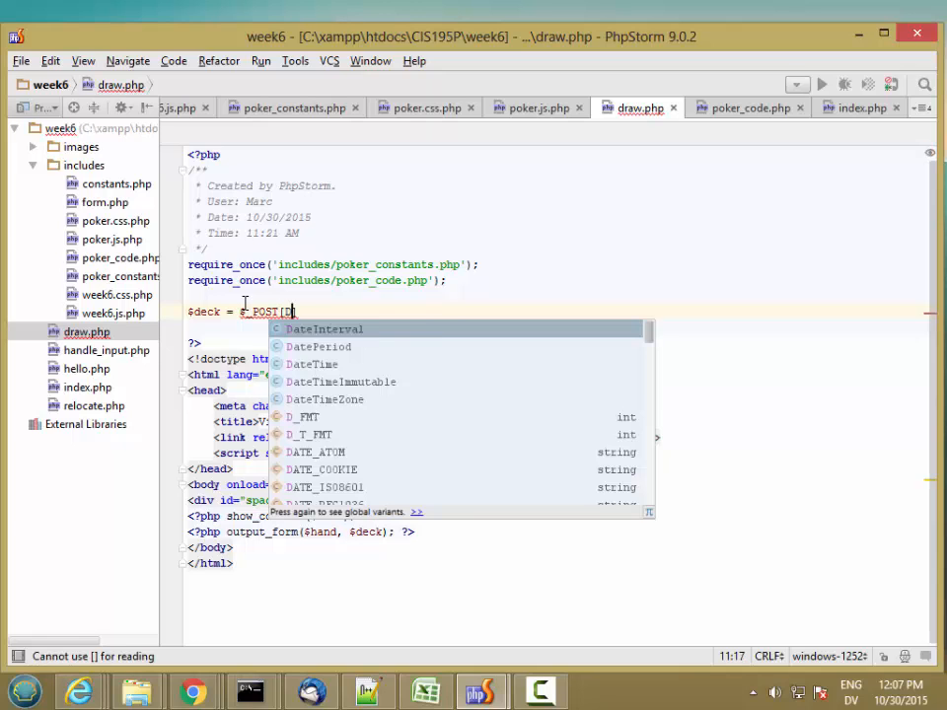
type("DECK_KEY")
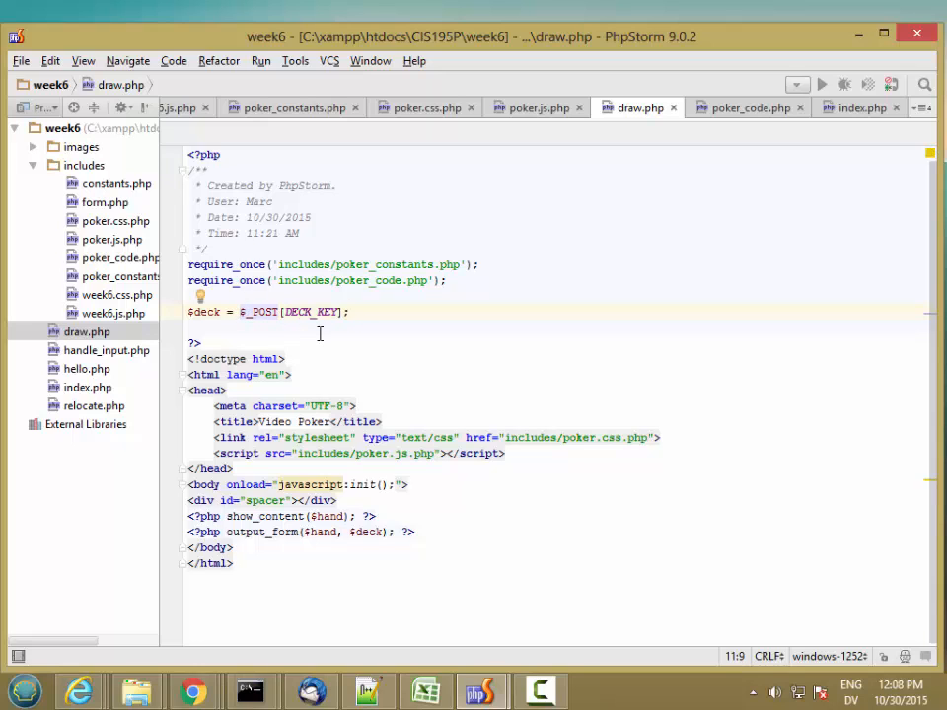
type("urldecode(")
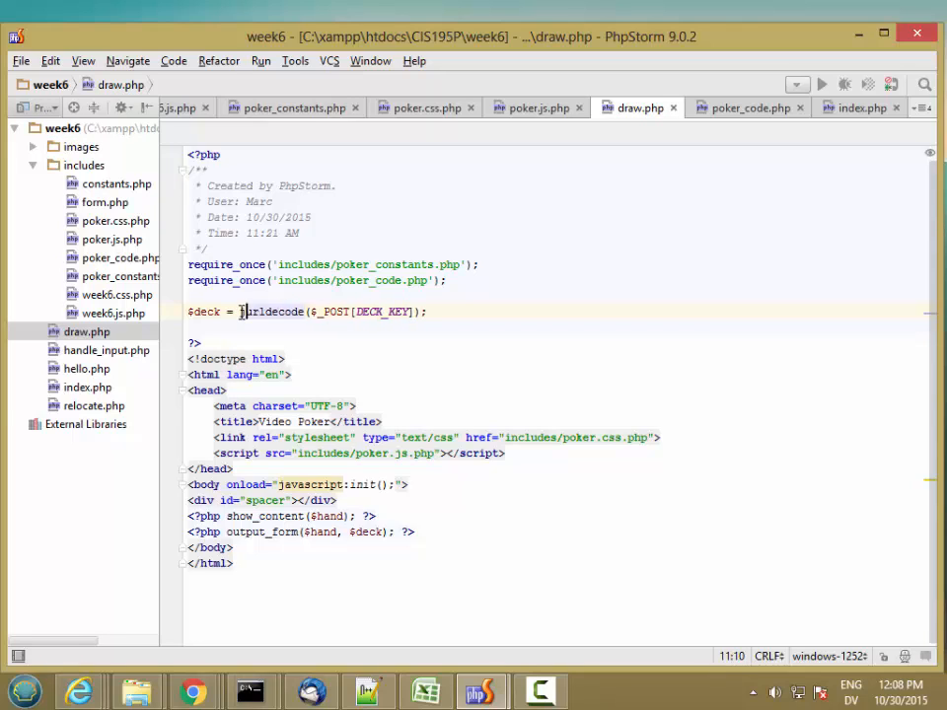
type("json_decode(")
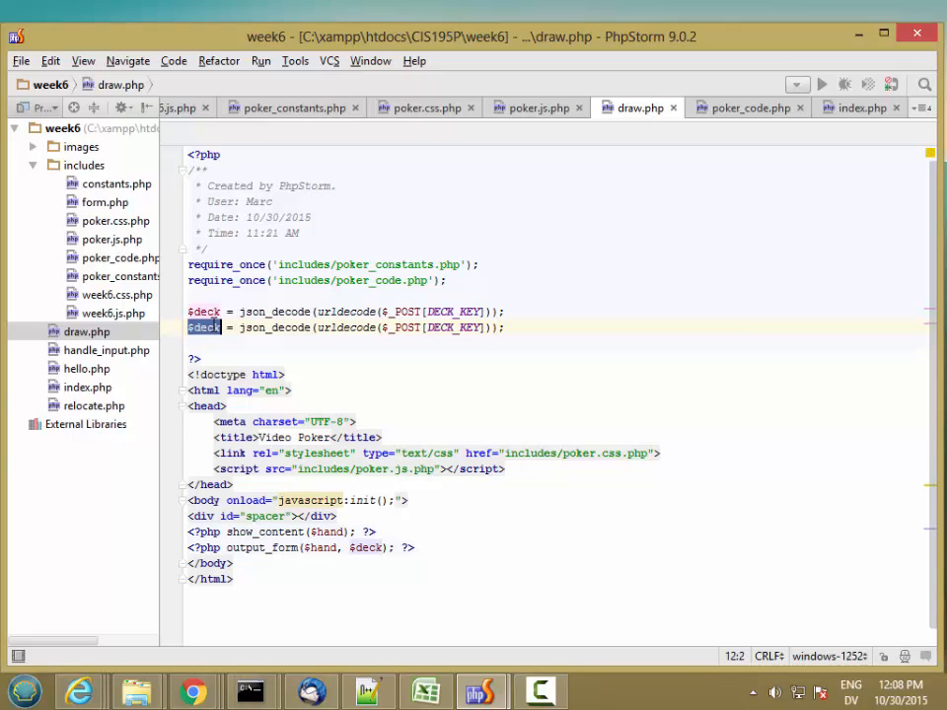
- Duplicate the line as $hand decoded from $_POST[HAND_KEY]
type("$hand")
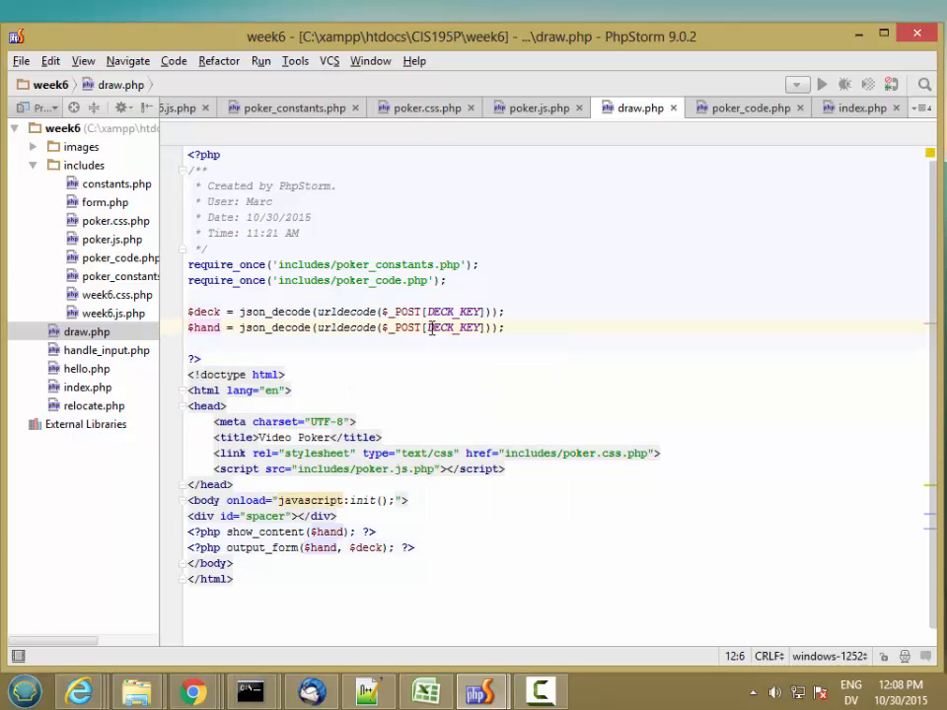
double_click(438, 328)
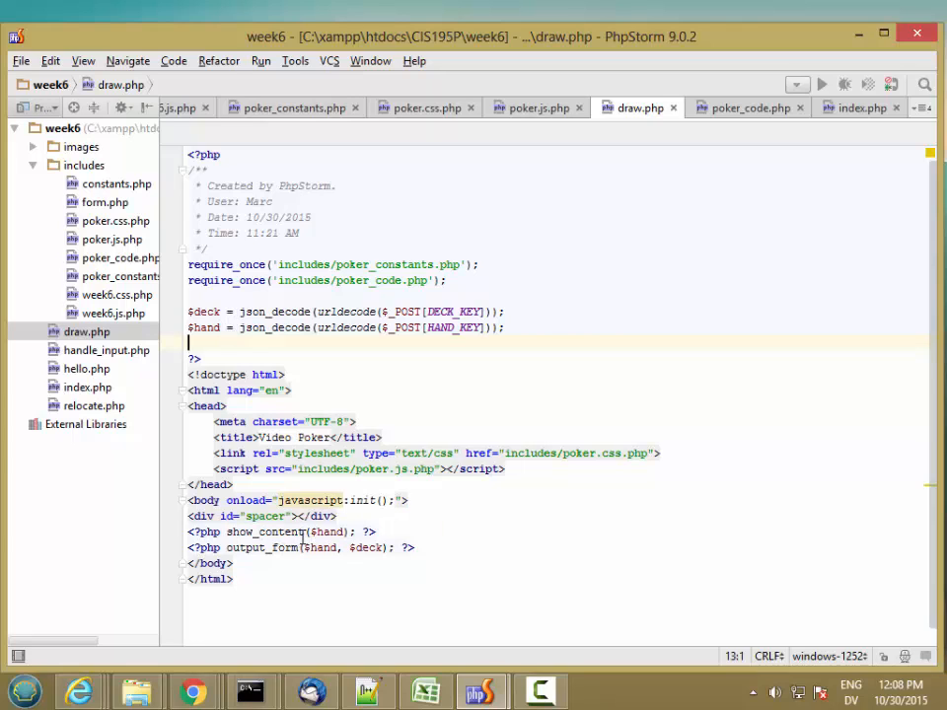
mouse_move(393, 529)
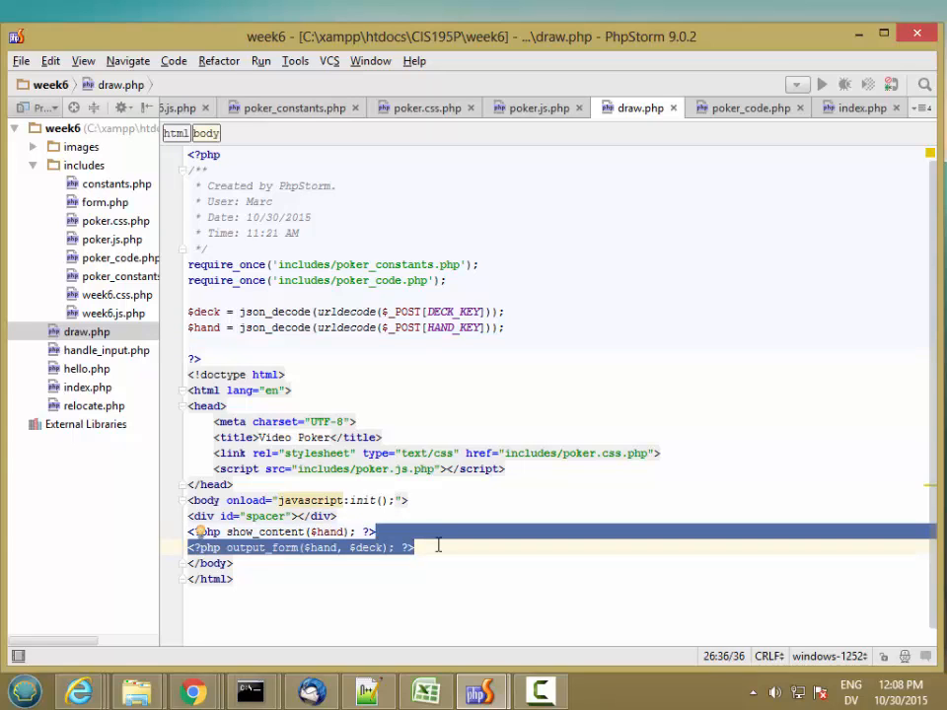
- Delete the <?php output_form($hand, $deck); ?> line from draw.php's body
key("Delete")
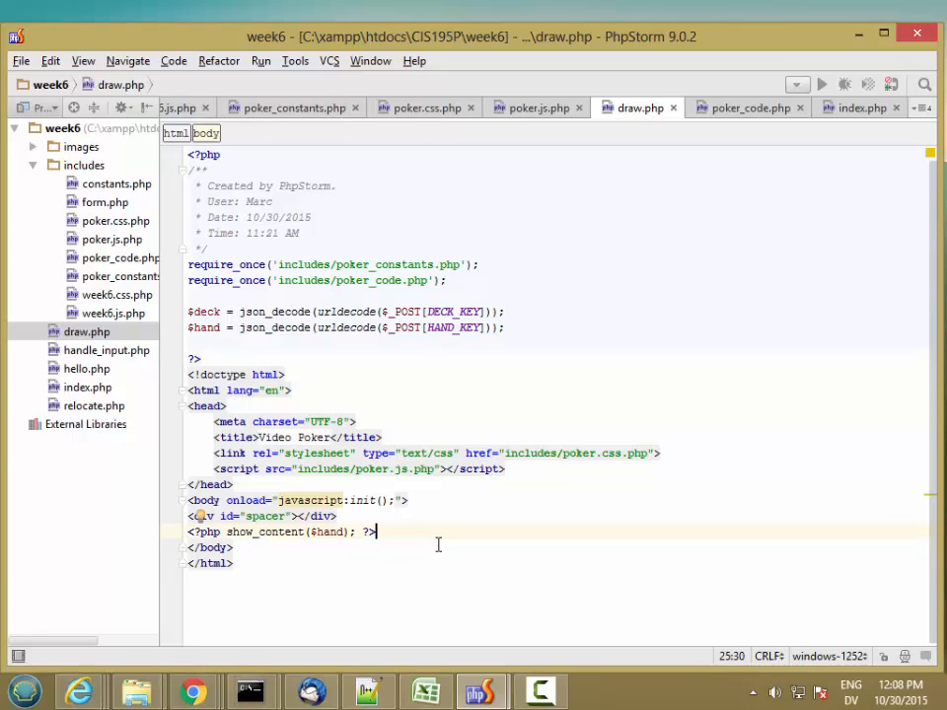
left_click(217, 532)
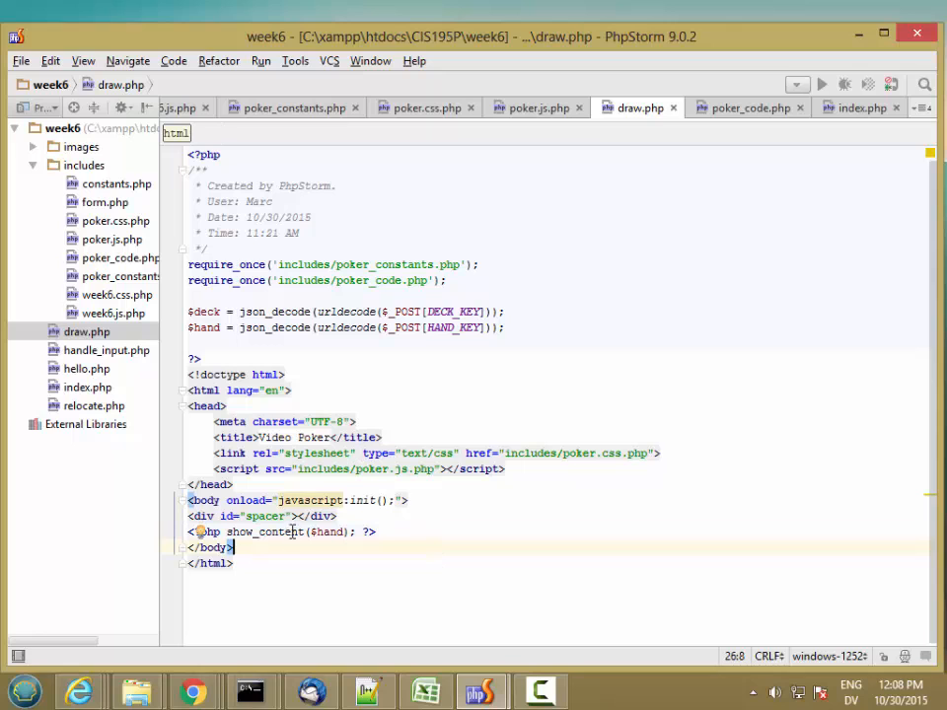
mouse_move(304, 624)
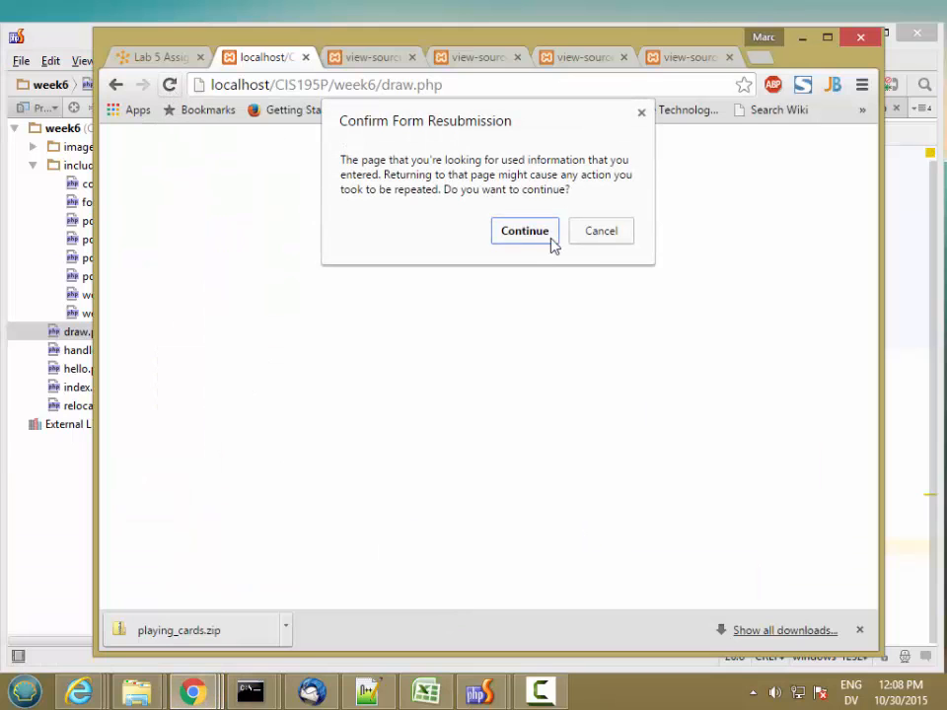
- Continue past the resubmission dialog, reload index for a fresh hand, and submit it via Draw to draw.php
left_click(525, 229)
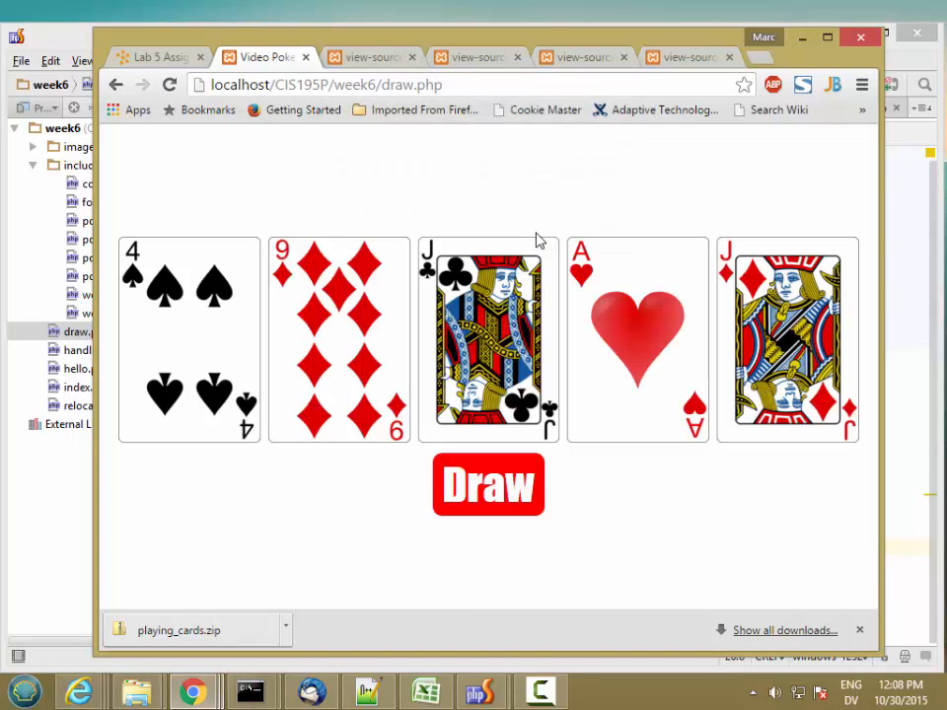
mouse_move(546, 311)
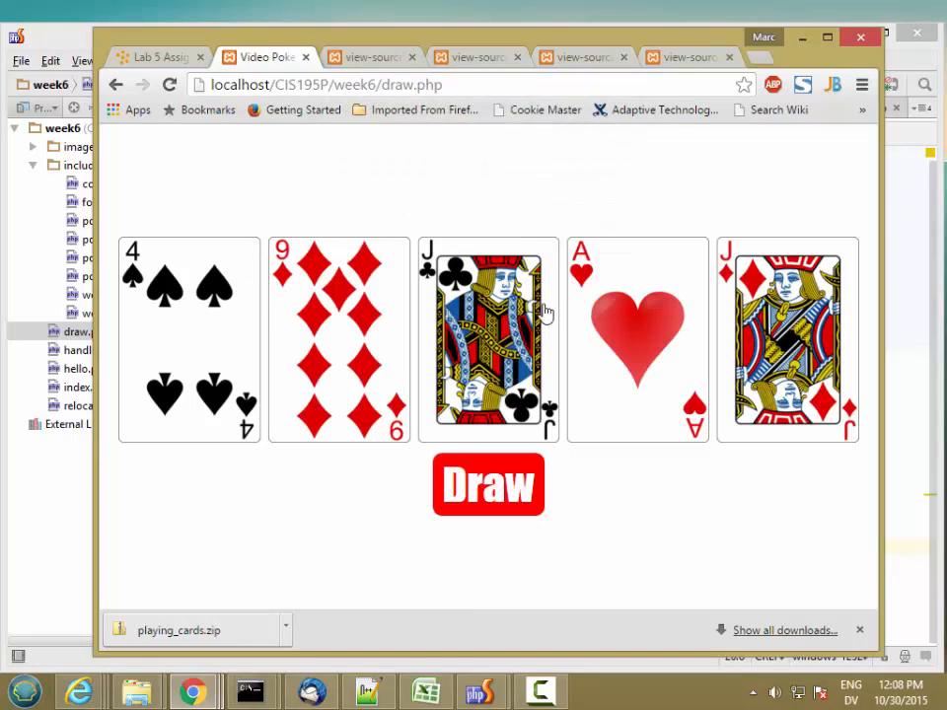
mouse_move(221, 314)
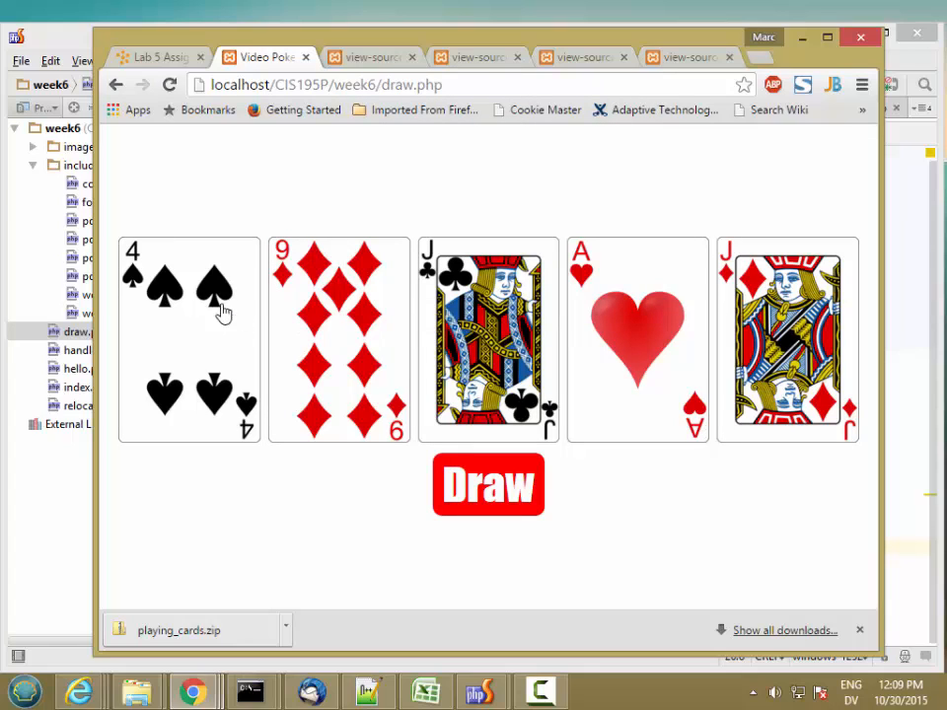
left_click(114, 83)
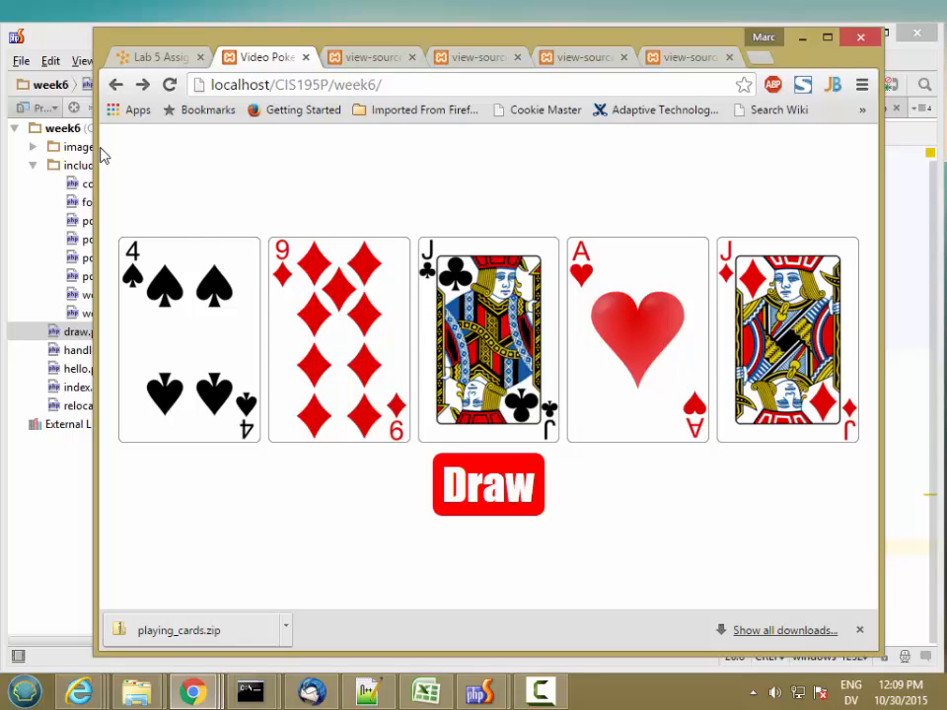
left_click(487, 485)
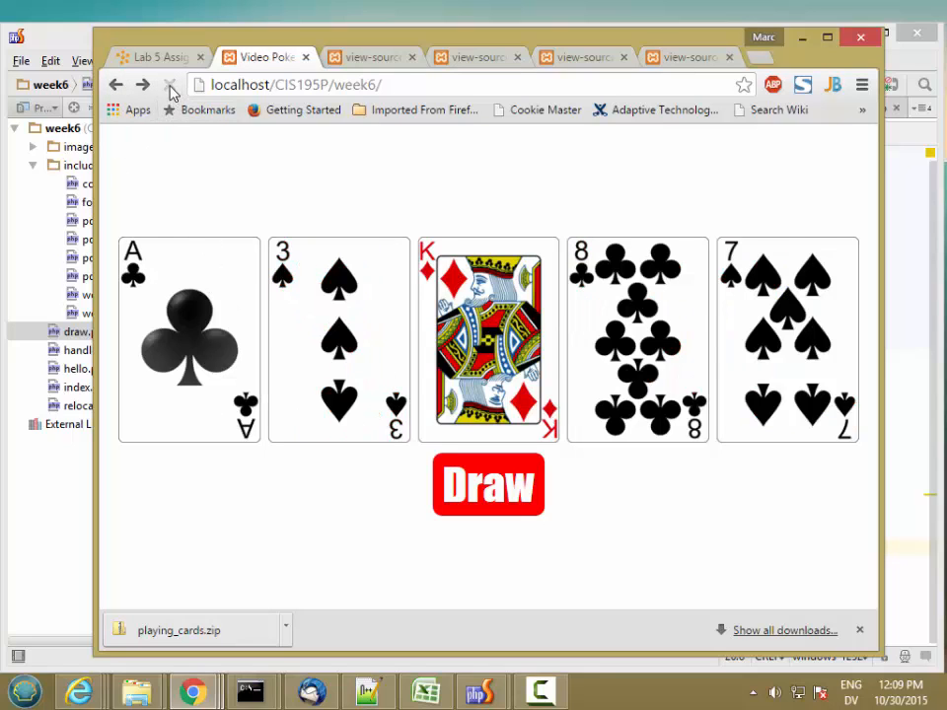
left_click(489, 485)
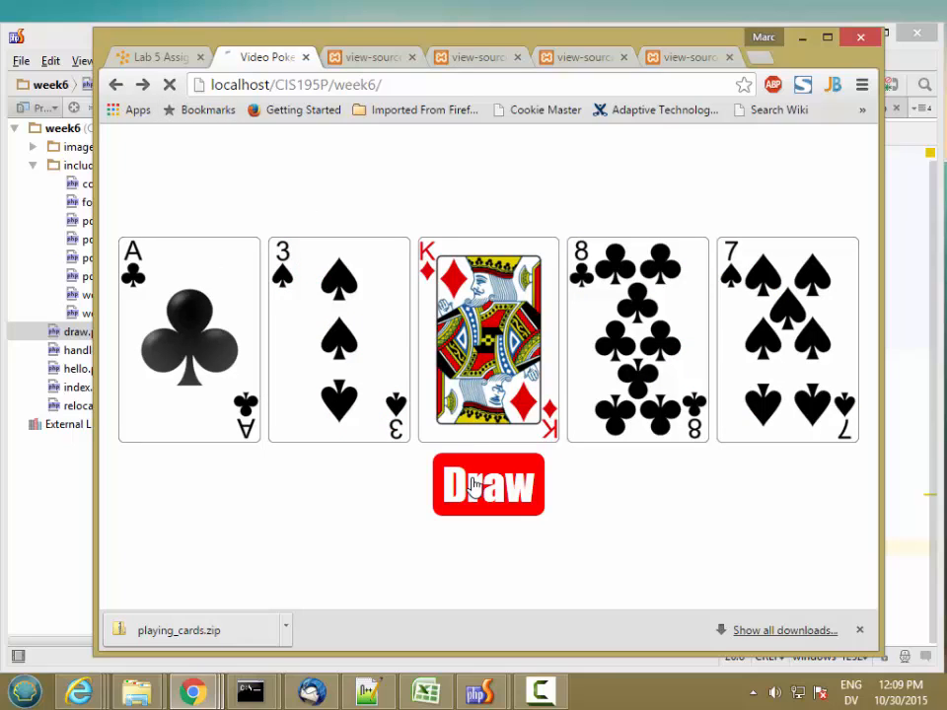
left_click(487, 485)
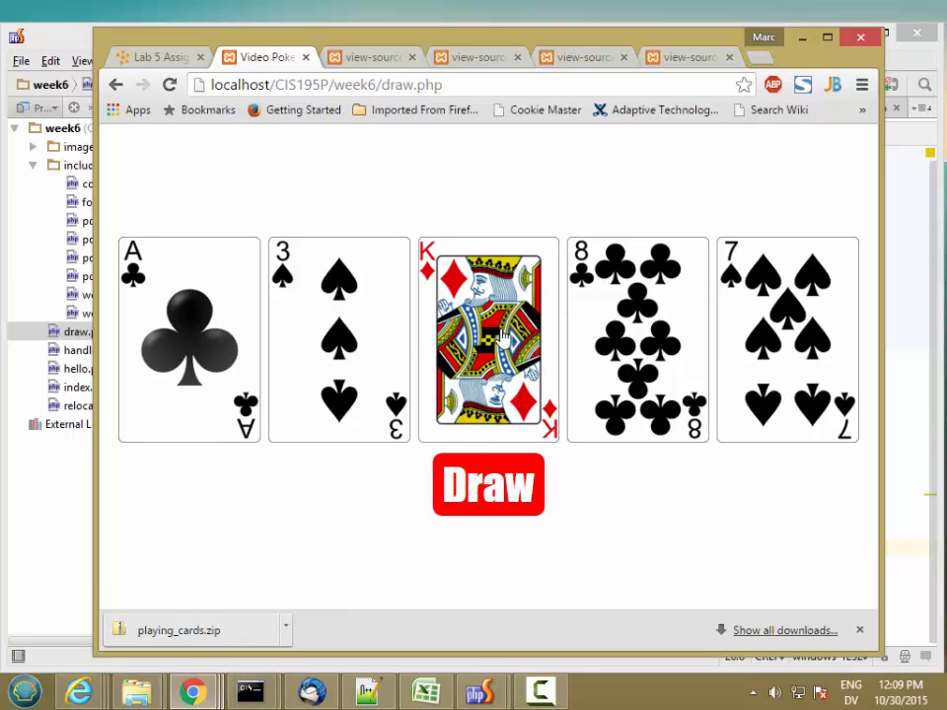
mouse_move(390, 371)
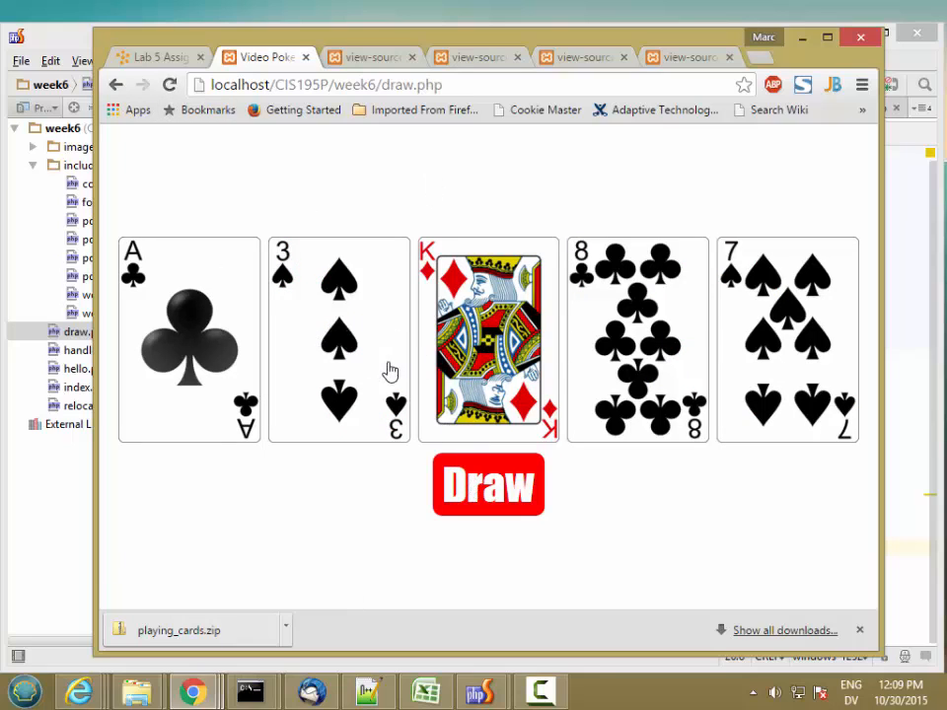
mouse_move(393, 372)
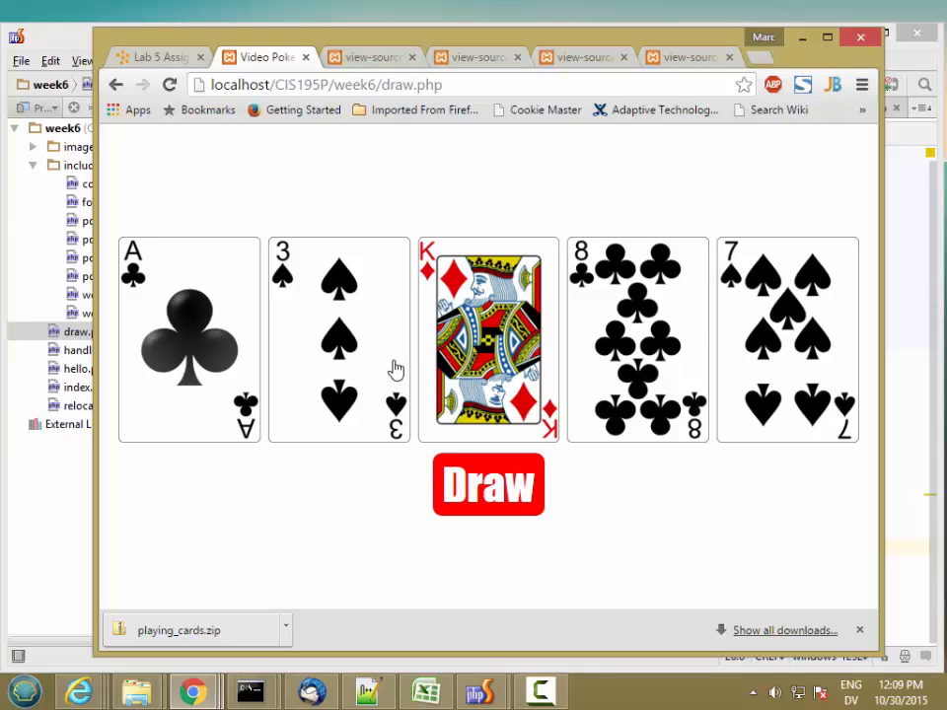